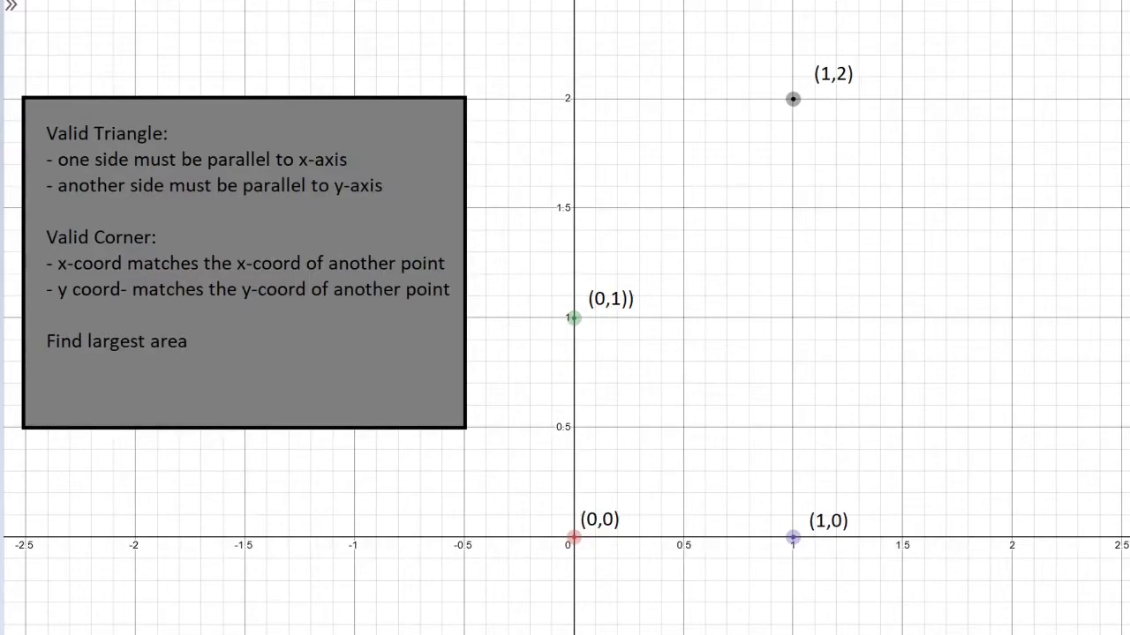
pyautogui.moveTo(304, 168)
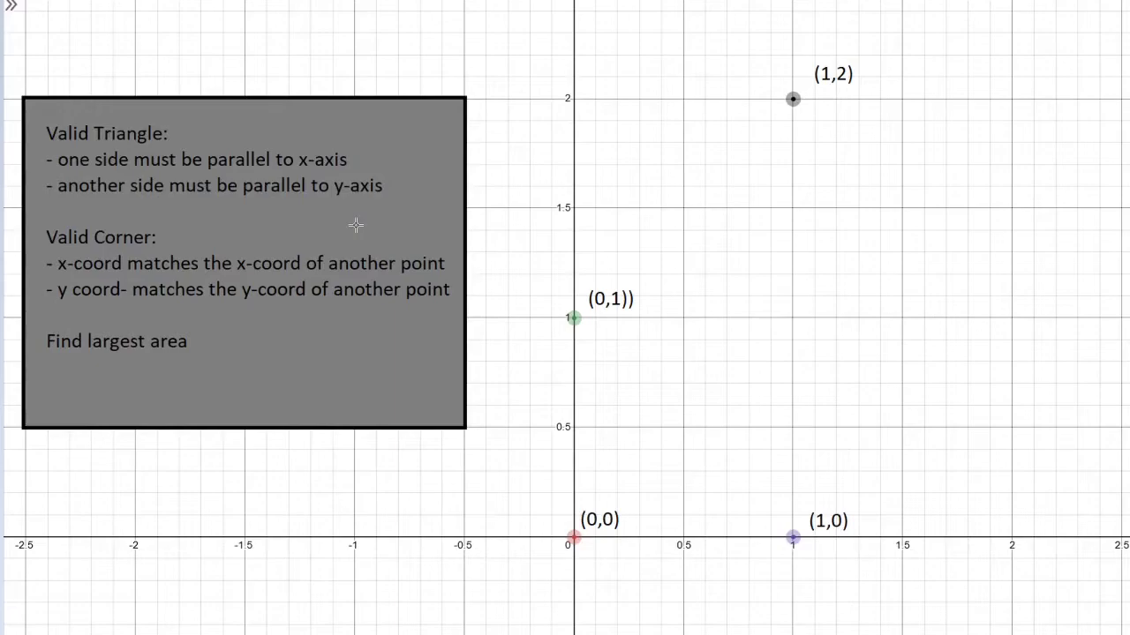
pyautogui.moveTo(227, 300)
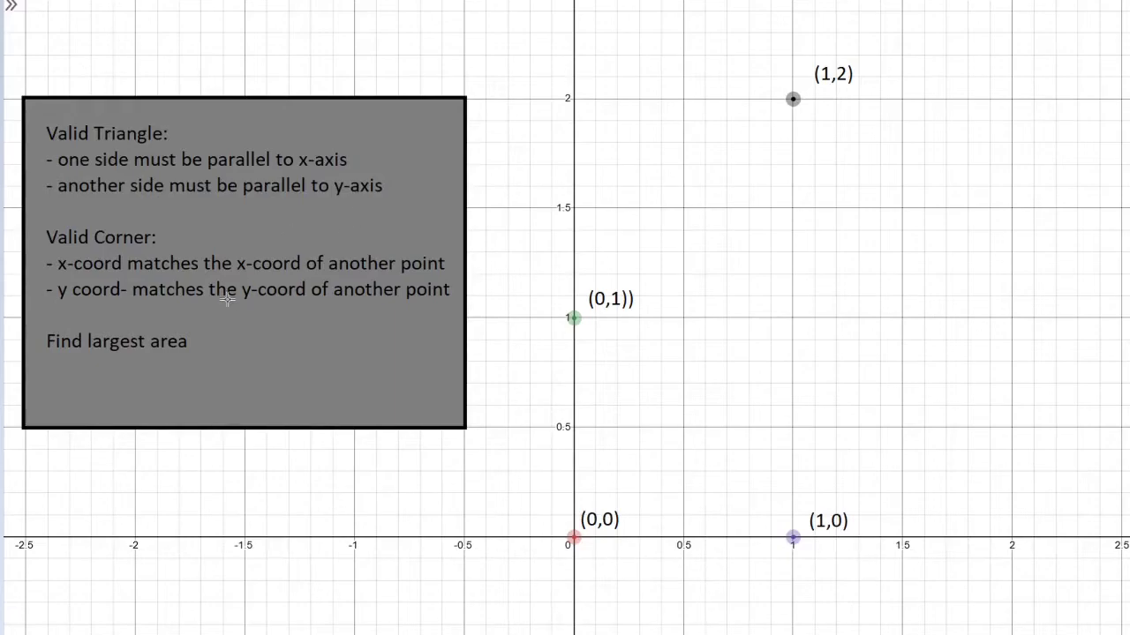
pyautogui.moveTo(268, 261)
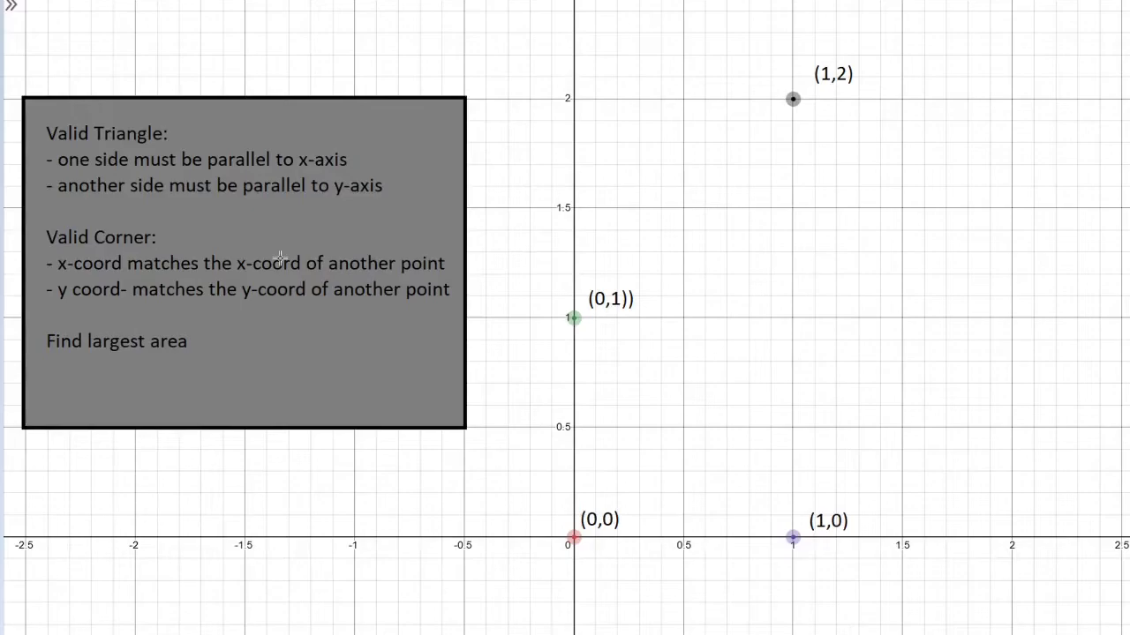
pyautogui.moveTo(97, 321)
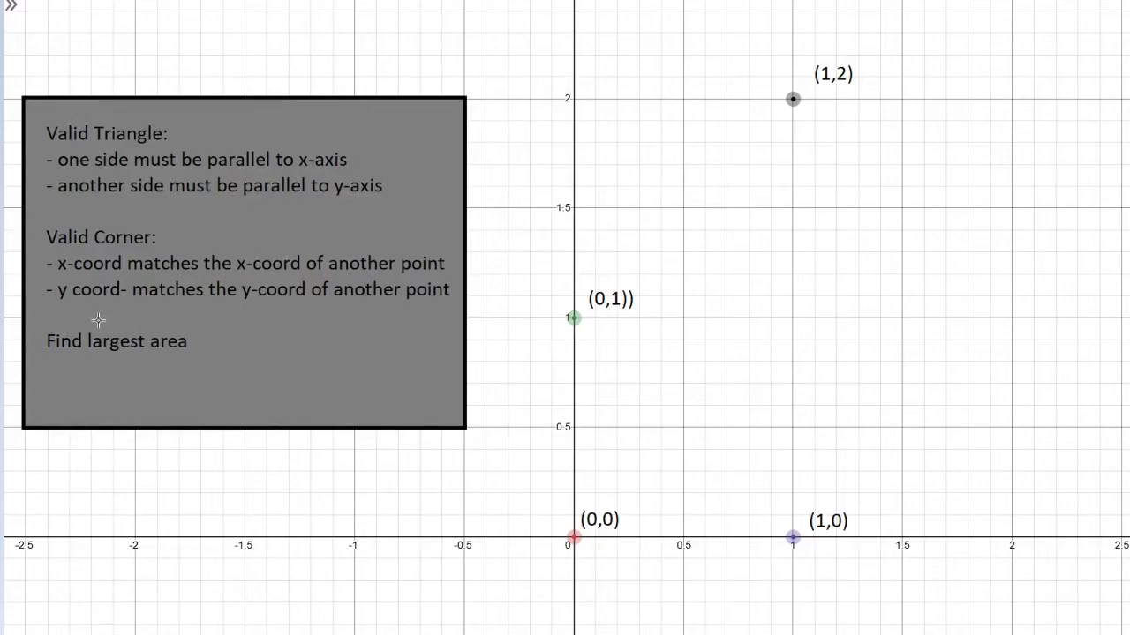
pyautogui.moveTo(247, 334)
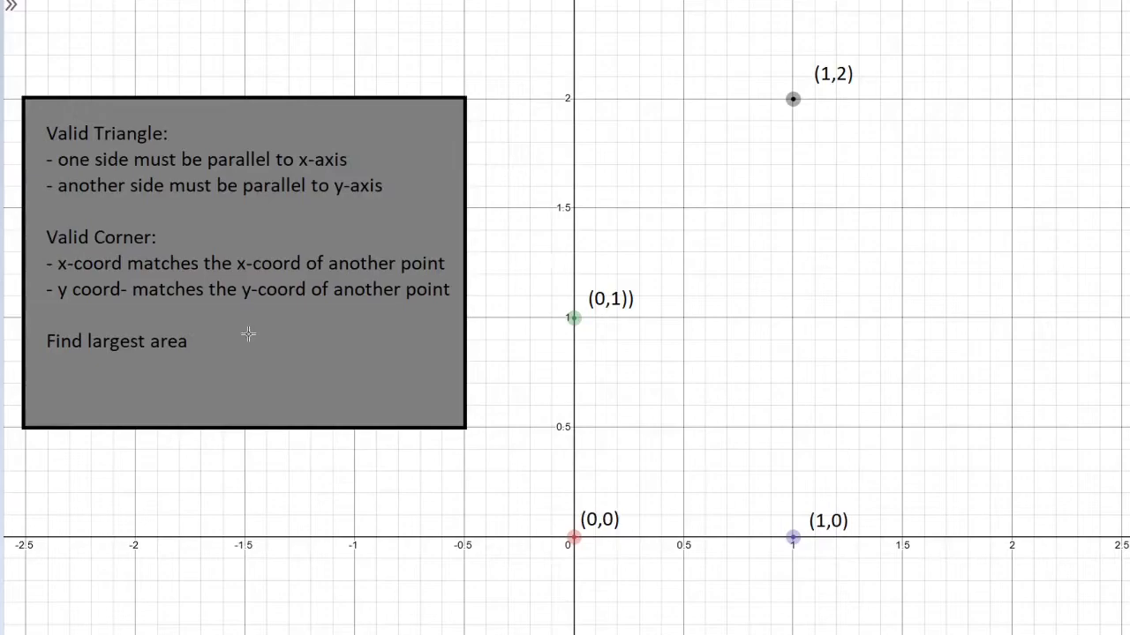
pyautogui.moveTo(431, 322)
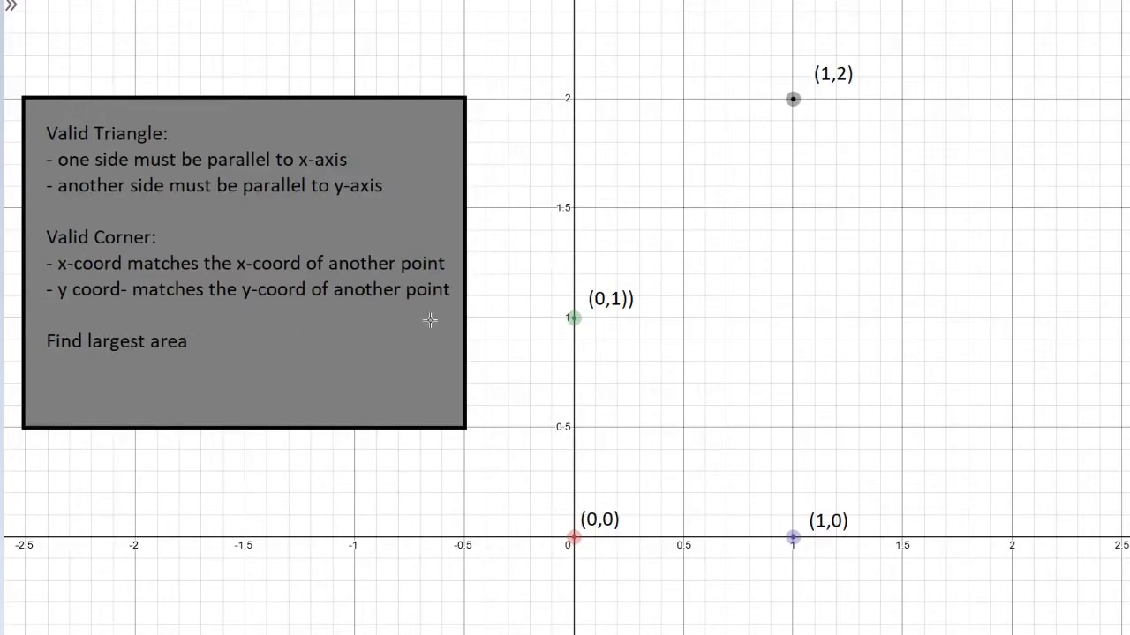
pyautogui.moveTo(586, 439)
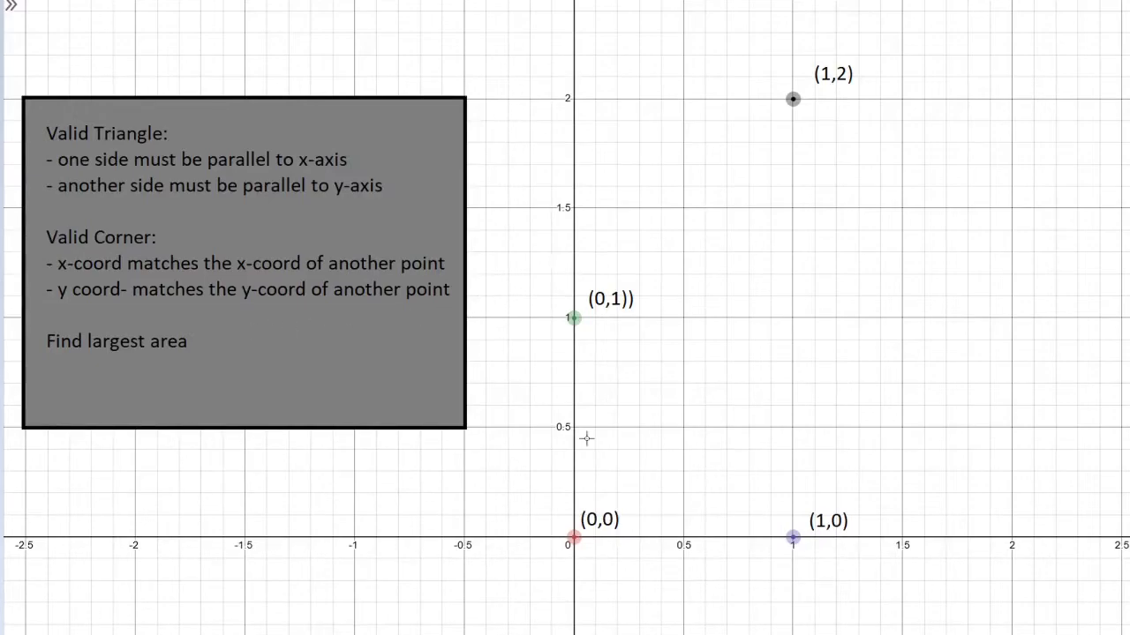
pyautogui.moveTo(544, 346)
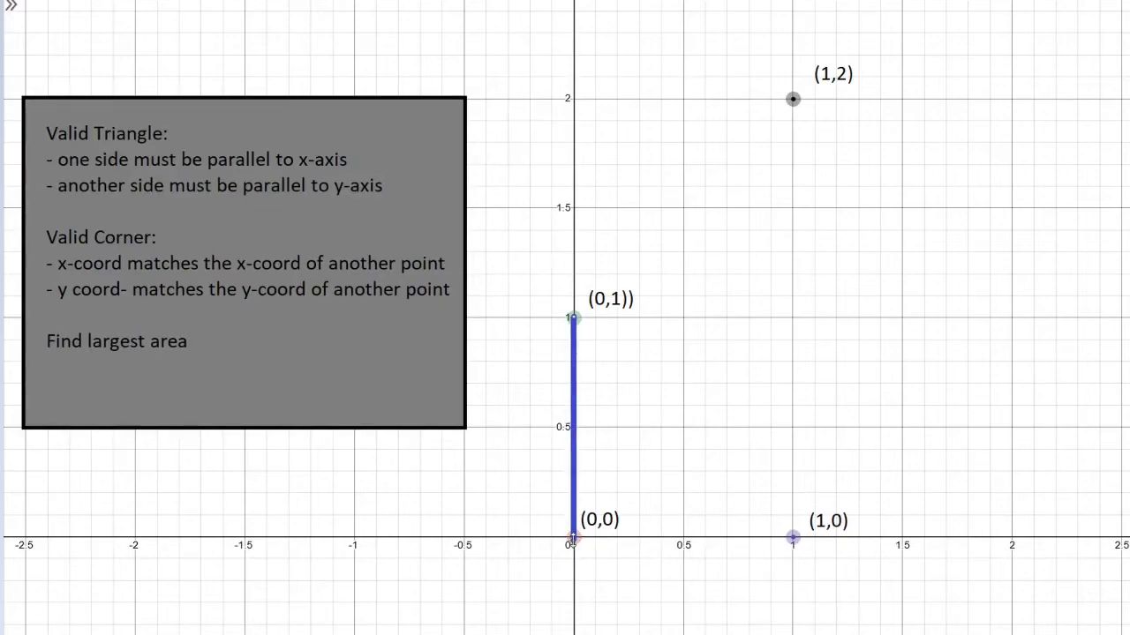
# - Sketch the sides from (0,0) toward (0,1) and (1,0) and mark the triangle's corners
pyautogui.moveTo(572, 539); pyautogui.dragTo(551, 466)
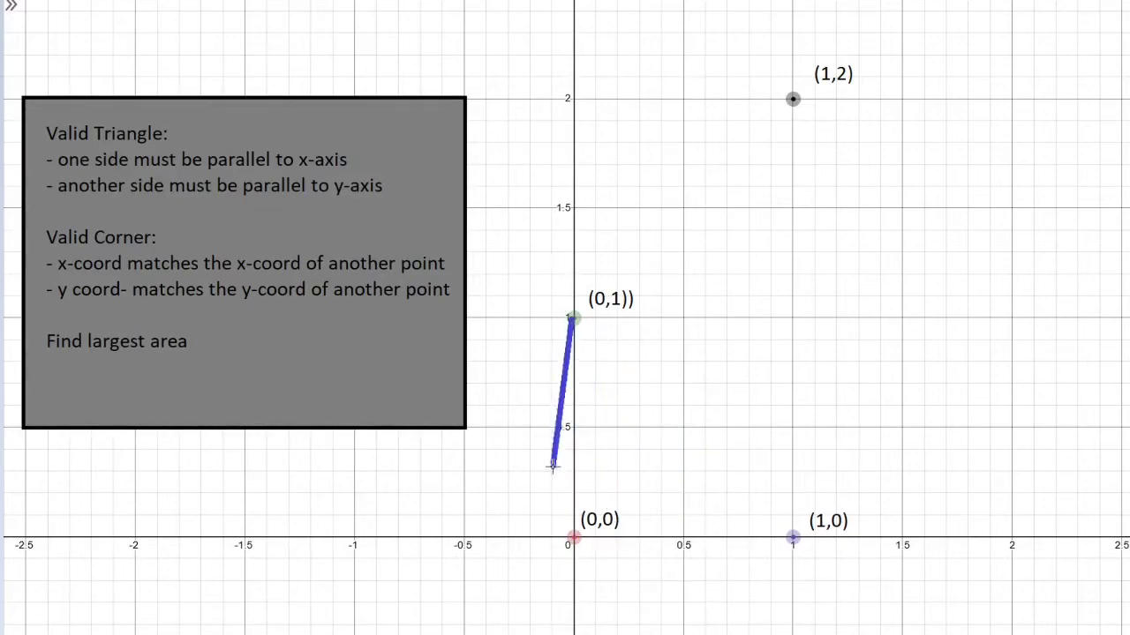
pyautogui.moveTo(551, 466); pyautogui.dragTo(568, 538)
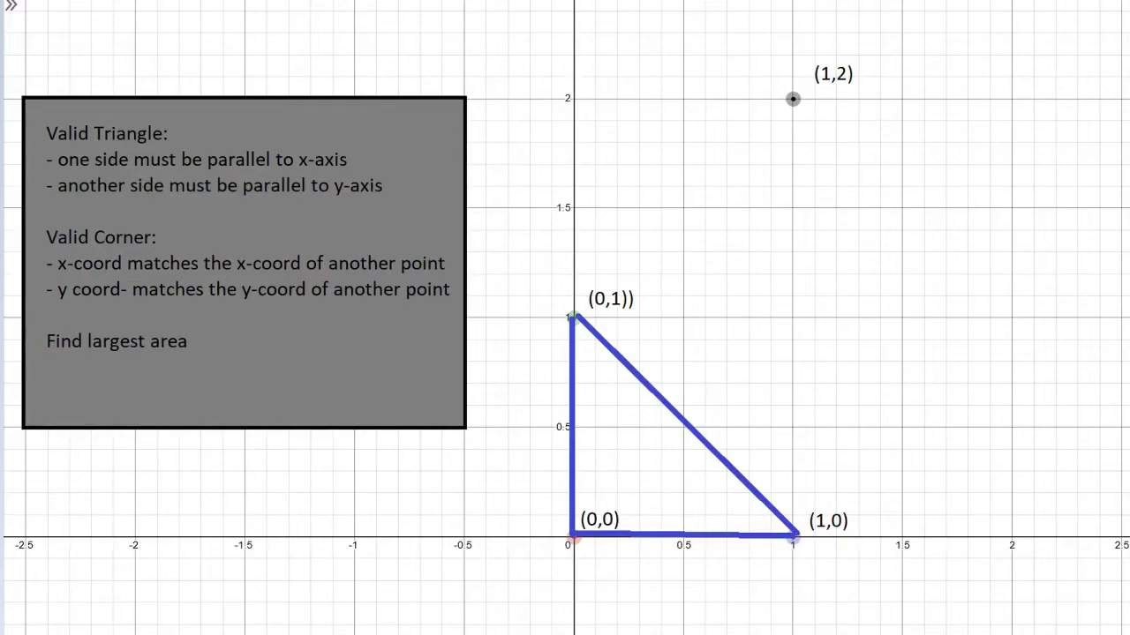
pyautogui.moveTo(618, 396)
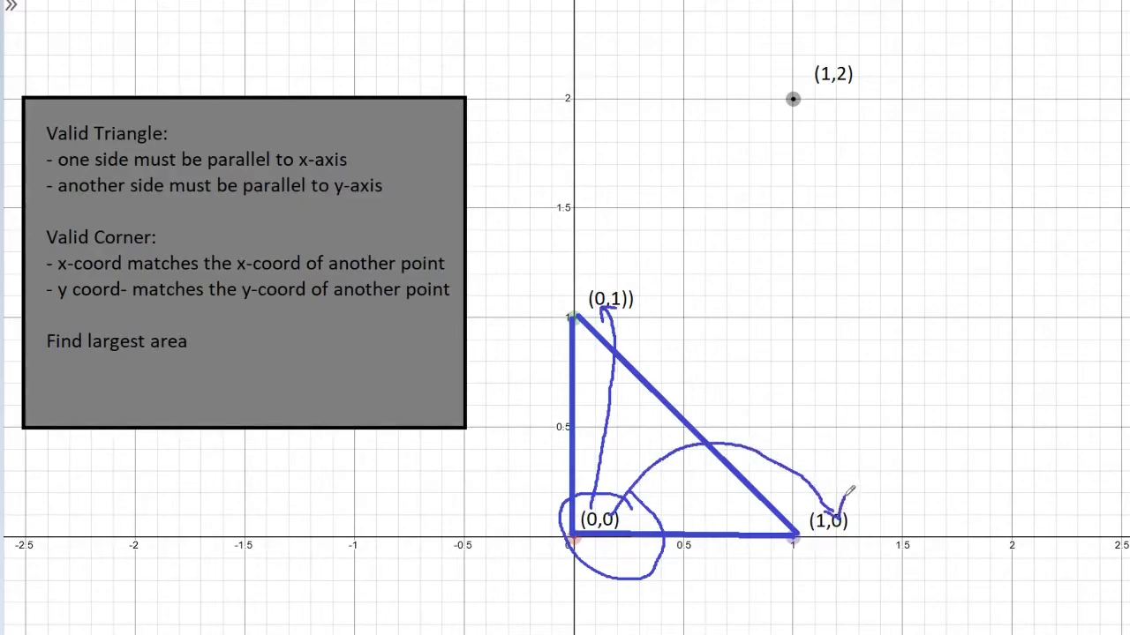
pyautogui.moveTo(706, 397); pyautogui.dragTo(804, 314)
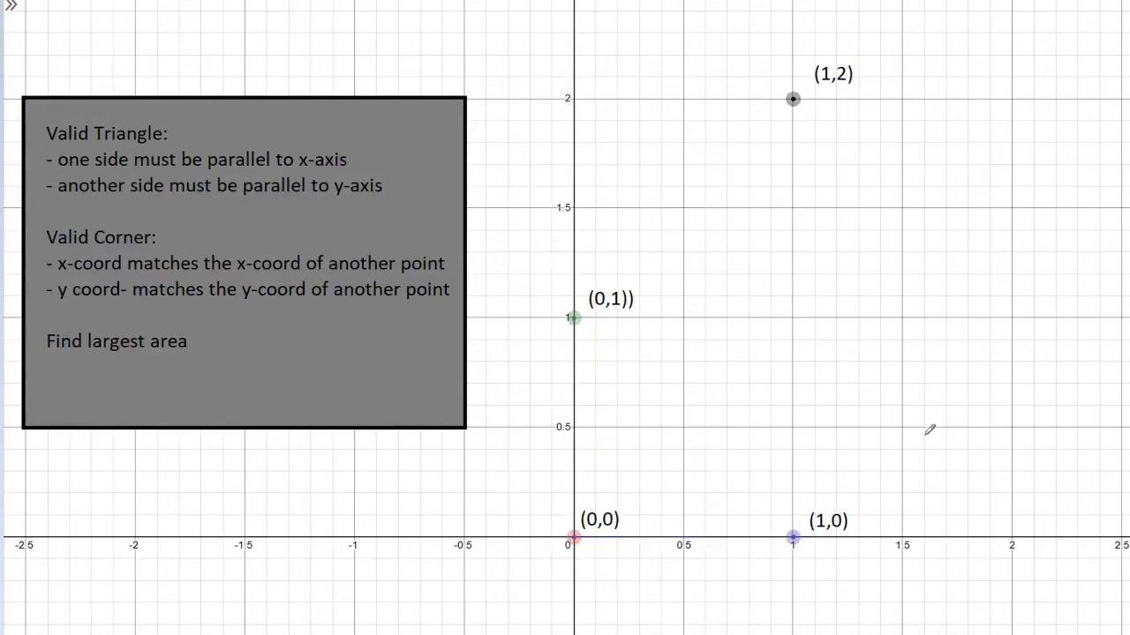
pyautogui.moveTo(870, 476)
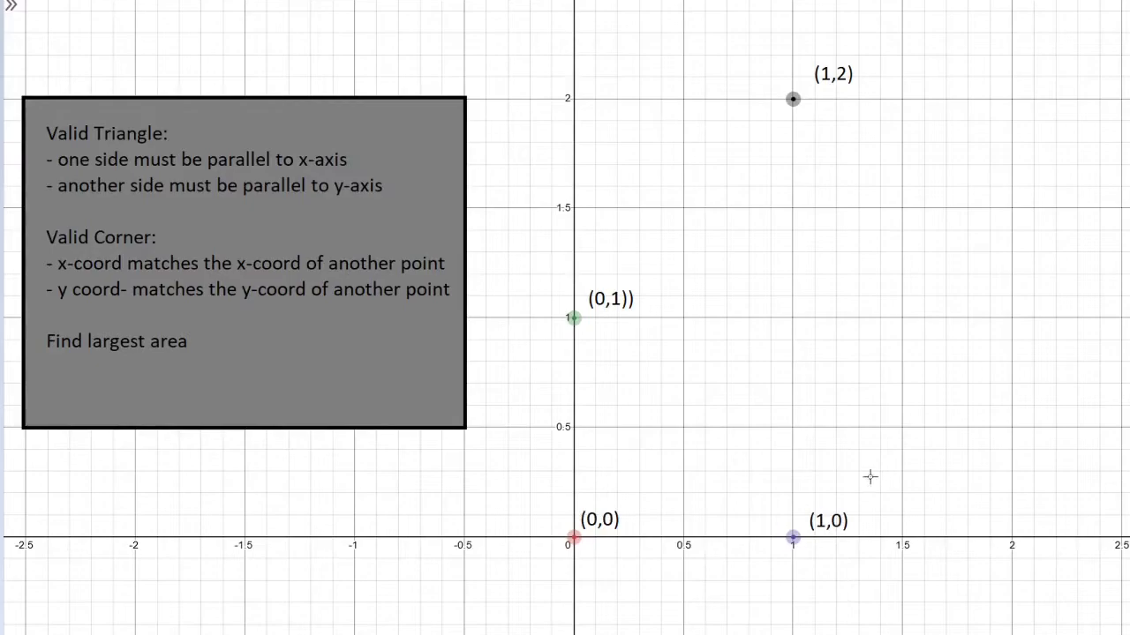
# - Draw the side down from (1,2) and close the triangle through (1,0) and (0,0)
pyautogui.moveTo(793, 99); pyautogui.dragTo(812, 422)
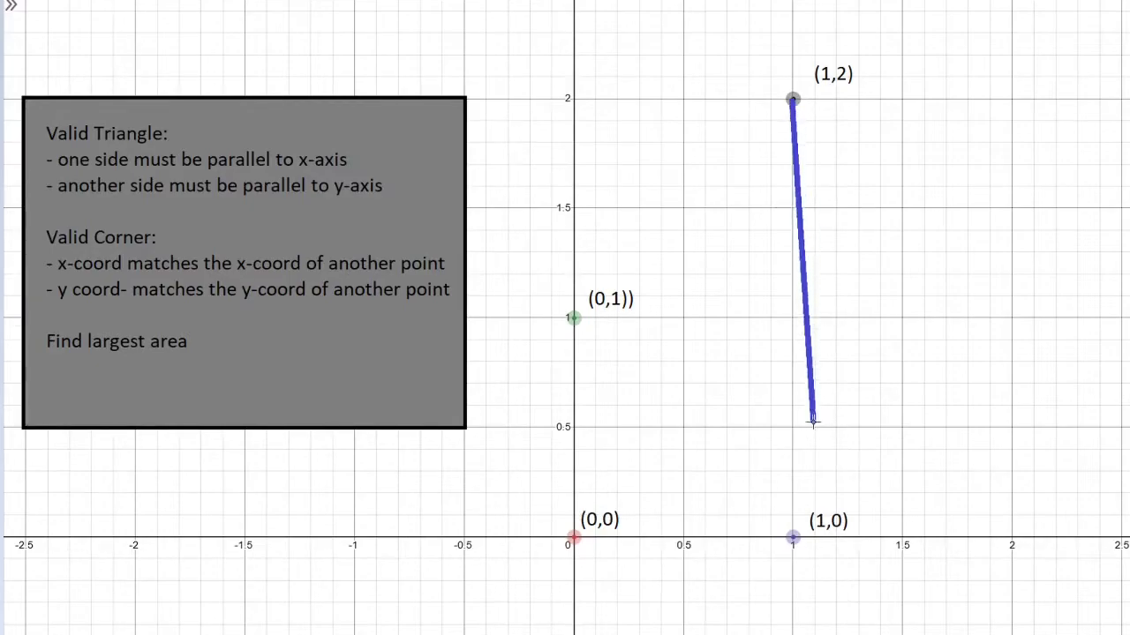
pyautogui.moveTo(812, 420); pyautogui.dragTo(791, 537)
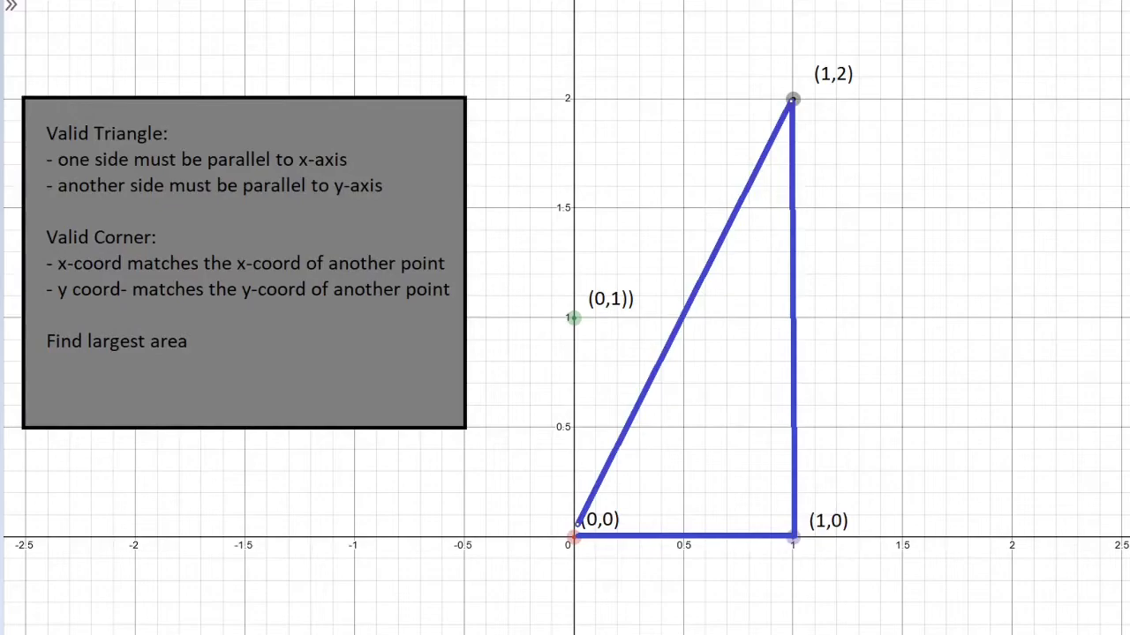
pyautogui.moveTo(722, 378)
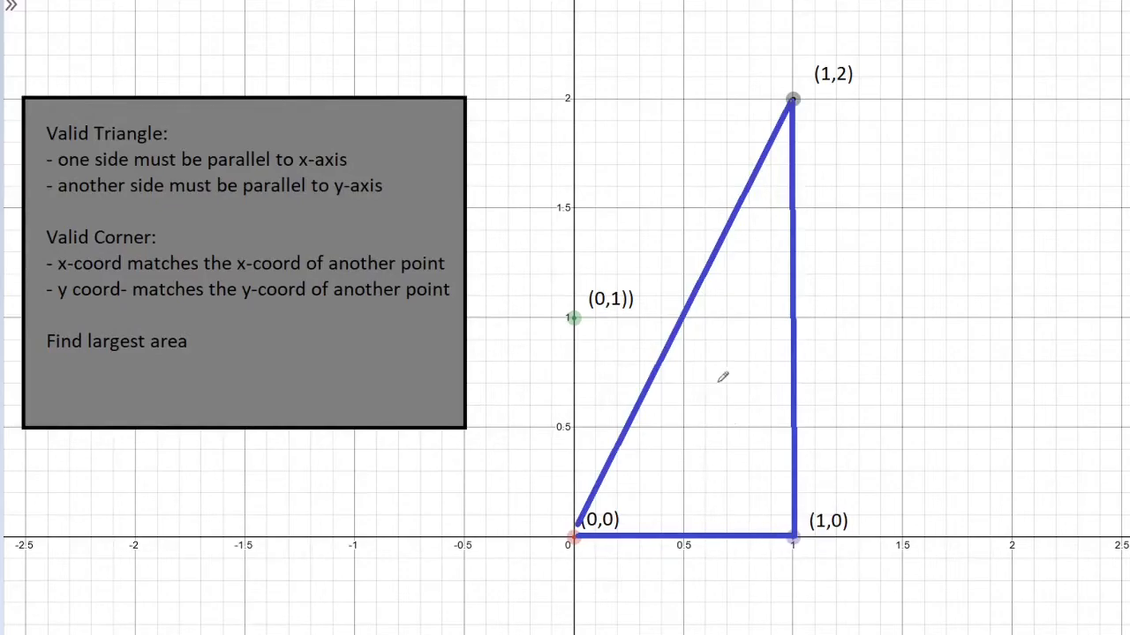
pyautogui.moveTo(791, 392)
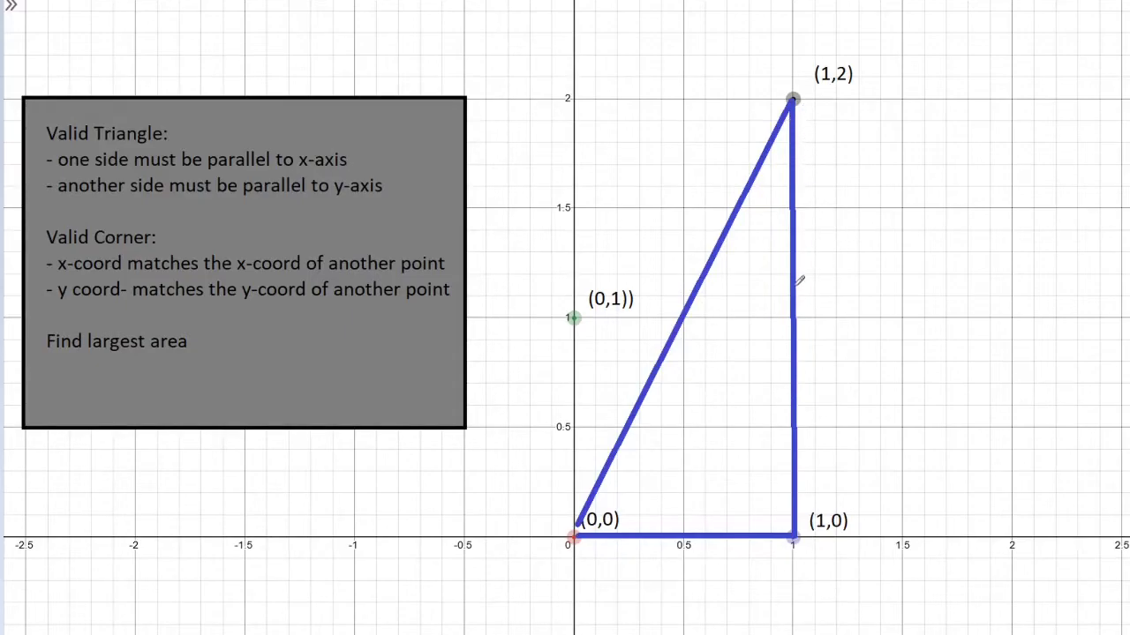
pyautogui.moveTo(579, 138)
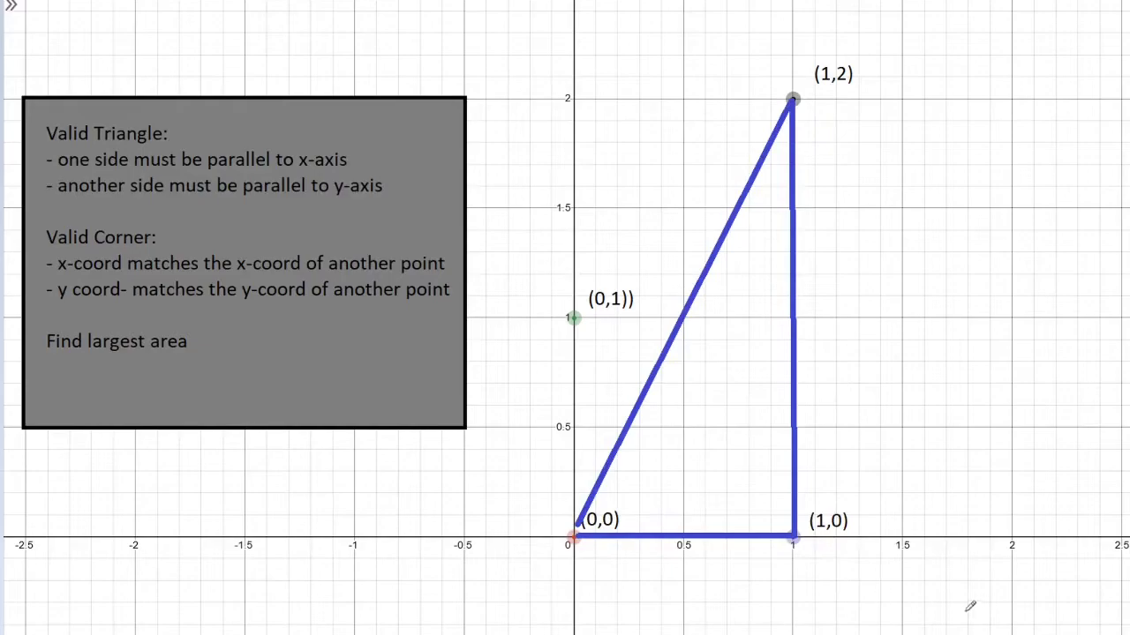
pyautogui.moveTo(866, 536)
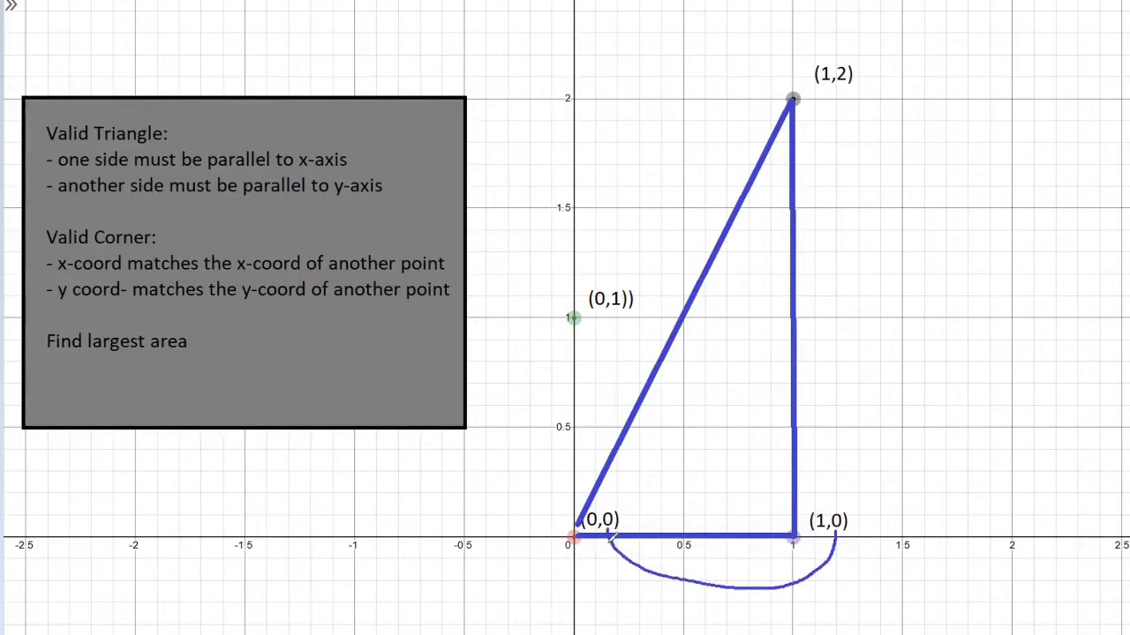
pyautogui.moveTo(826, 505)
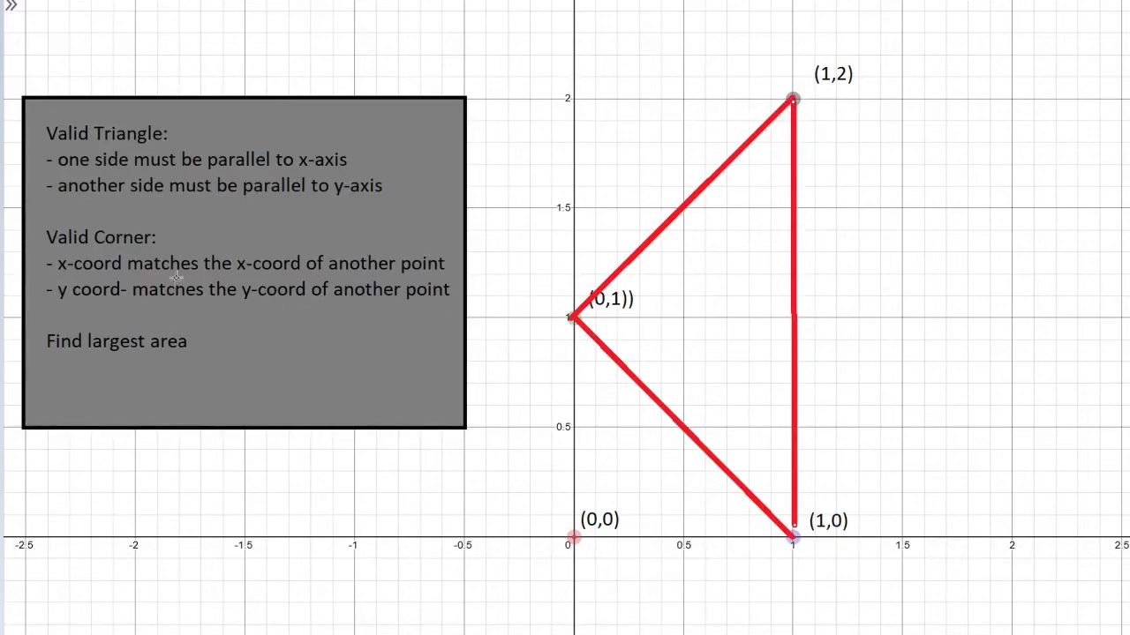
pyautogui.moveTo(371, 304)
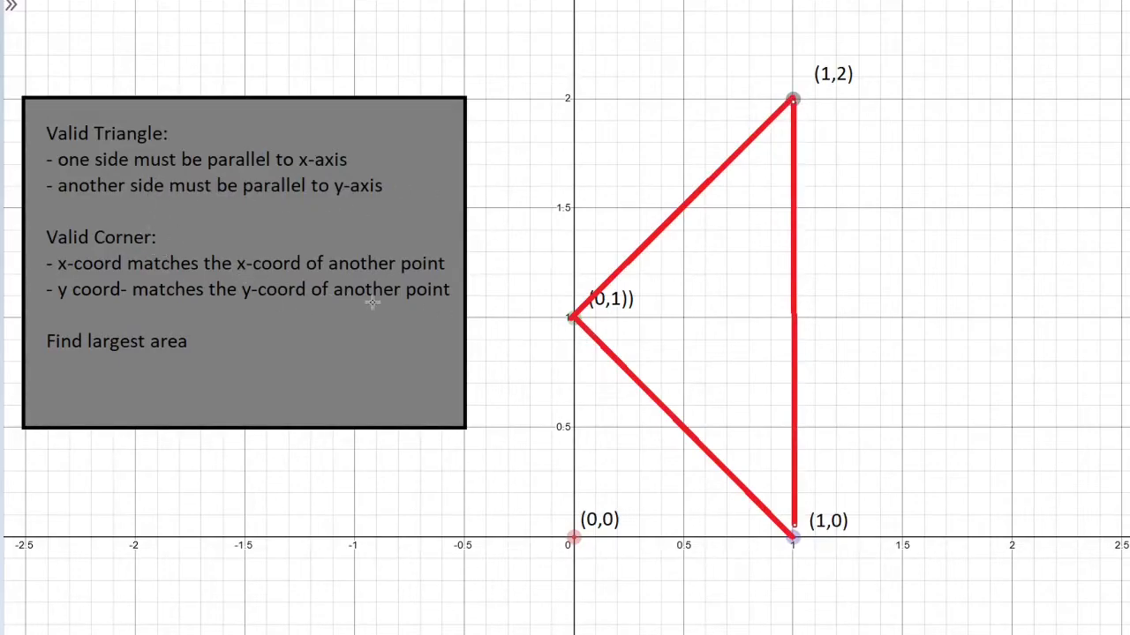
# - Strike through the x-axis-parallel rule in the Valid Triangle note
pyautogui.moveTo(26, 159); pyautogui.dragTo(369, 148)
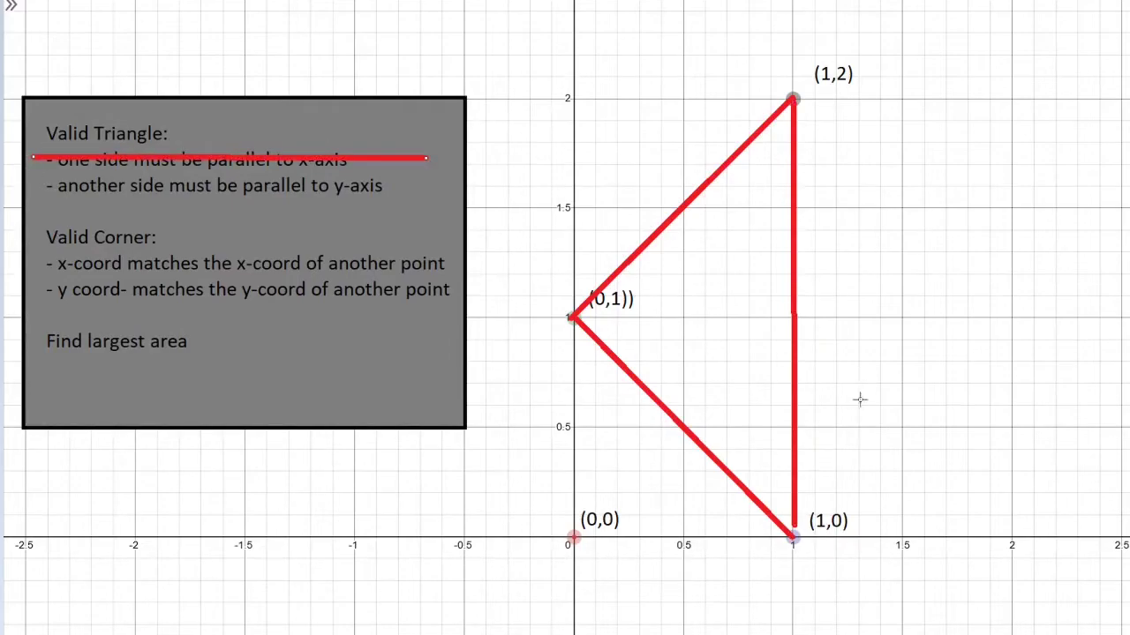
pyautogui.moveTo(540, 377)
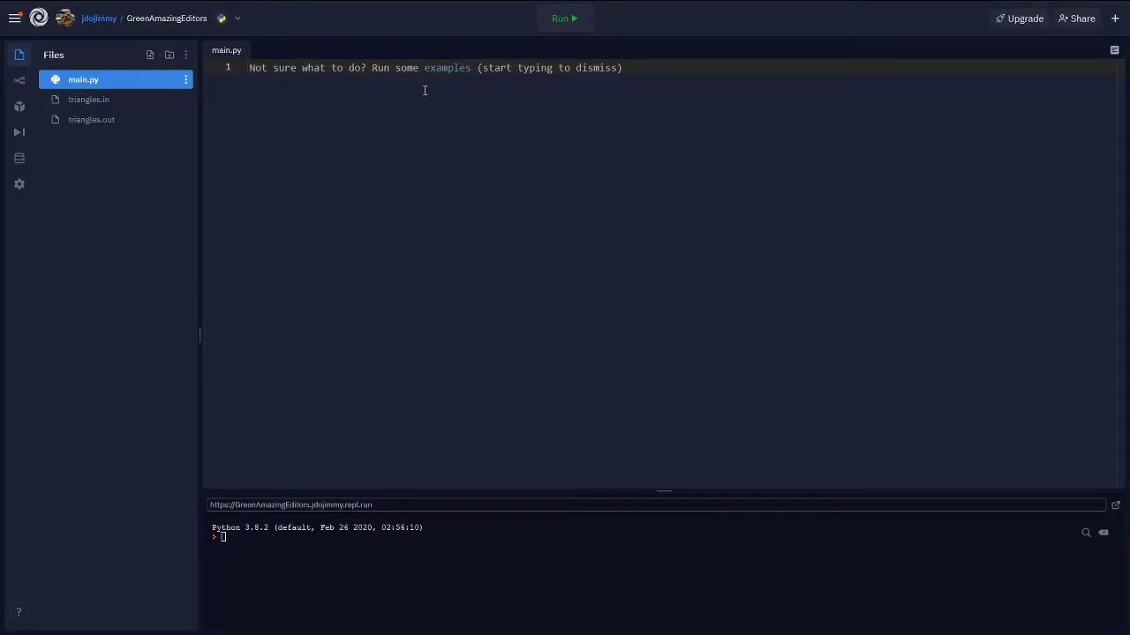
# - Write the docstring's game plan: go thru all possible triples; valid triangle has one side // x-axis, one // y-axis
pyautogui.write('"""')
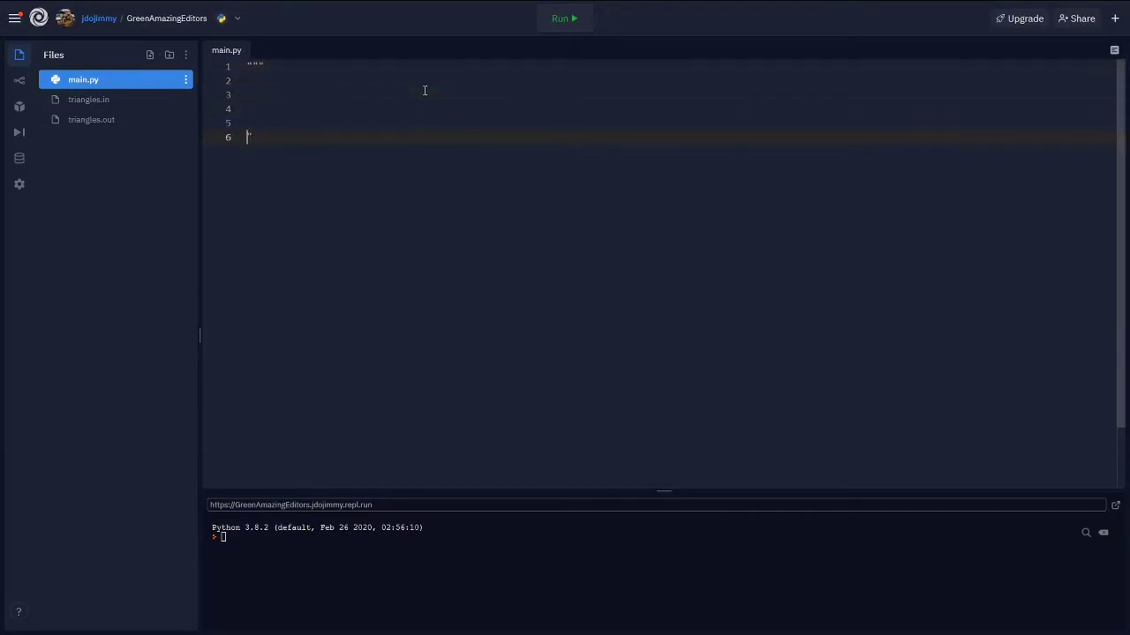
pyautogui.write('G')
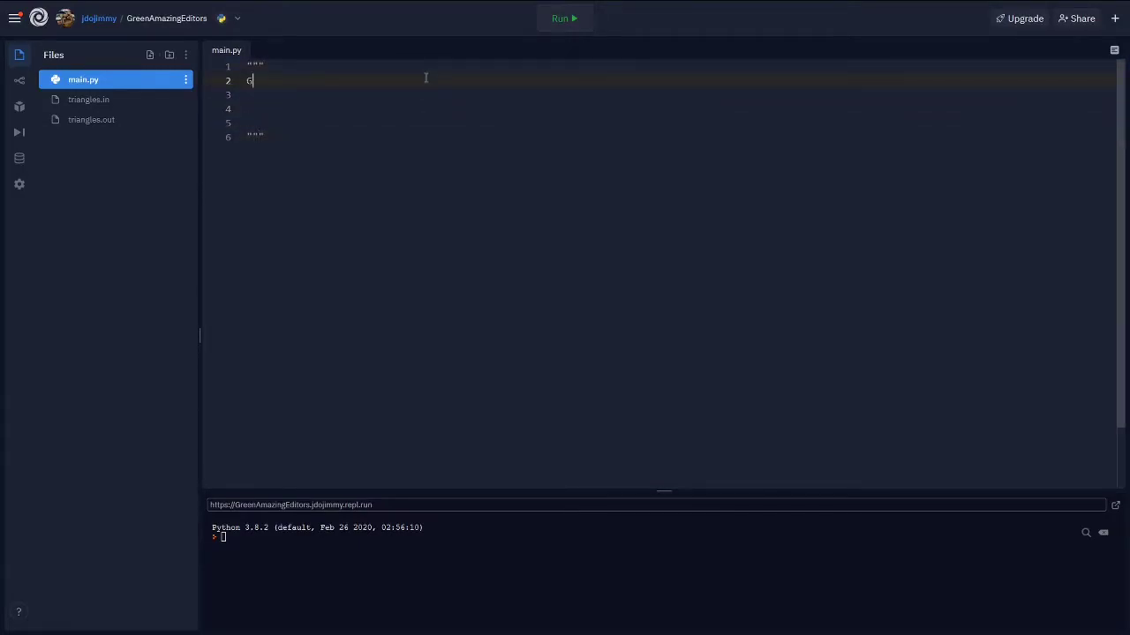
pyautogui.write('ame plan:')
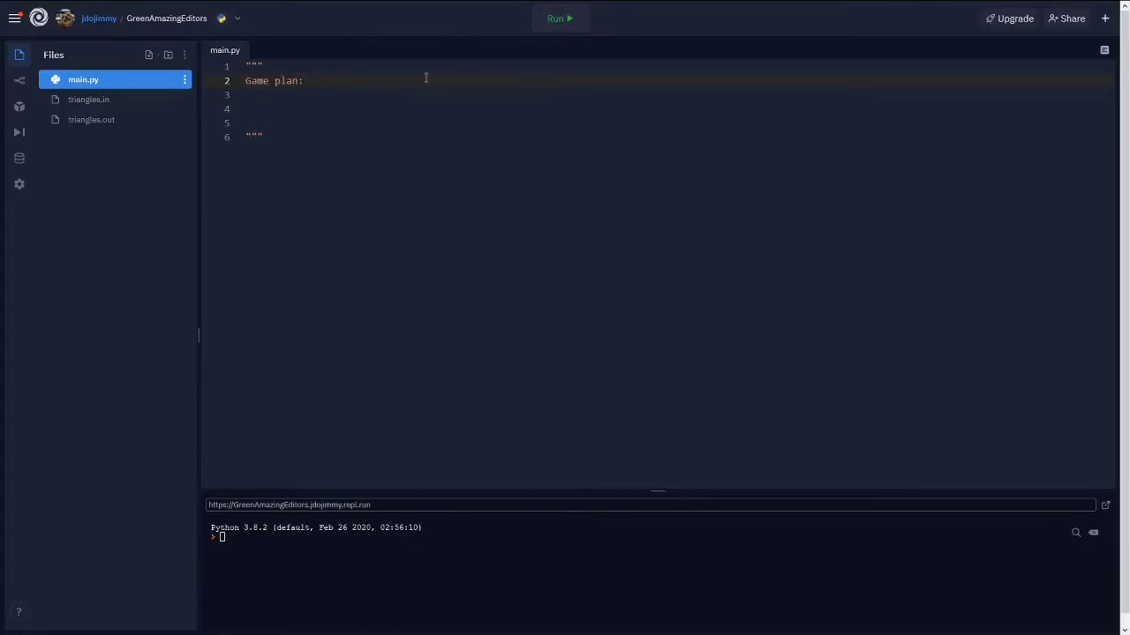
pyautogui.write('Go')
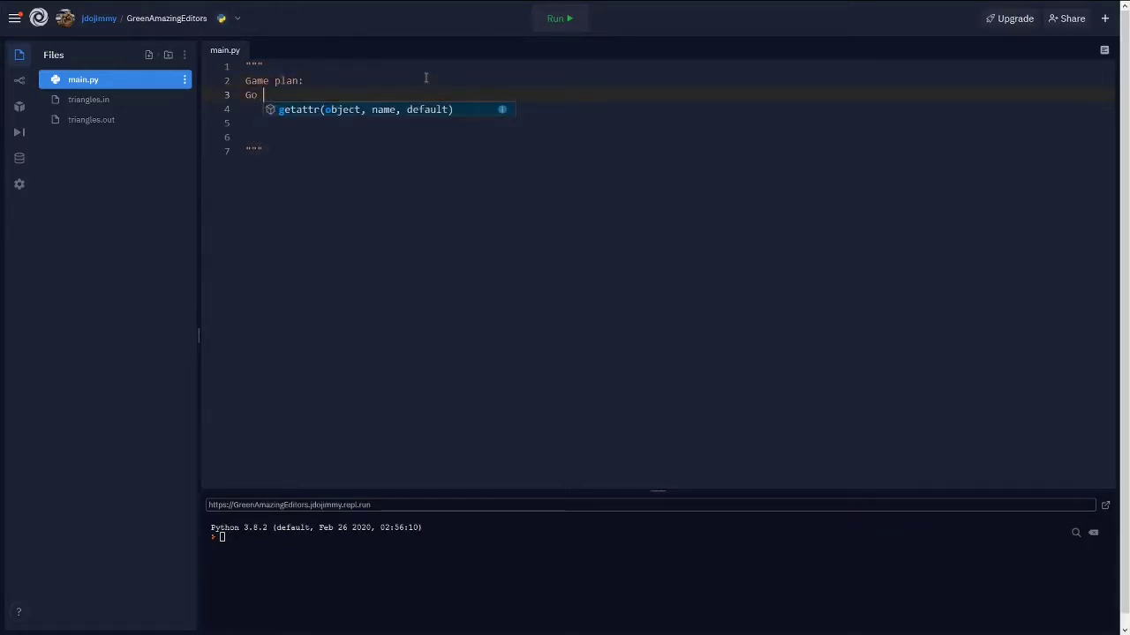
pyautogui.write('thru all possi')
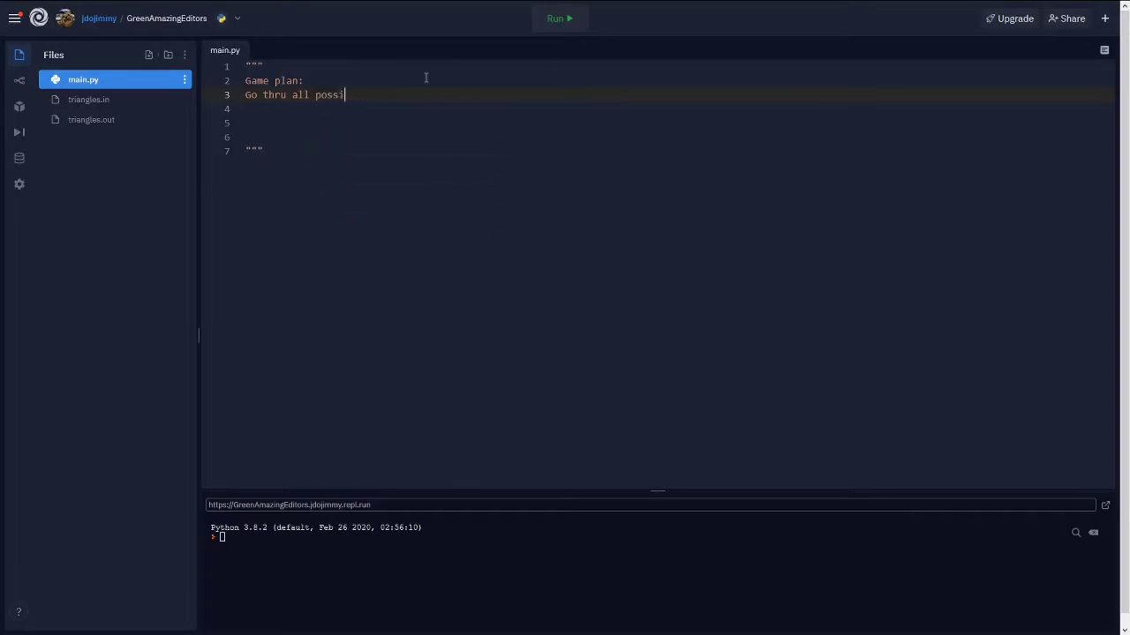
pyautogui.write('ble triples and check to see if they are a valid triangle')
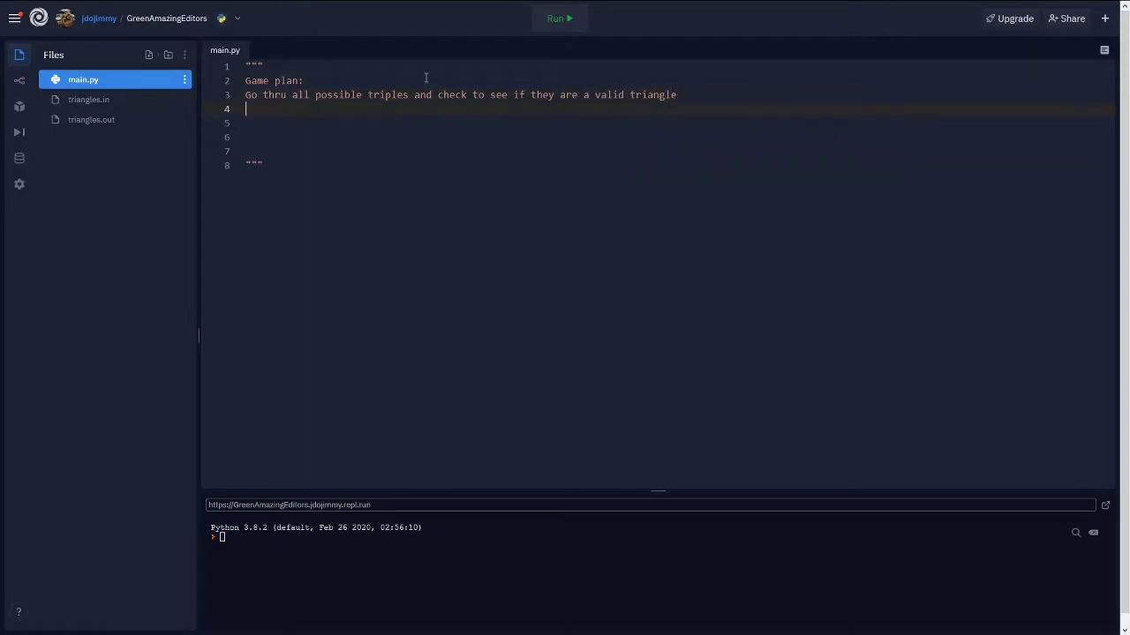
pyautogui.write('Valid Trian')
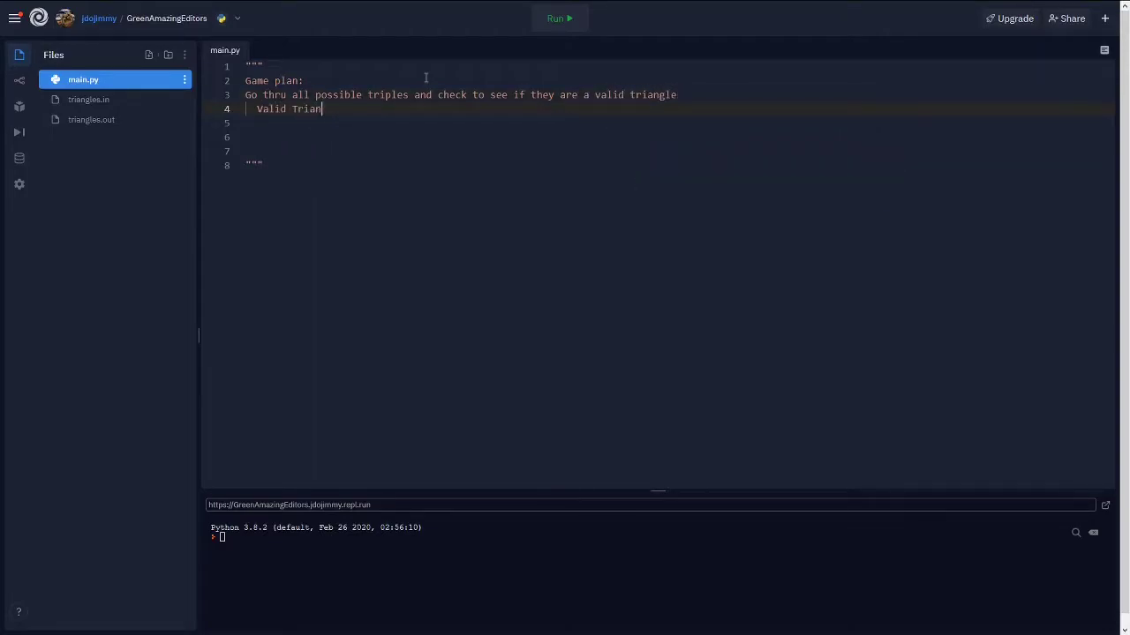
pyautogui.write('gle: o')
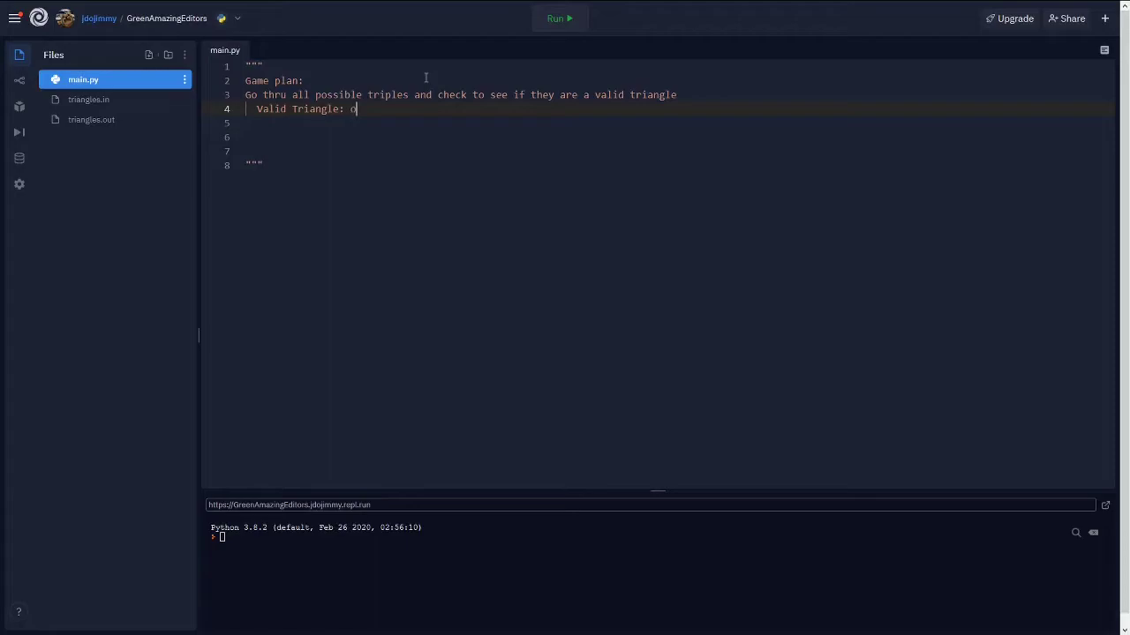
pyautogui.write('ne side // xa')
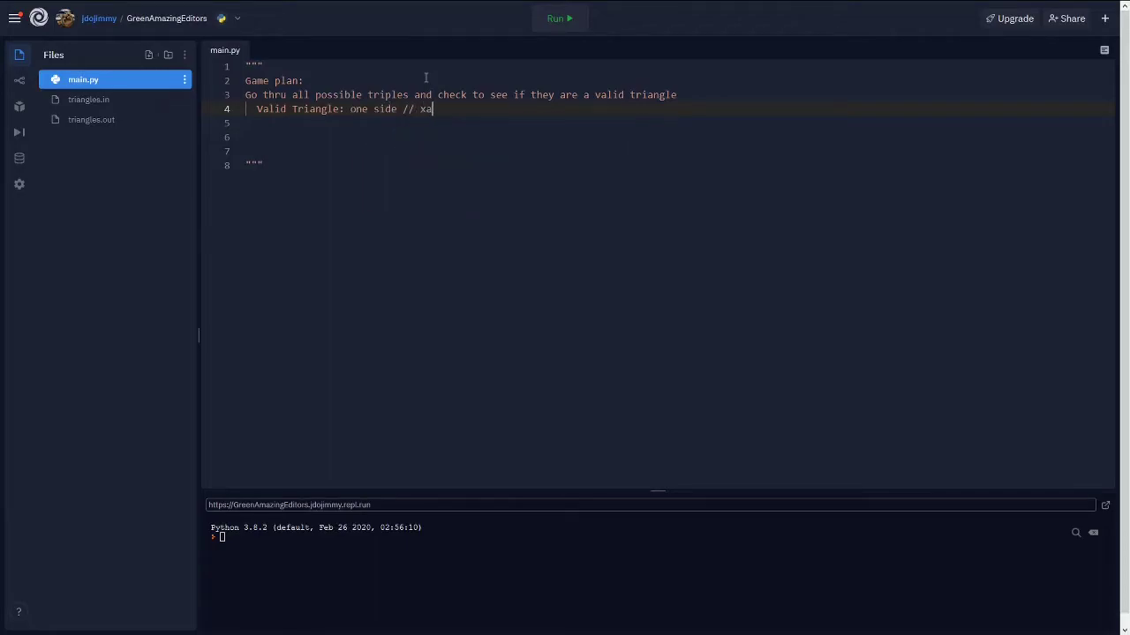
pyautogui.write('-axis, one side')
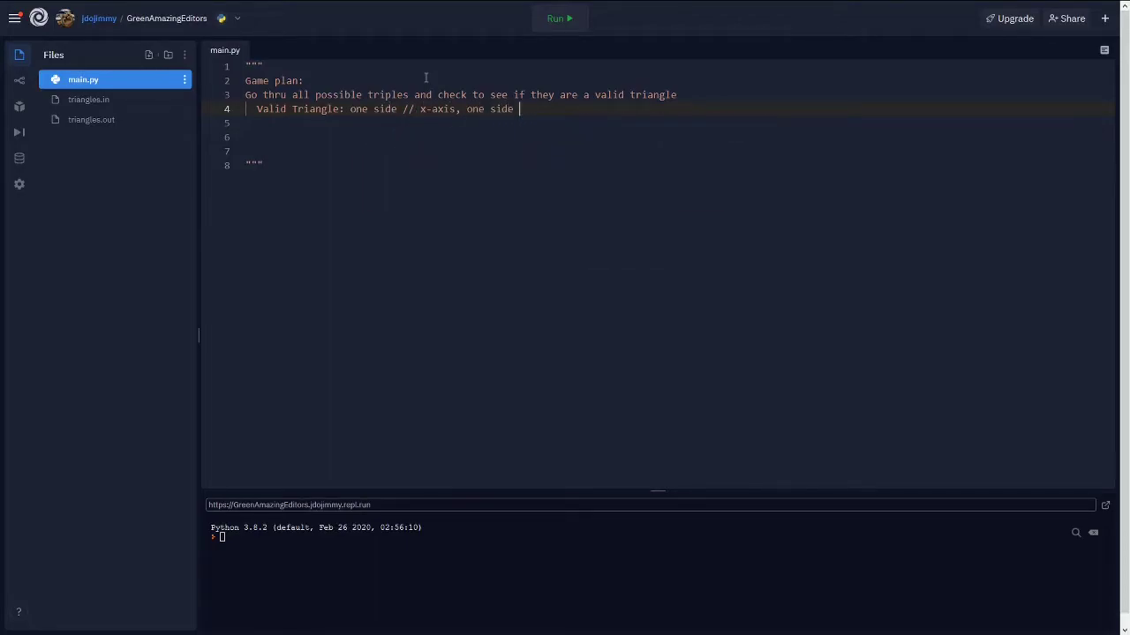
pyautogui.write('// y-axis')
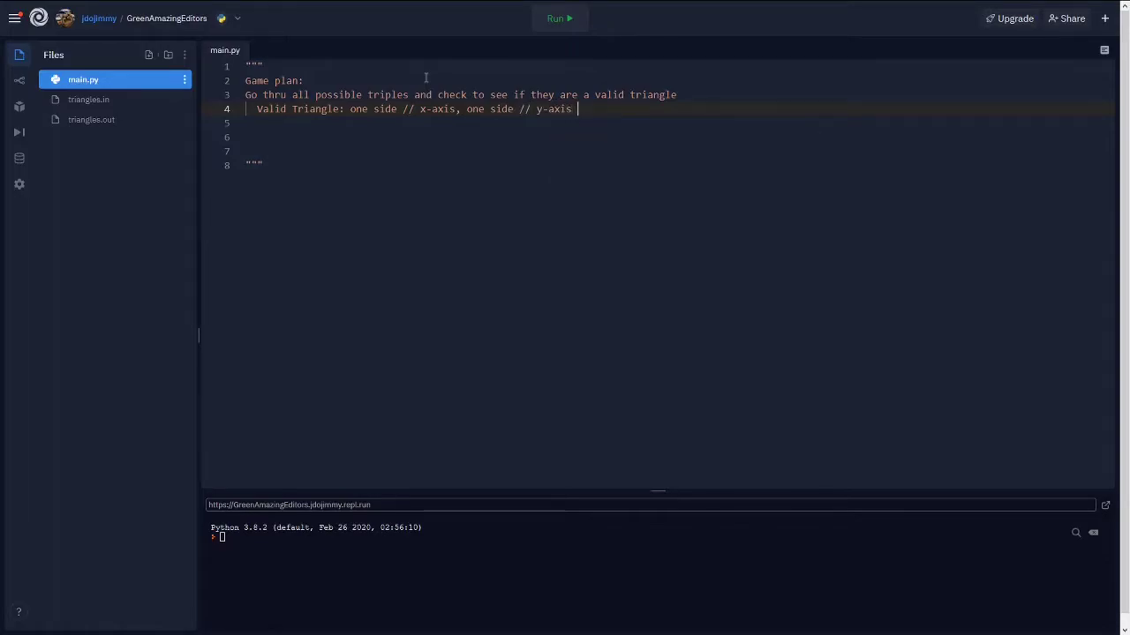
pyautogui.press('Return')
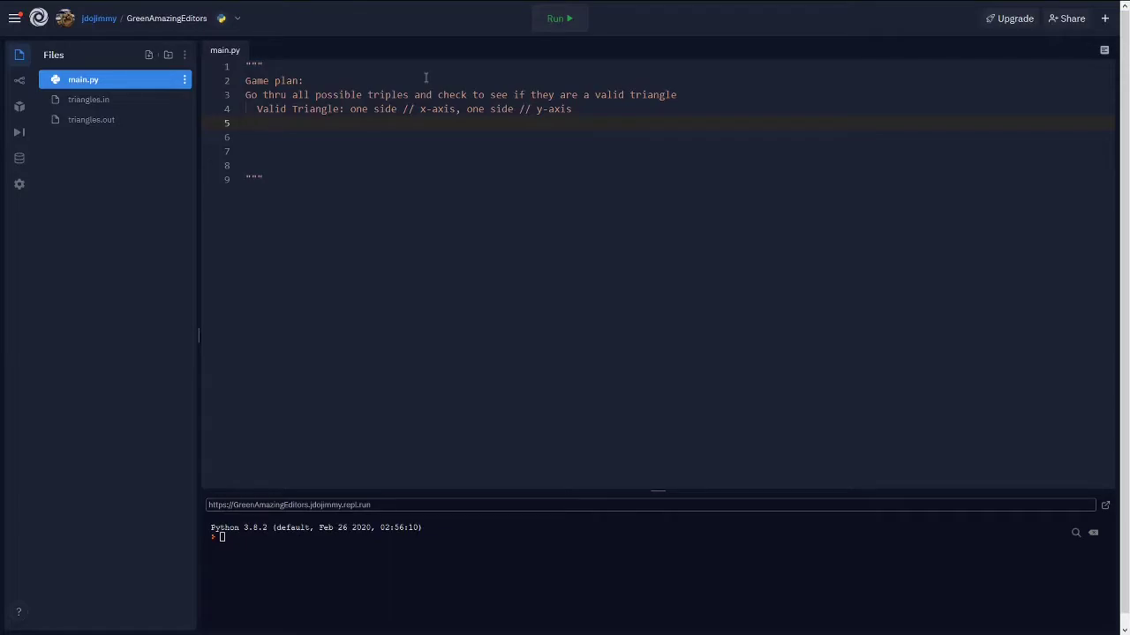
# - Add notes to collect the largest area and use b*h rather than 1/2 b*h, ending the docstring
pyautogui.write('Collect all areas and find t')
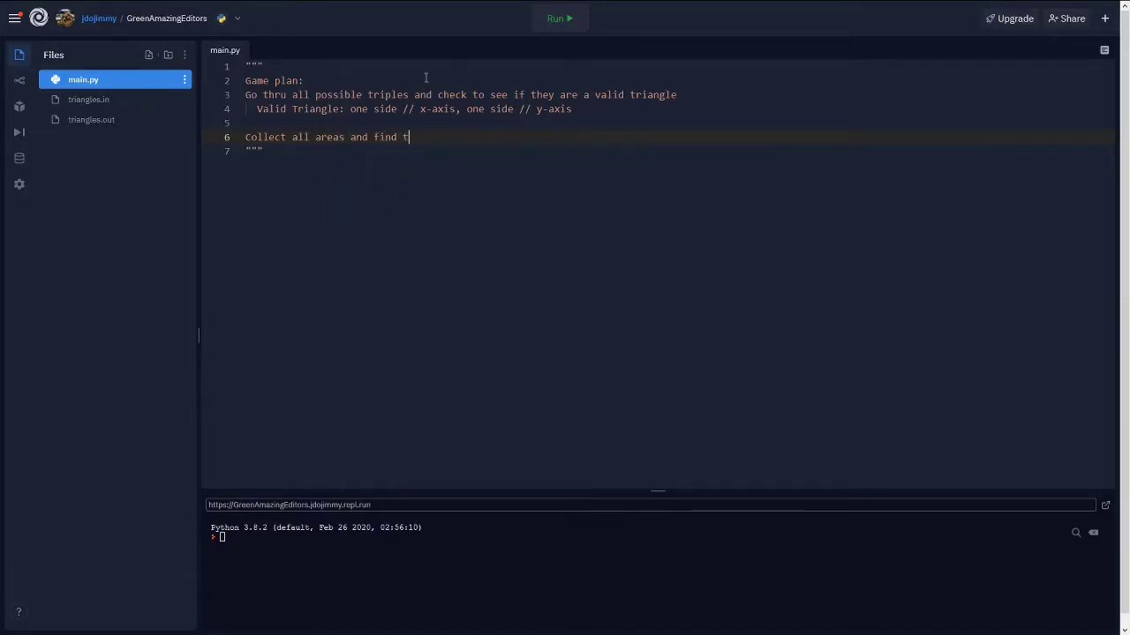
pyautogui.write('he largest.')
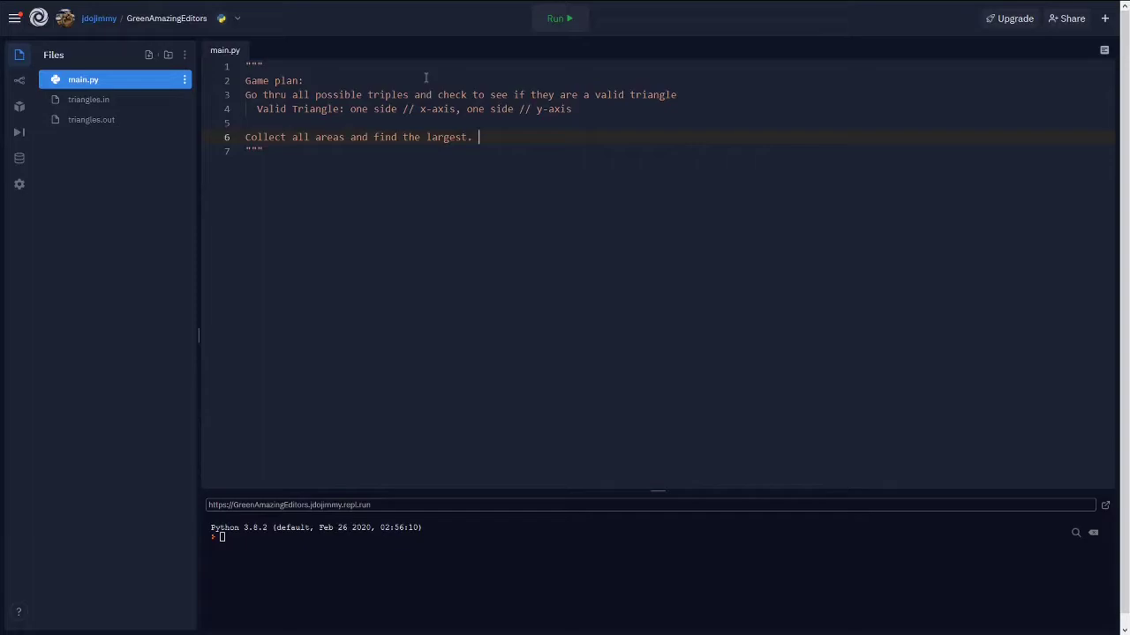
pyautogui.write('Note: accord')
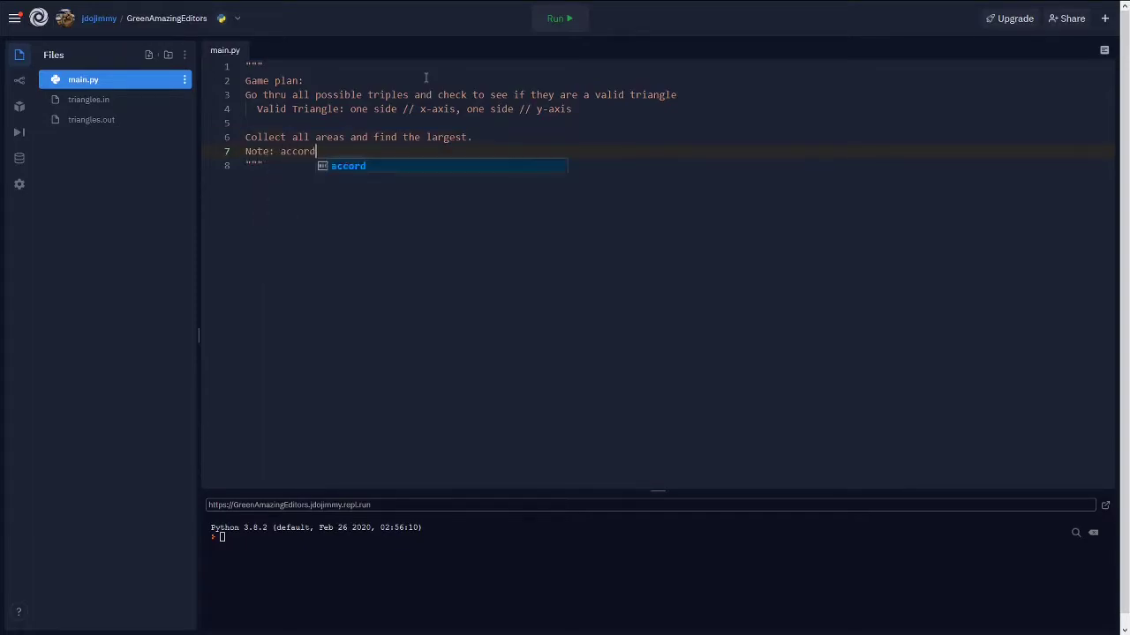
pyautogui.write('ing to problem')
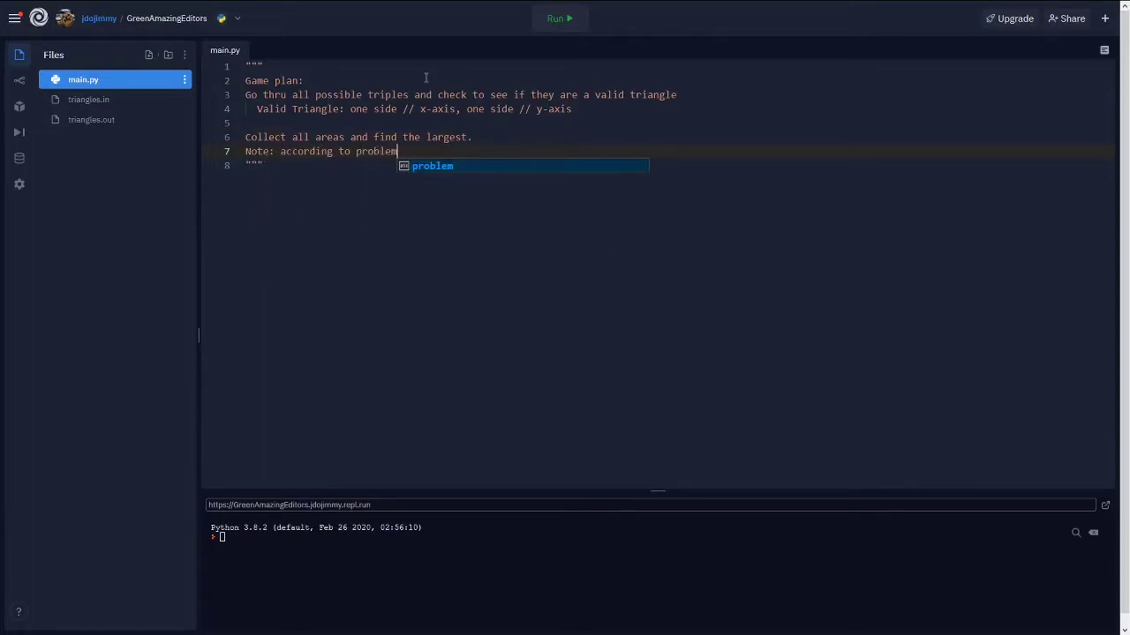
pyautogui.write(', mul')
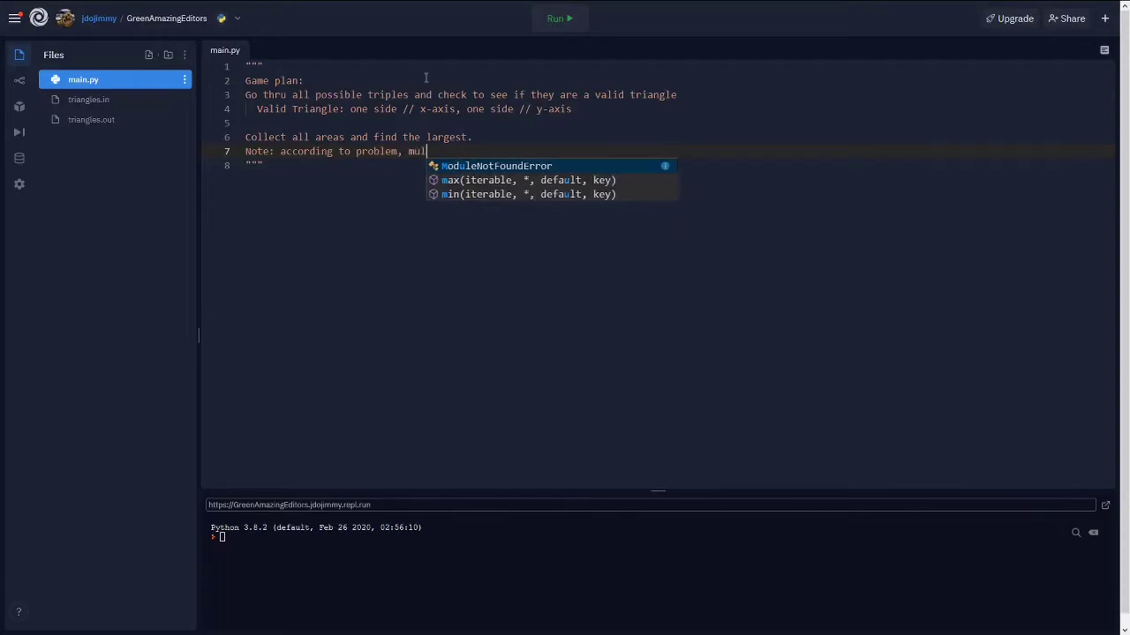
pyautogui.write('tiply the area by 2. Therefore')
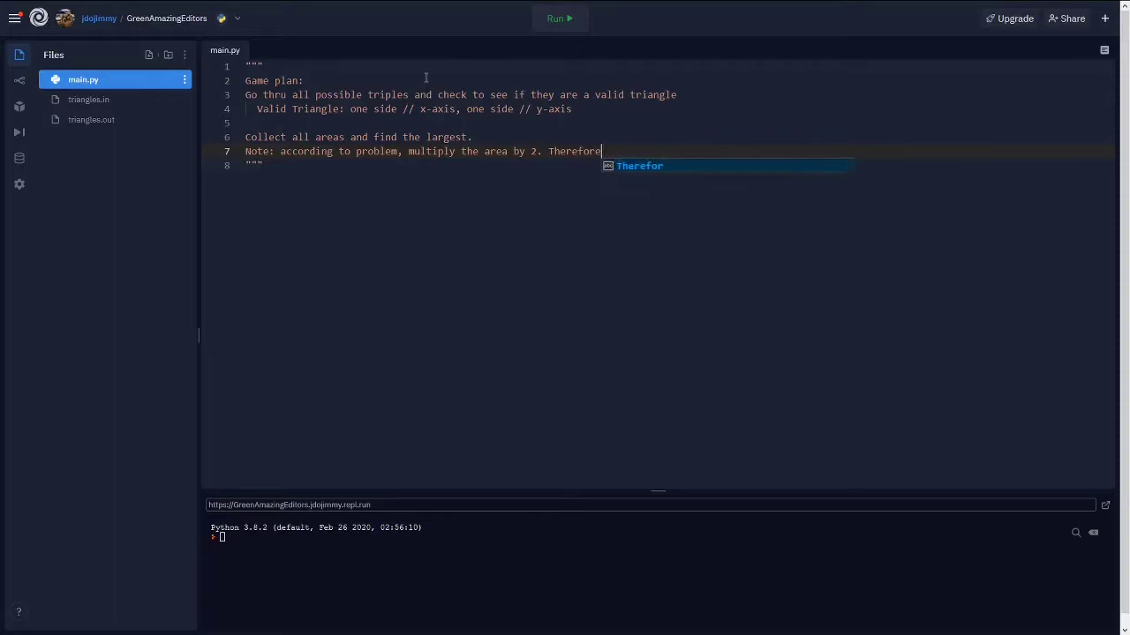
pyautogui.write(', b*h')
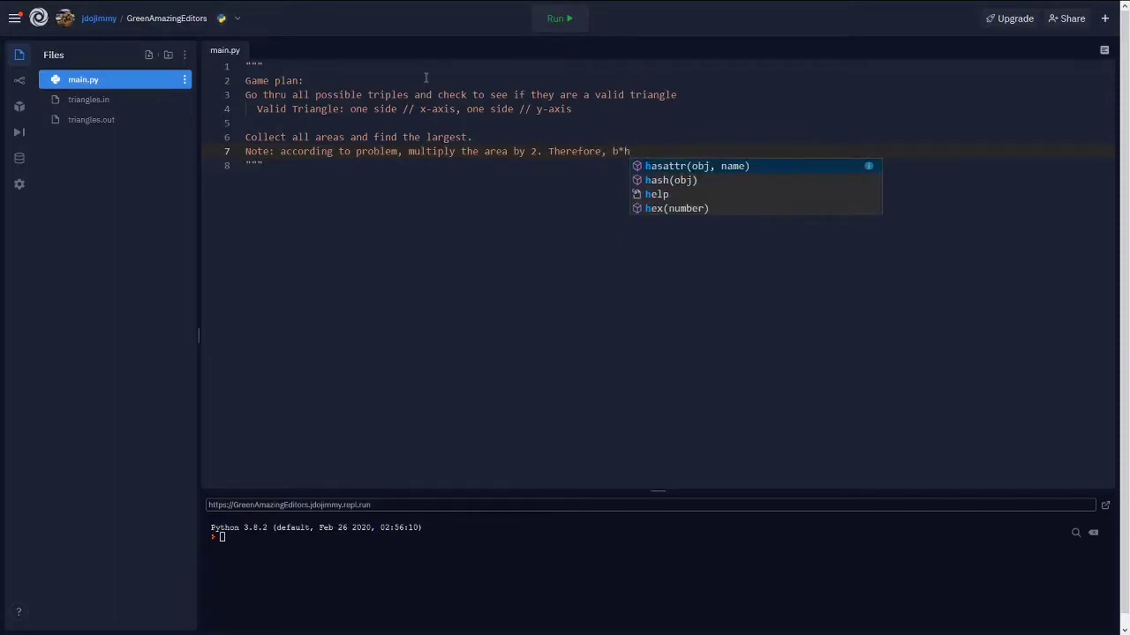
pyautogui.write('rather than 1/2')
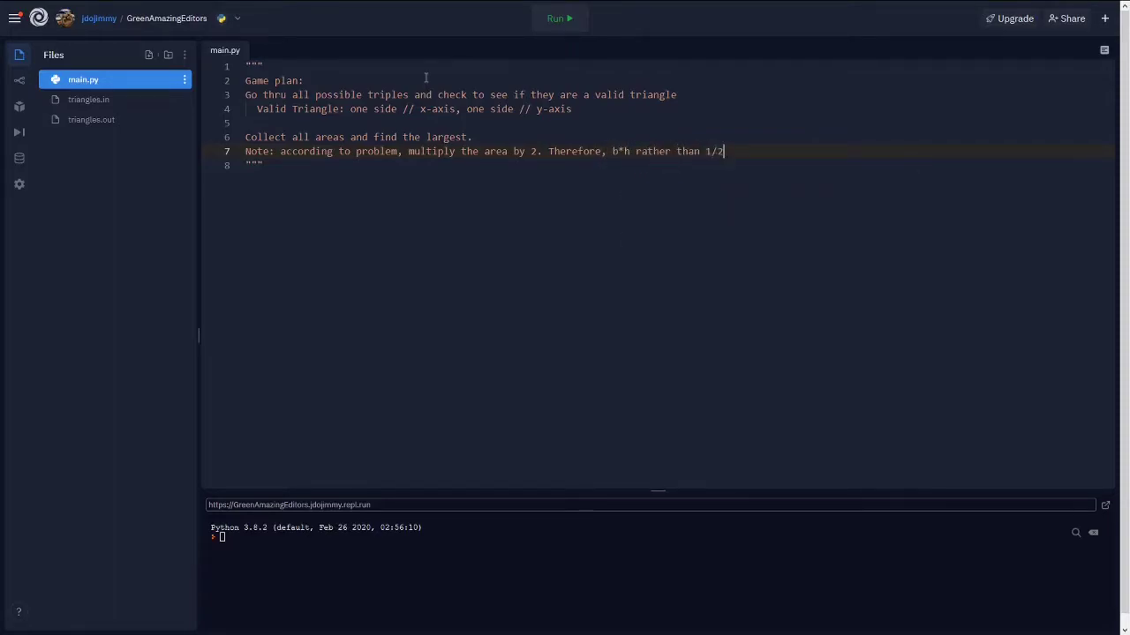
pyautogui.write('b*h')
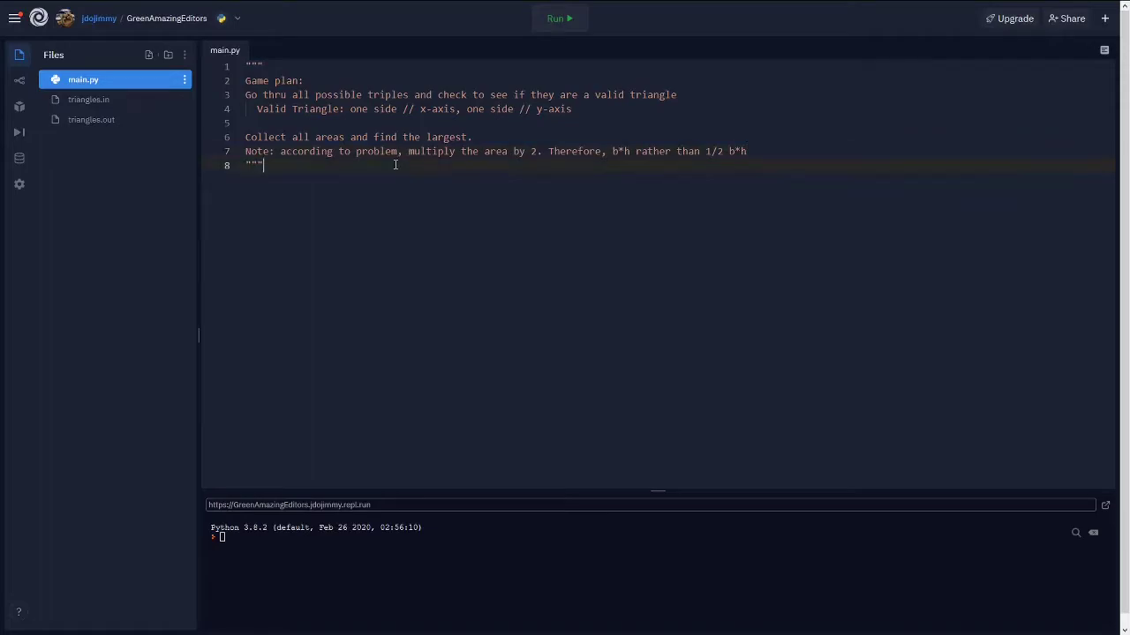
pyautogui.moveTo(893, 170)
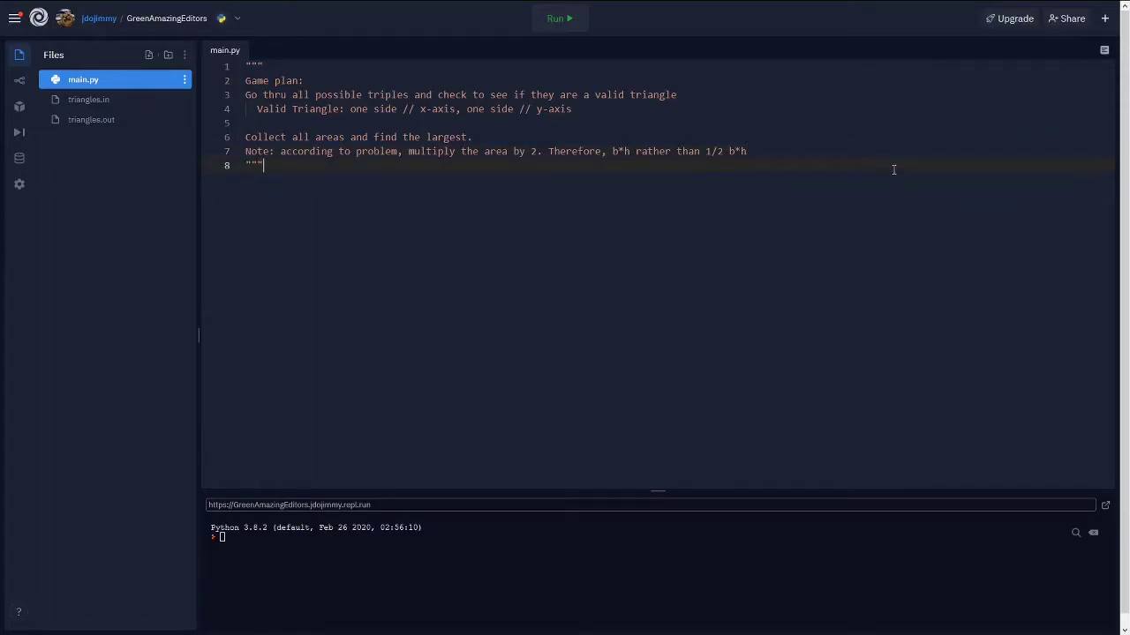
pyautogui.press('enter')
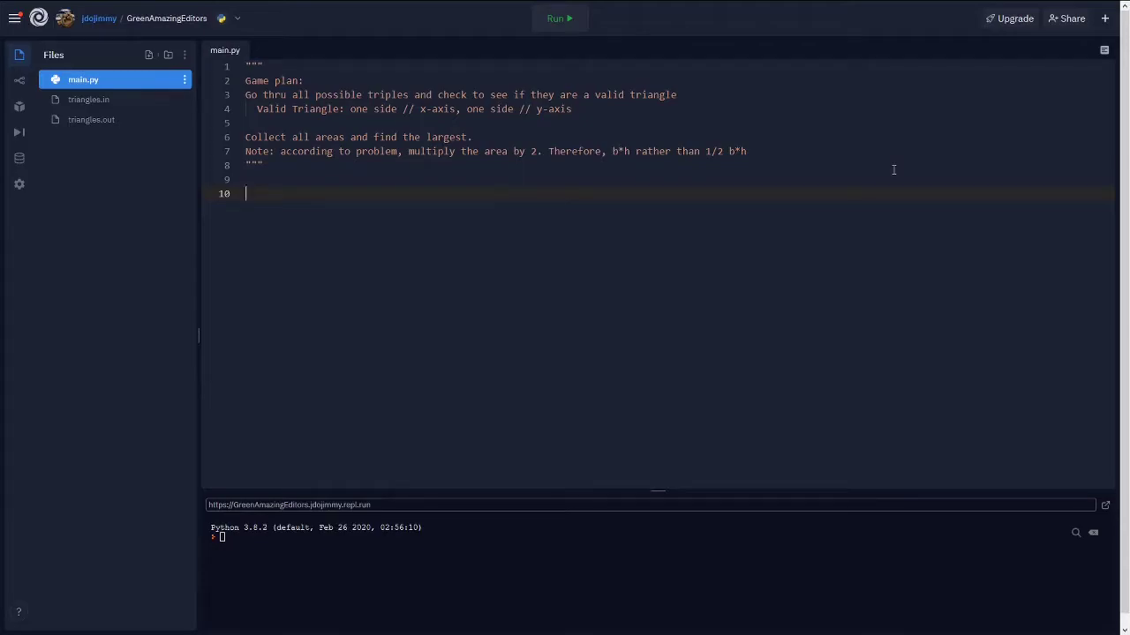
pyautogui.click(88, 99)
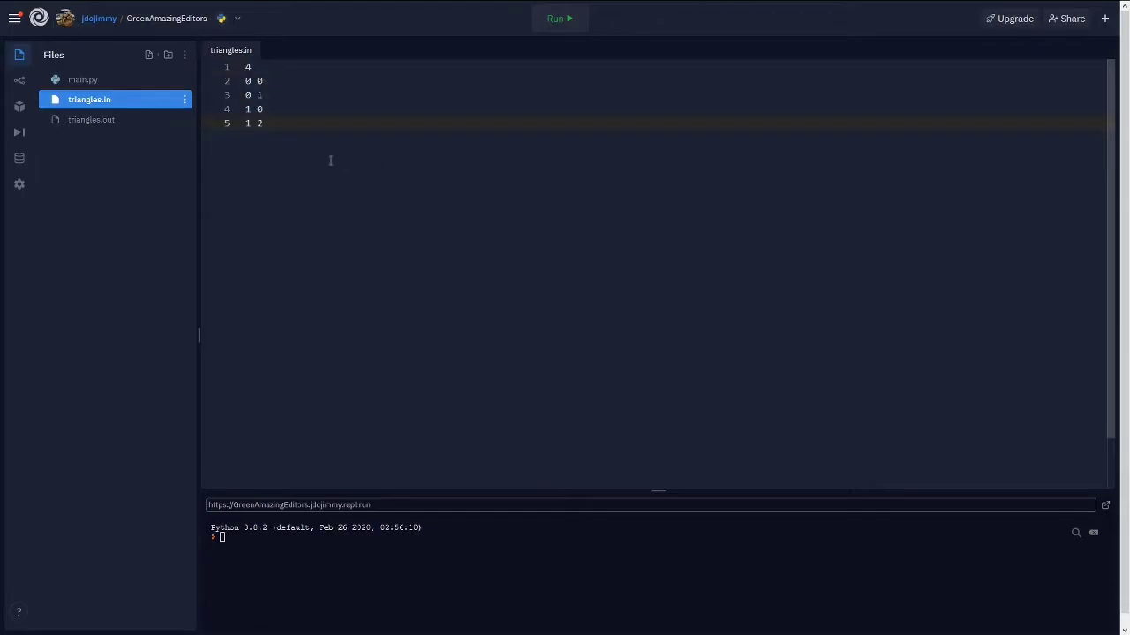
pyautogui.moveTo(82, 79)
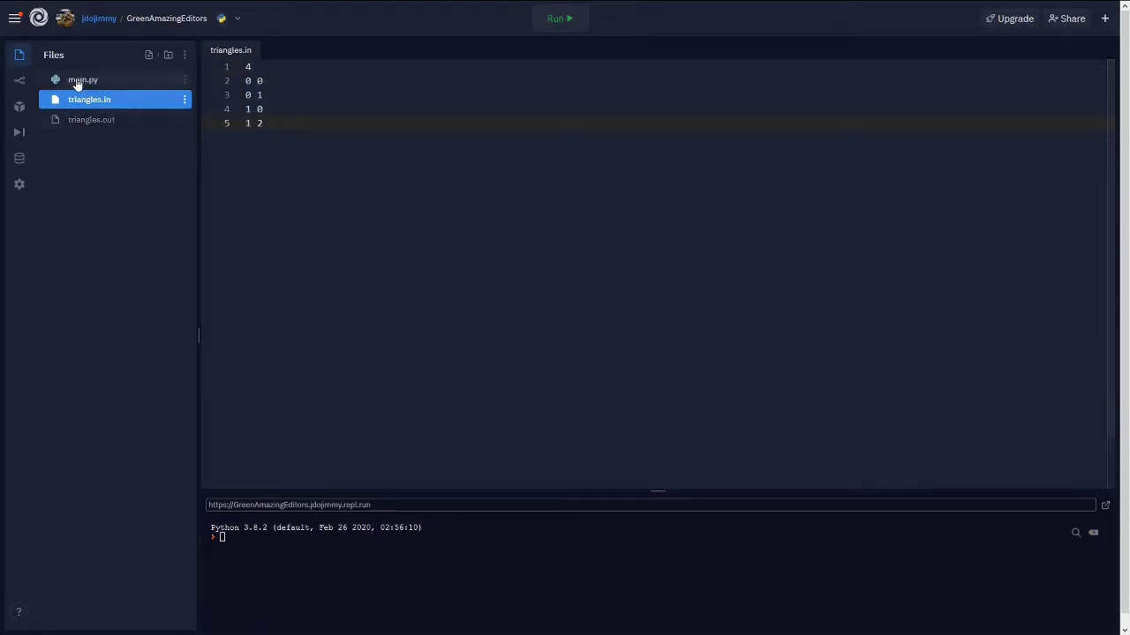
pyautogui.click(81, 80)
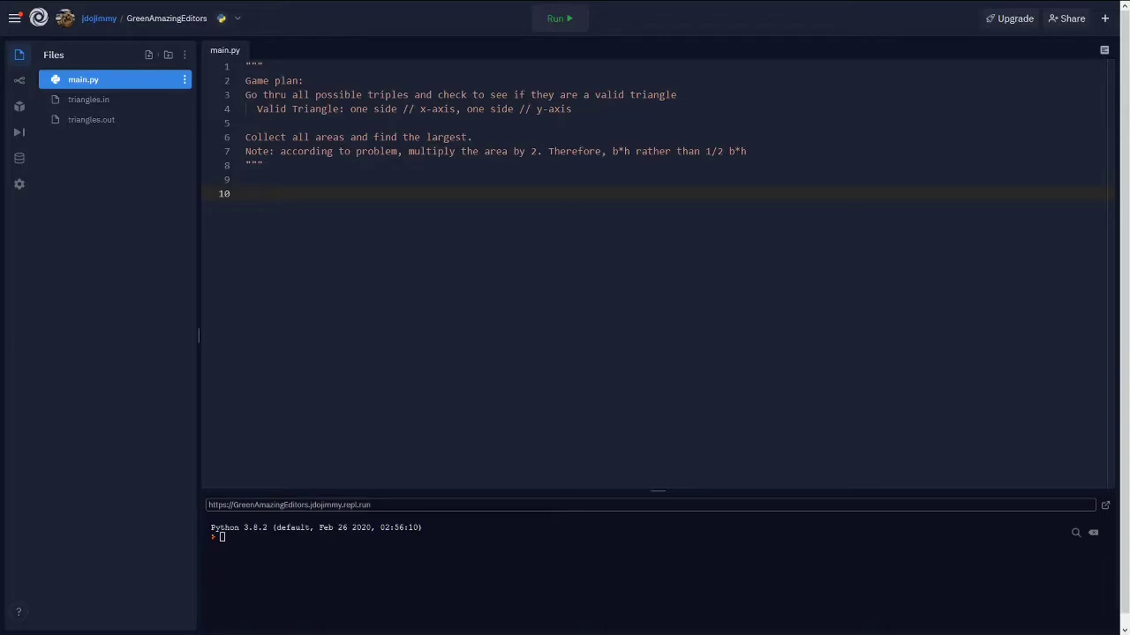
pyautogui.moveTo(617, 201)
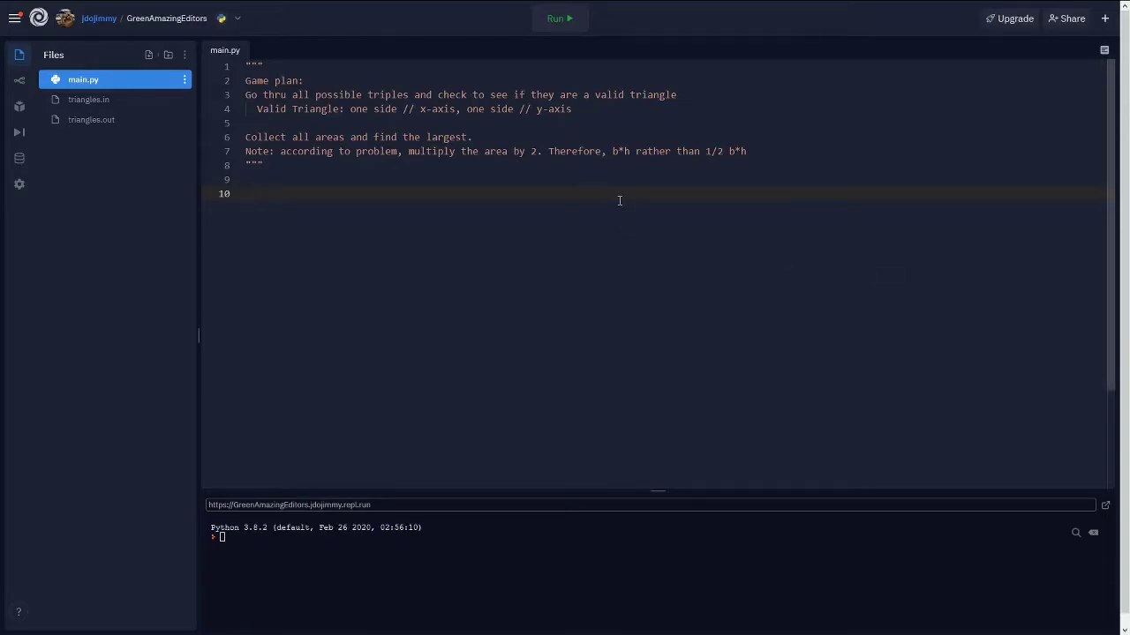
# - Define readData to open triangles.in, read n, split the remaining lines into temp and close the file
pyautogui.write('def readData()')
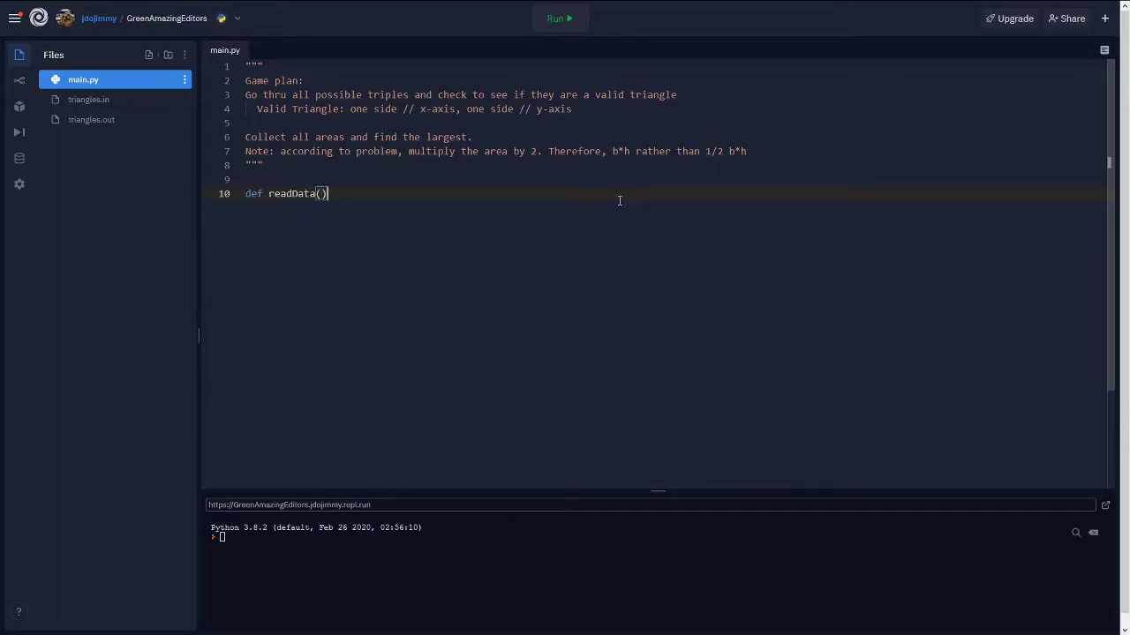
pyautogui.write(':')
pyautogui.write('f =')
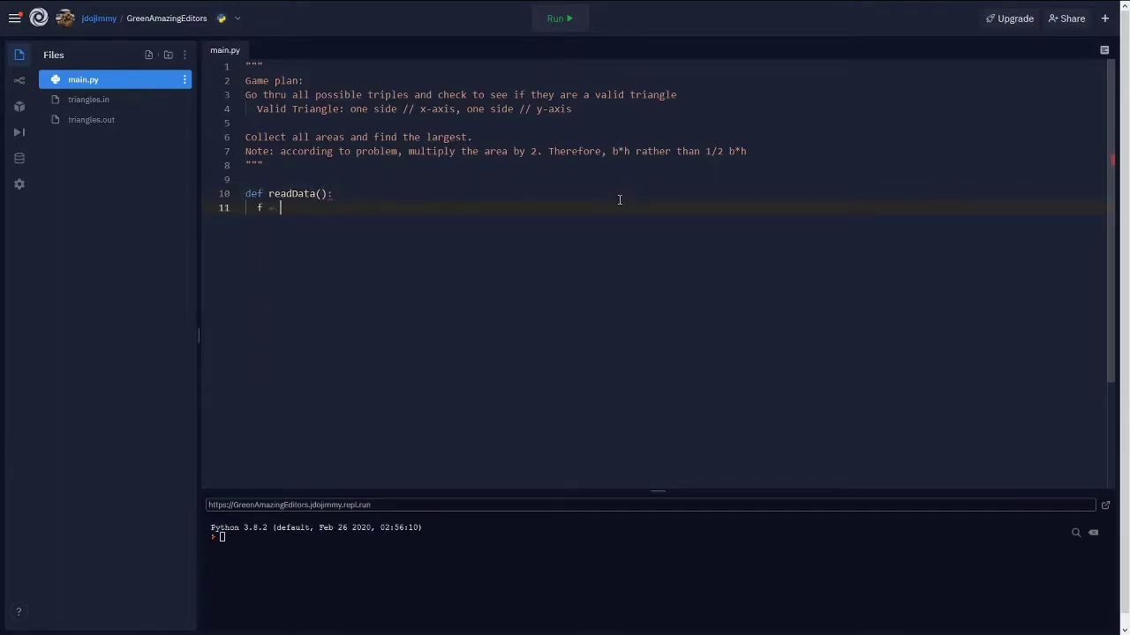
pyautogui.write('open("triangles.in", "r')
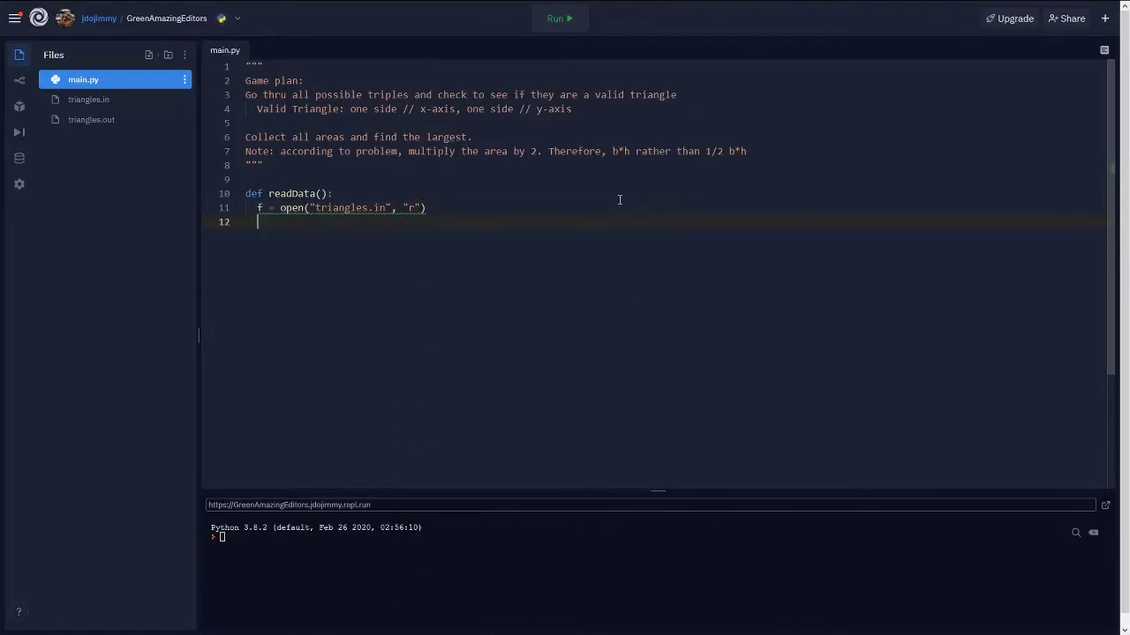
pyautogui.write('n')
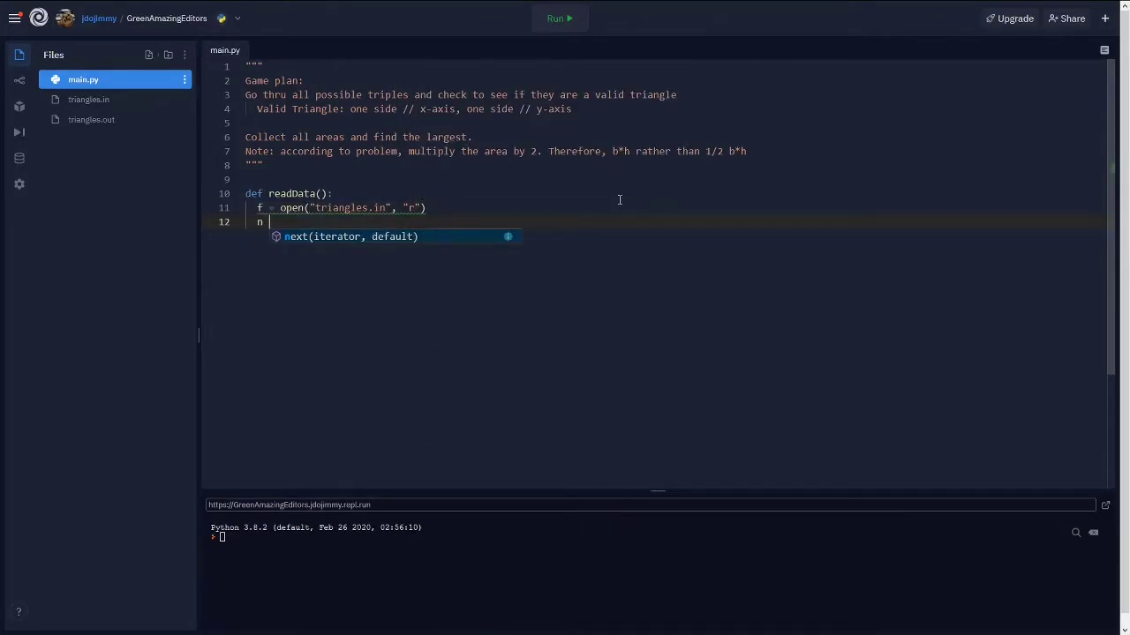
pyautogui.write('= f.readline()')
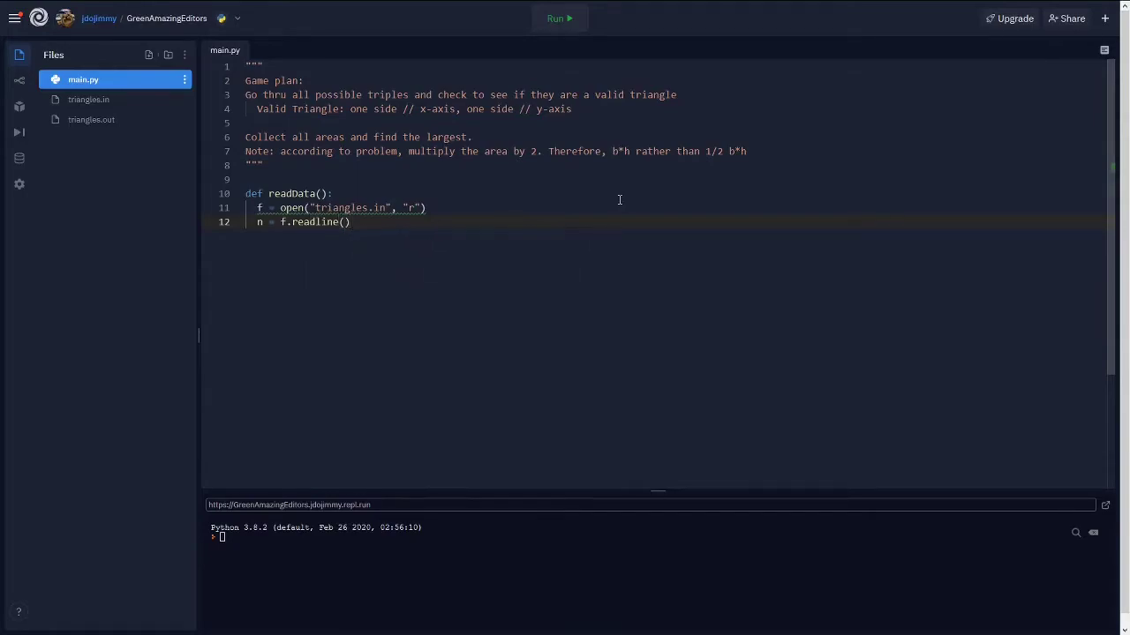
pyautogui.write('temp = f.read(')
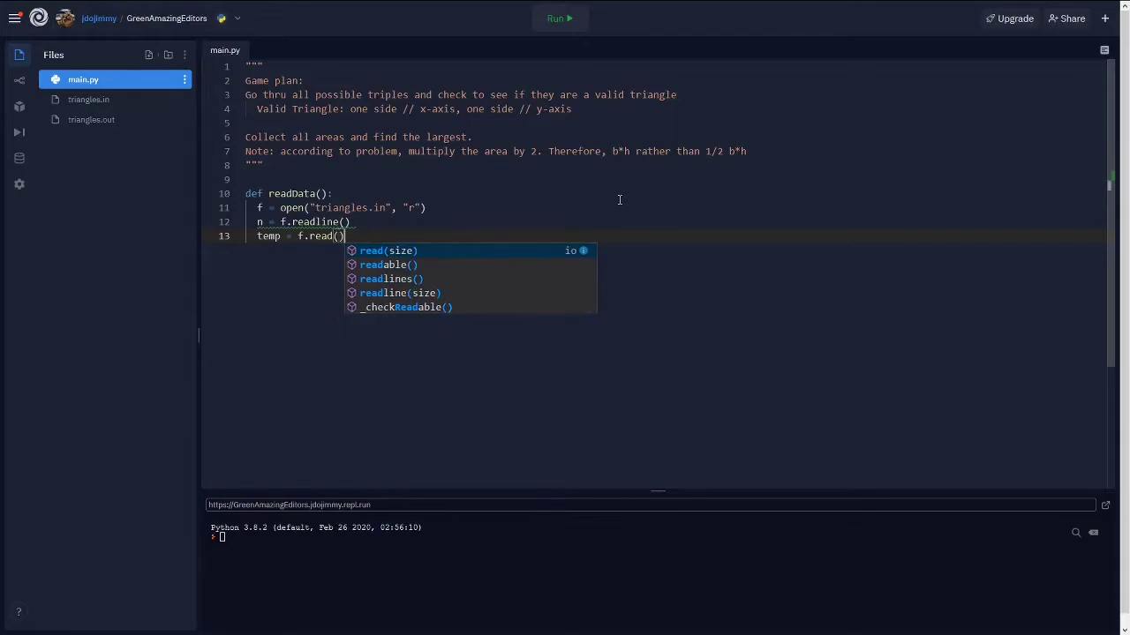
pyautogui.write('.splitlines(')
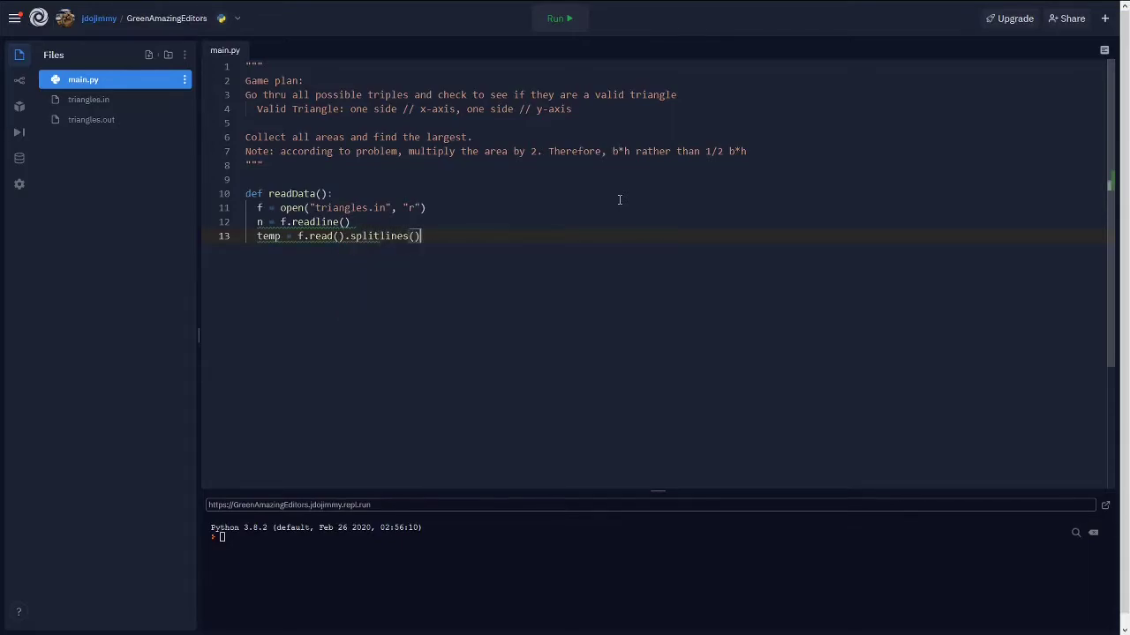
pyautogui.write('f')
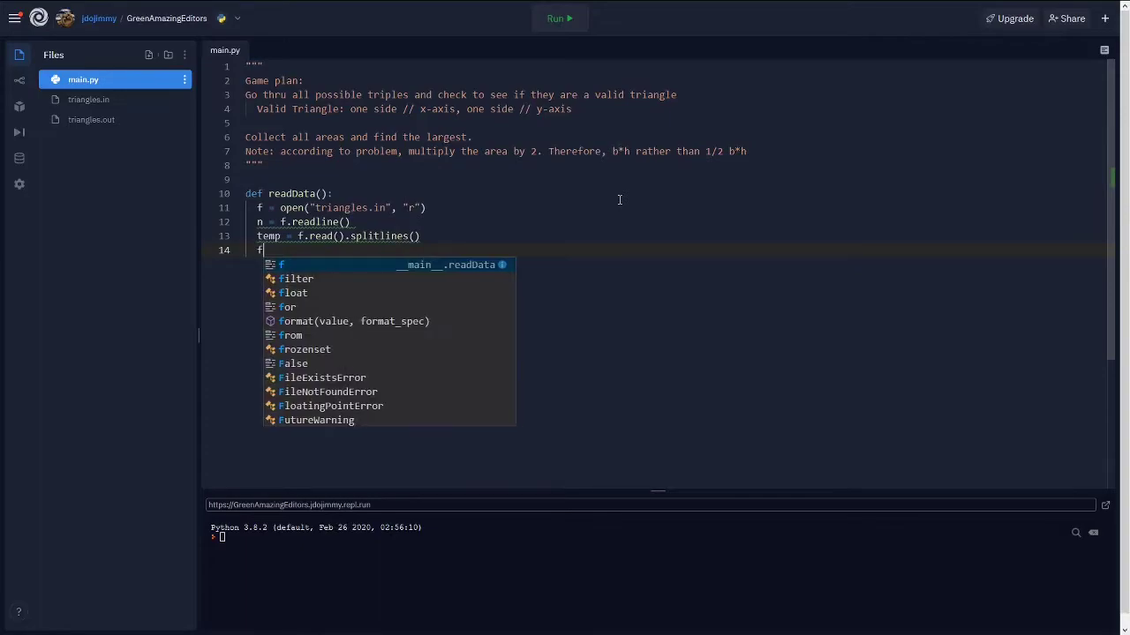
pyautogui.write('.close')
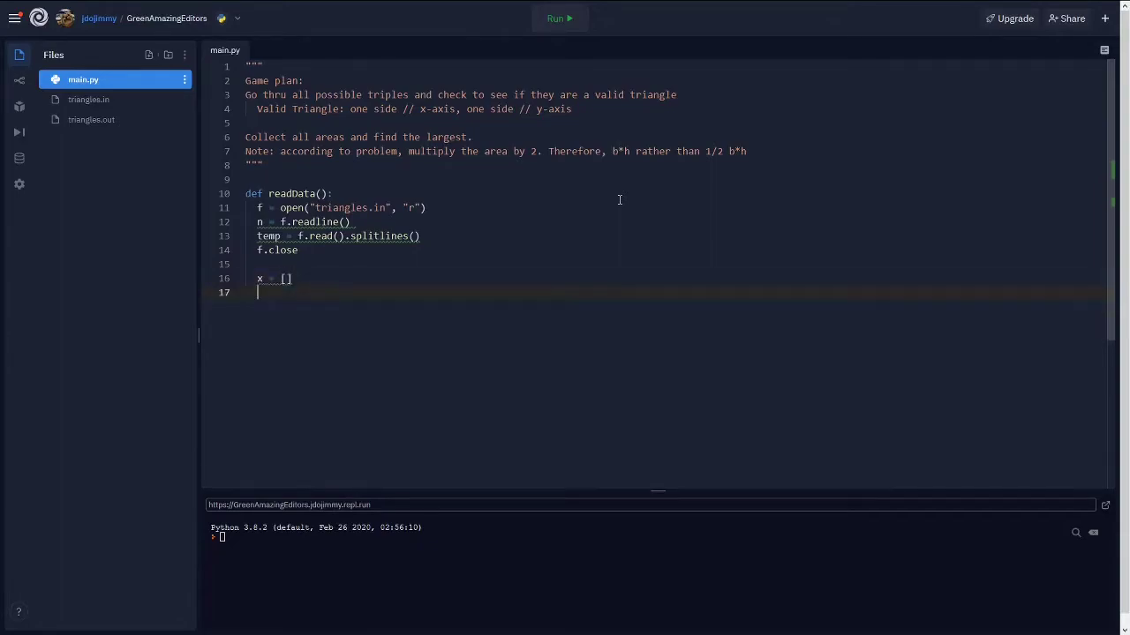
# - Add empty x and y lists and begin a for loop over temp
pyautogui.write('y = []')
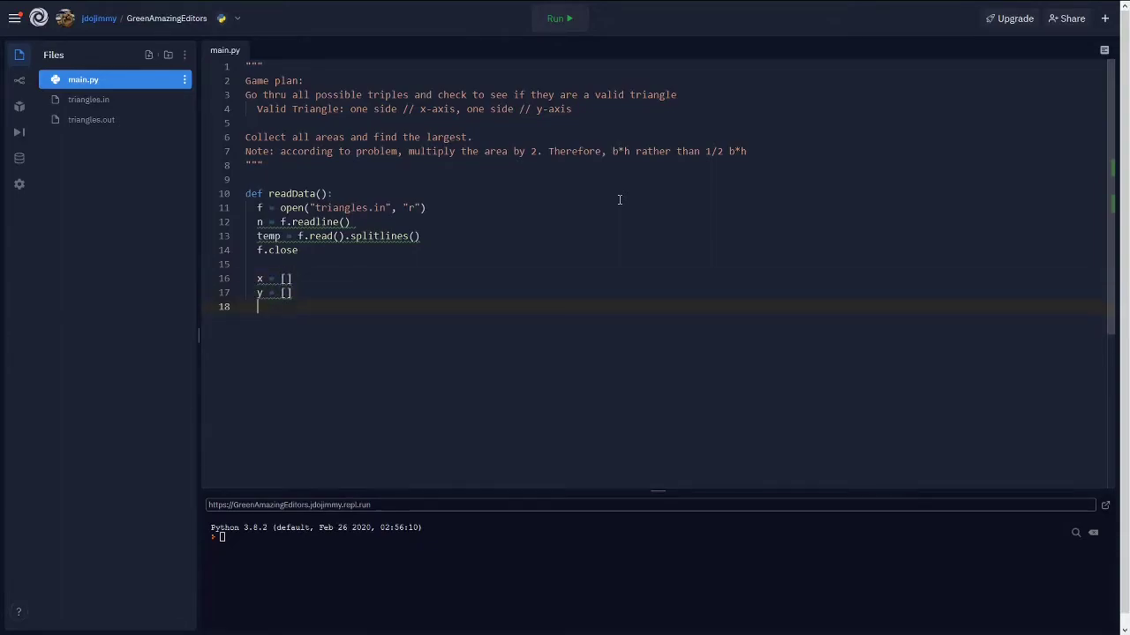
pyautogui.write('for each i')
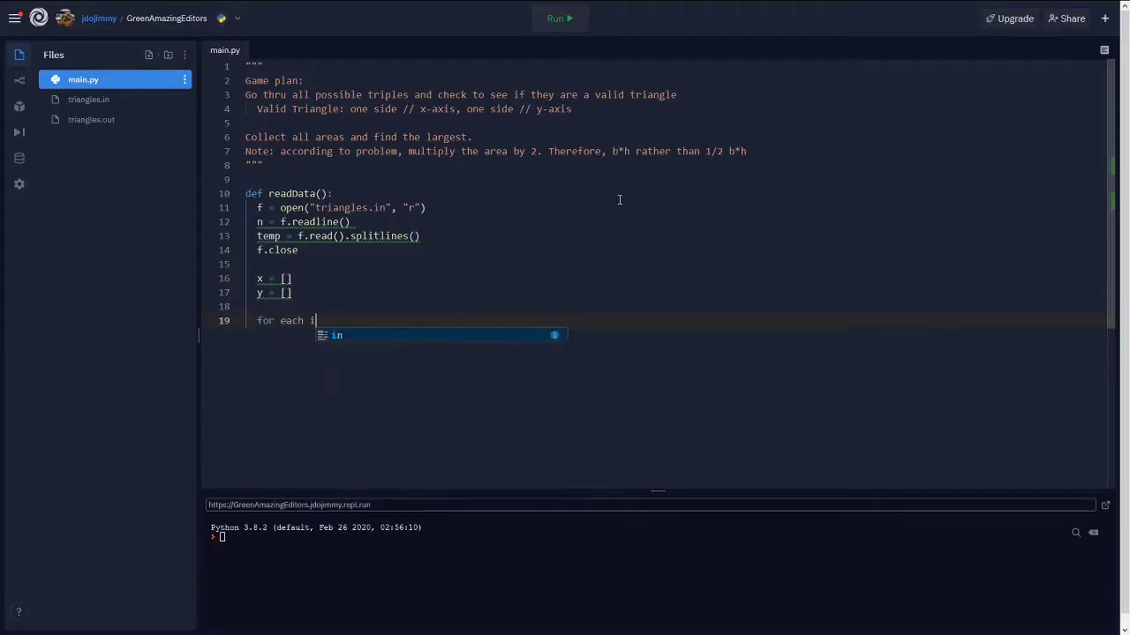
# - Loop 'for each in temp:' converting each line into temp2 = [int(n) for n in each.split()]
pyautogui.write('n temp:')
pyautogui.write('temp2 =')
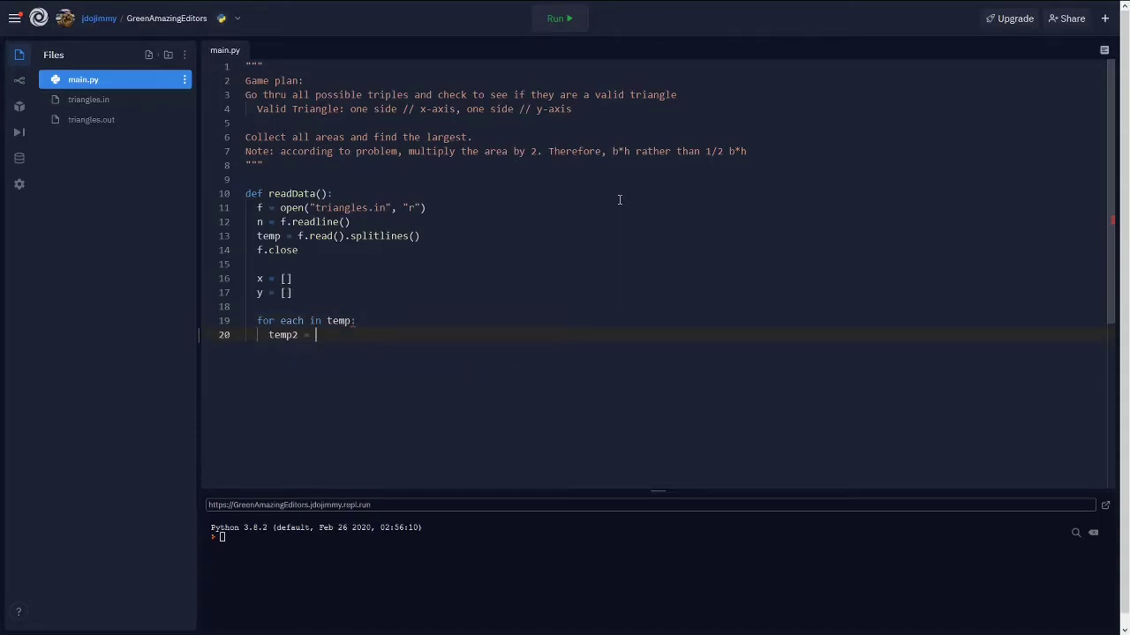
pyautogui.write('[]')
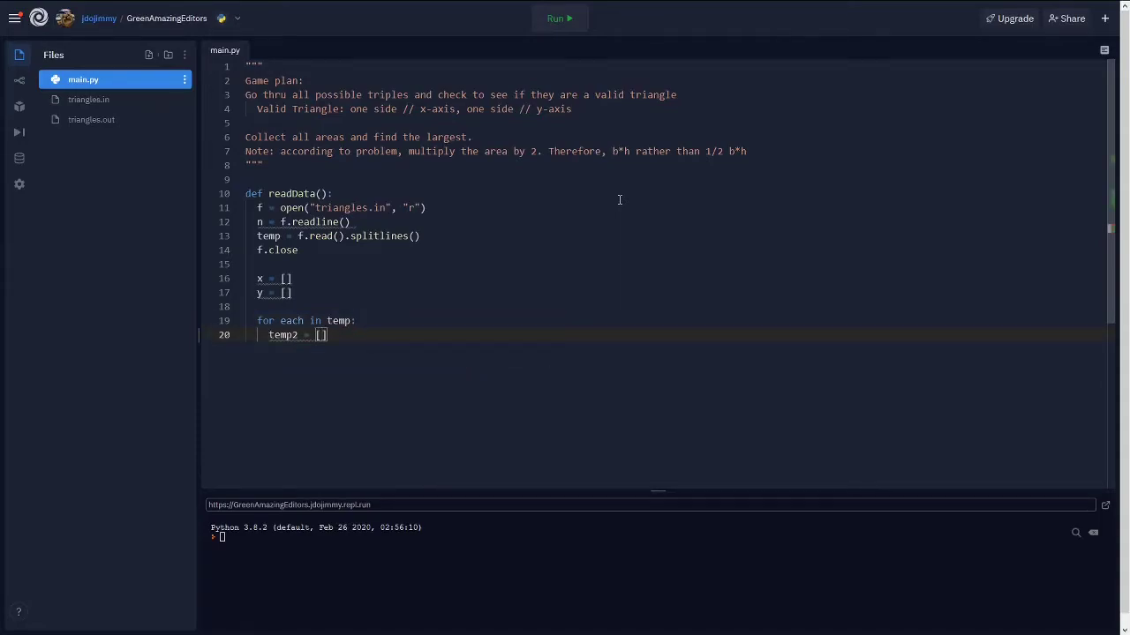
pyautogui.write('int')
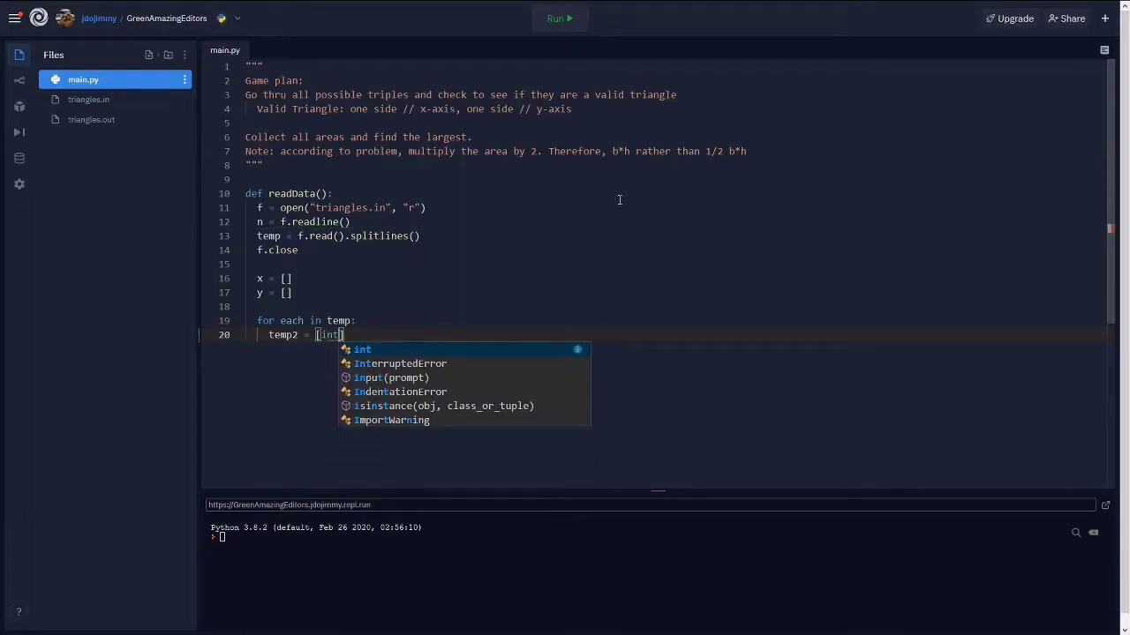
pyautogui.write('(n)) for n in each.split(')
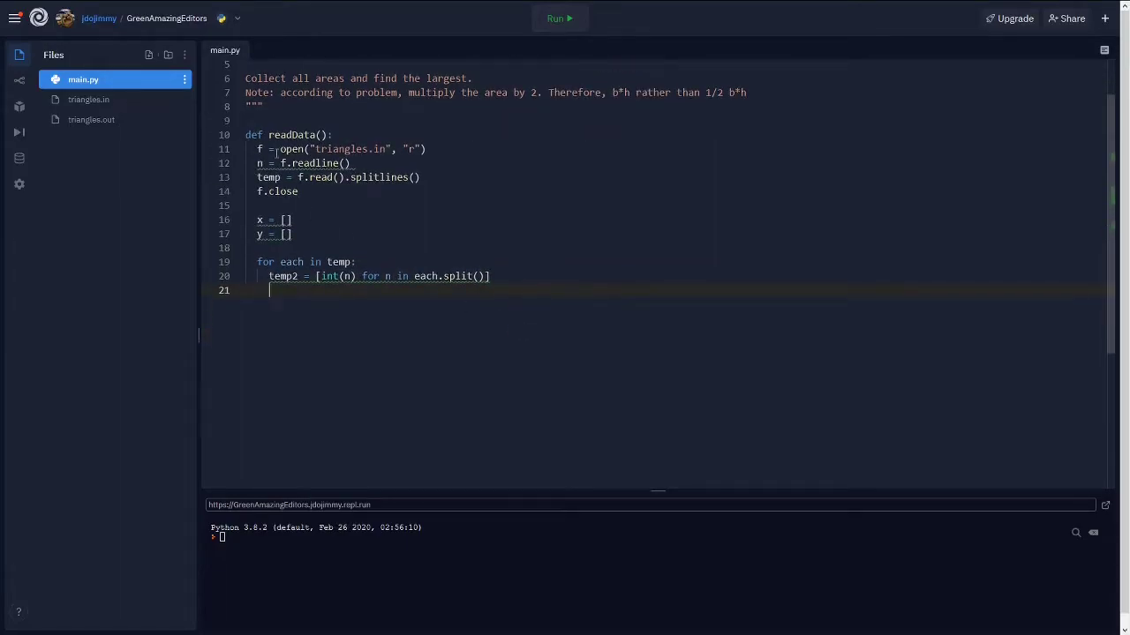
pyautogui.moveTo(556, 272)
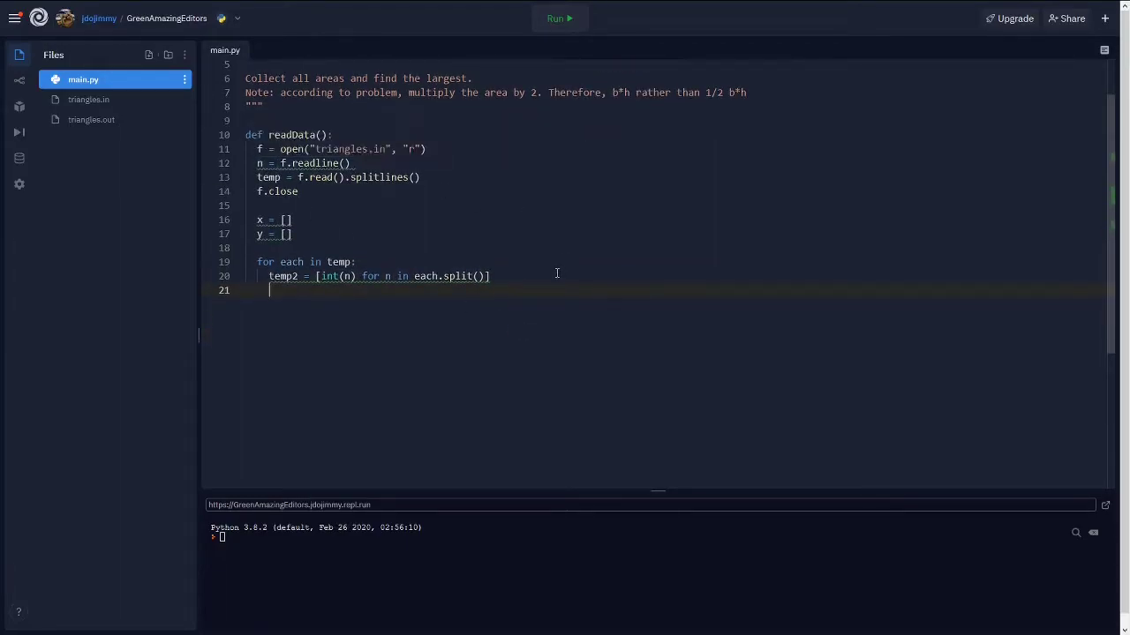
pyautogui.press('Enter')
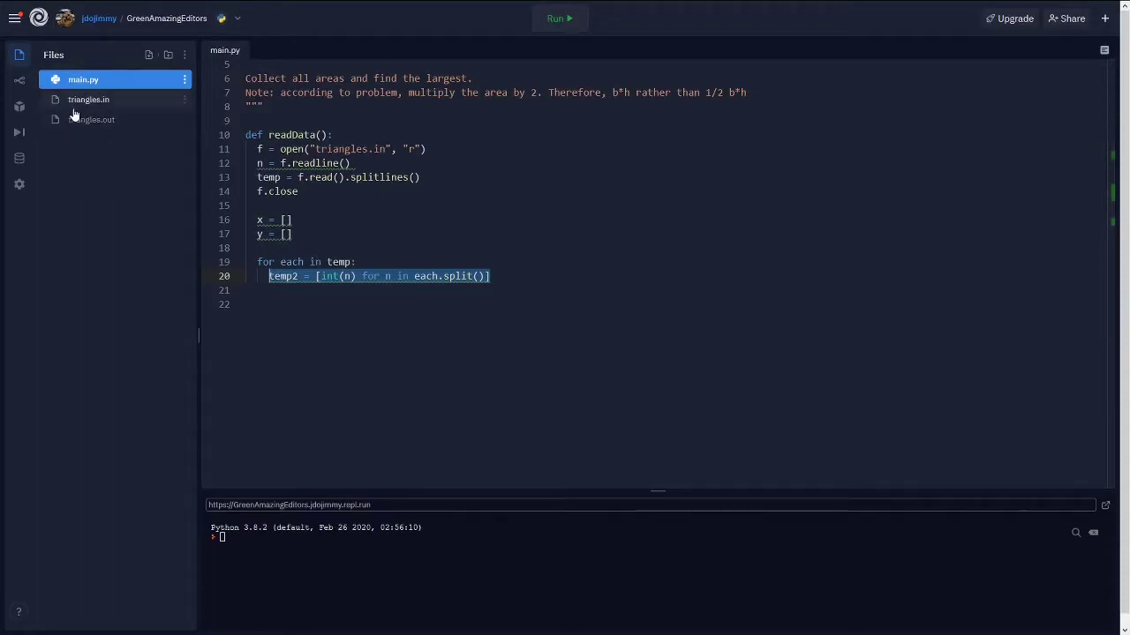
# - Check triangles.in's format and note the line-to-list mapping in a comment inside the loop
pyautogui.click(88, 99)
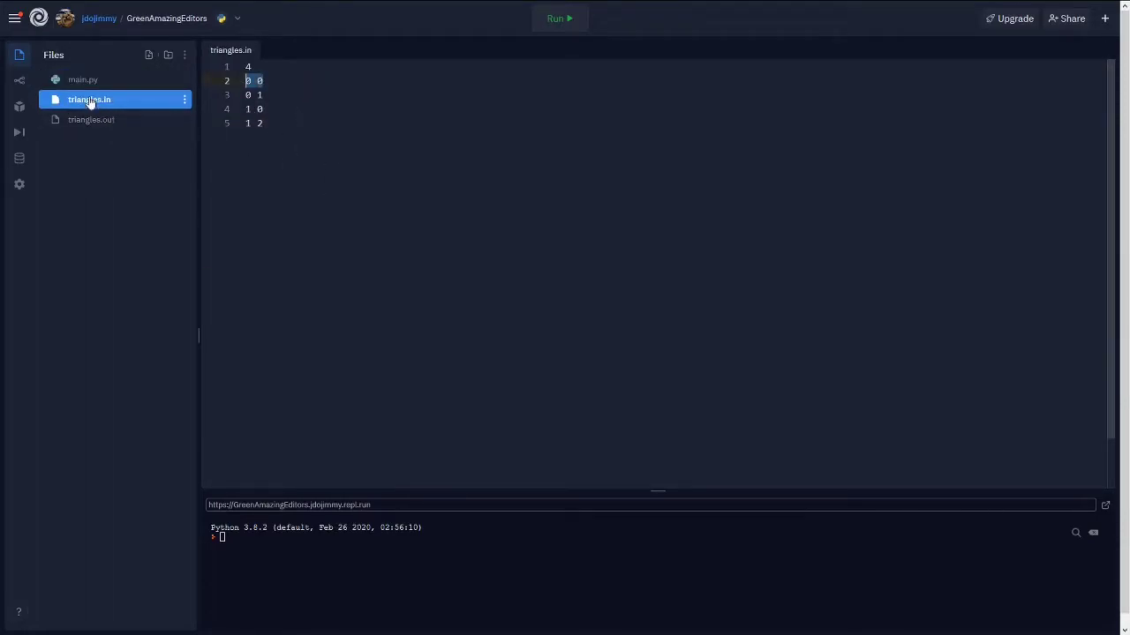
pyautogui.click(83, 79)
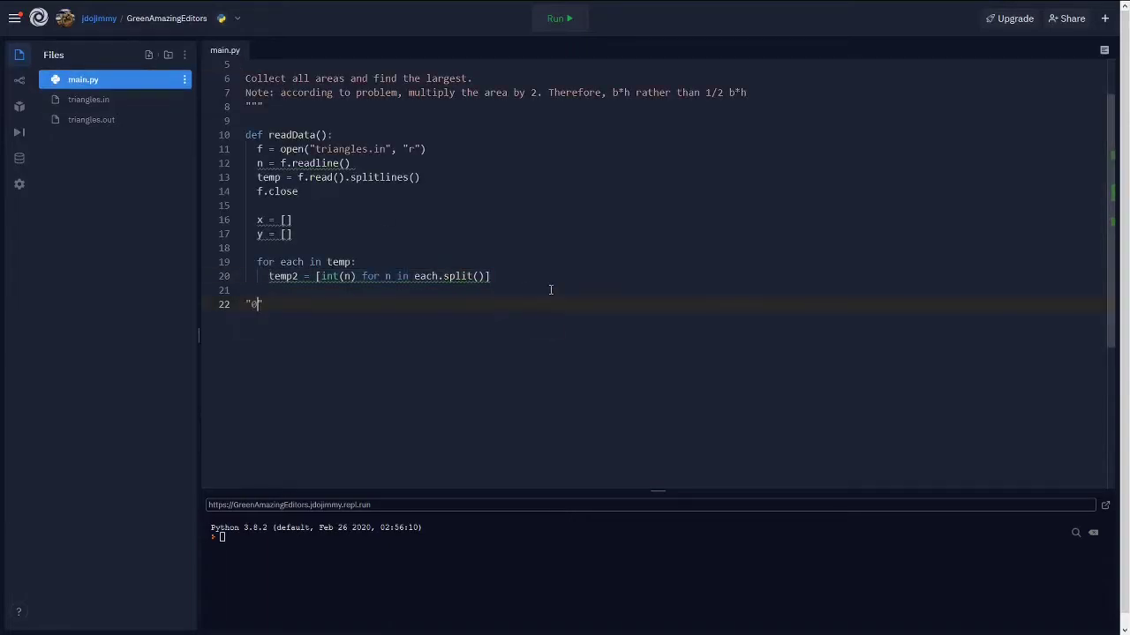
pyautogui.write('0')
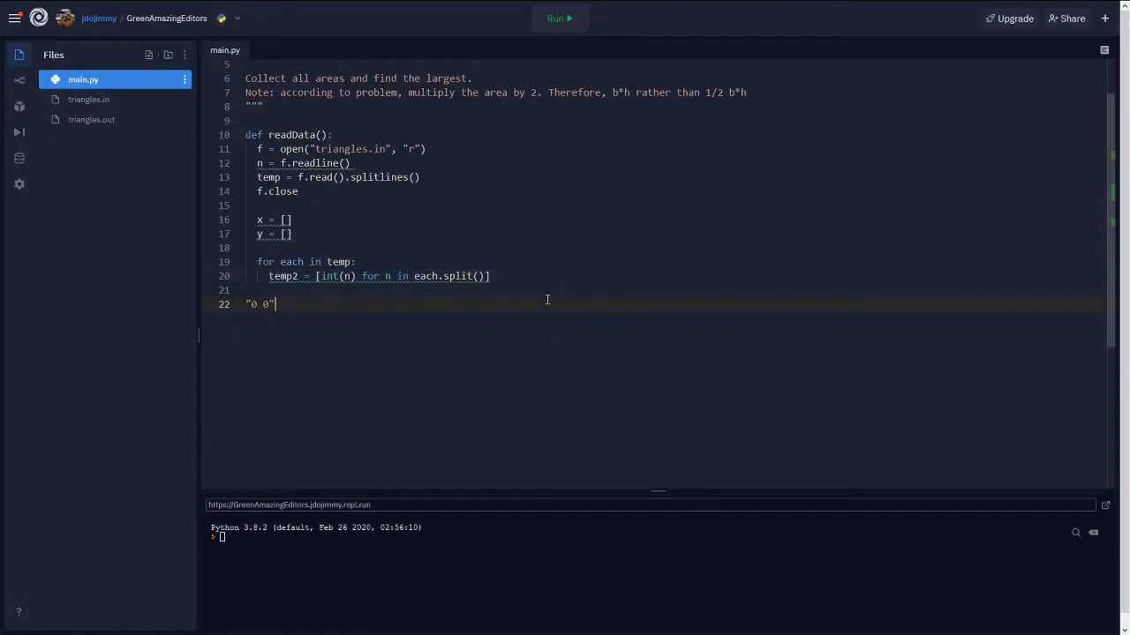
pyautogui.write('-> []')
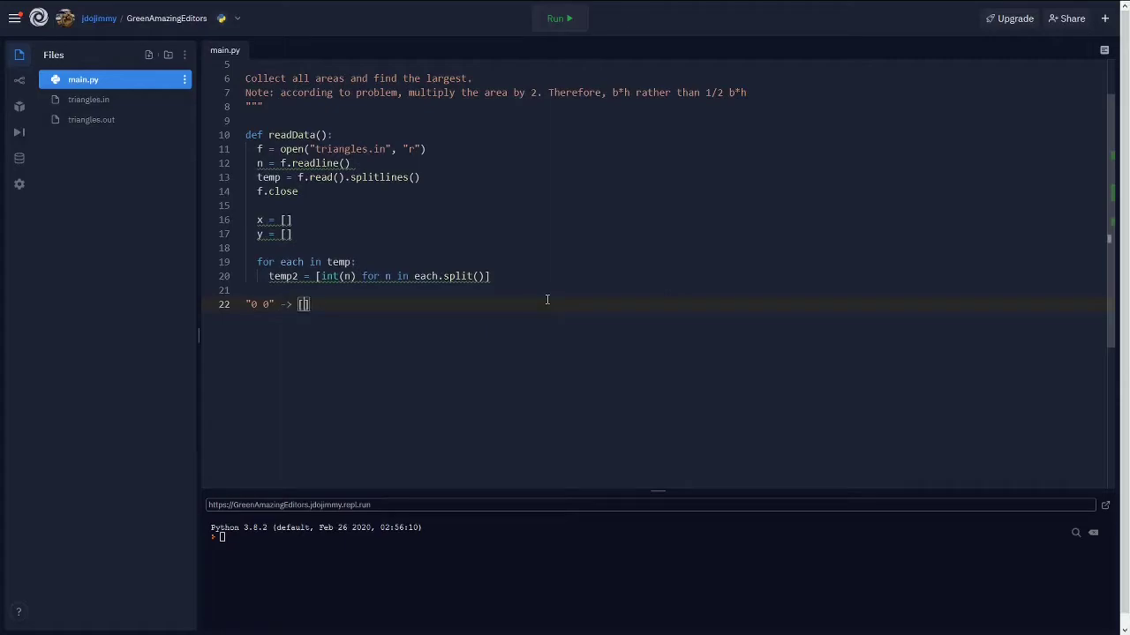
pyautogui.write('0')
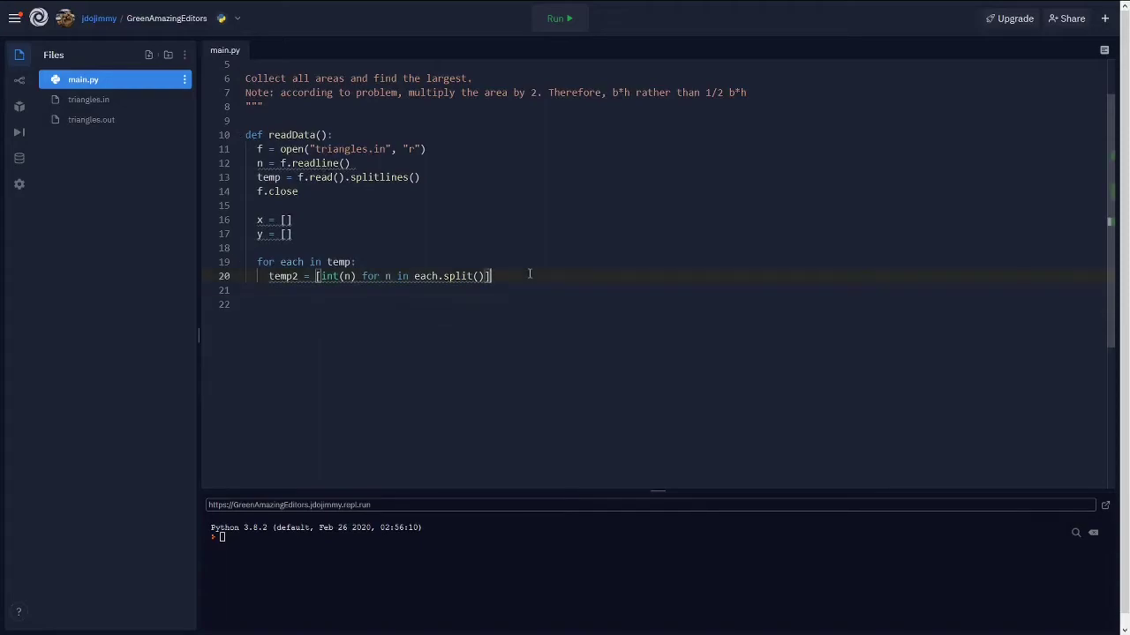
pyautogui.press('Enter')
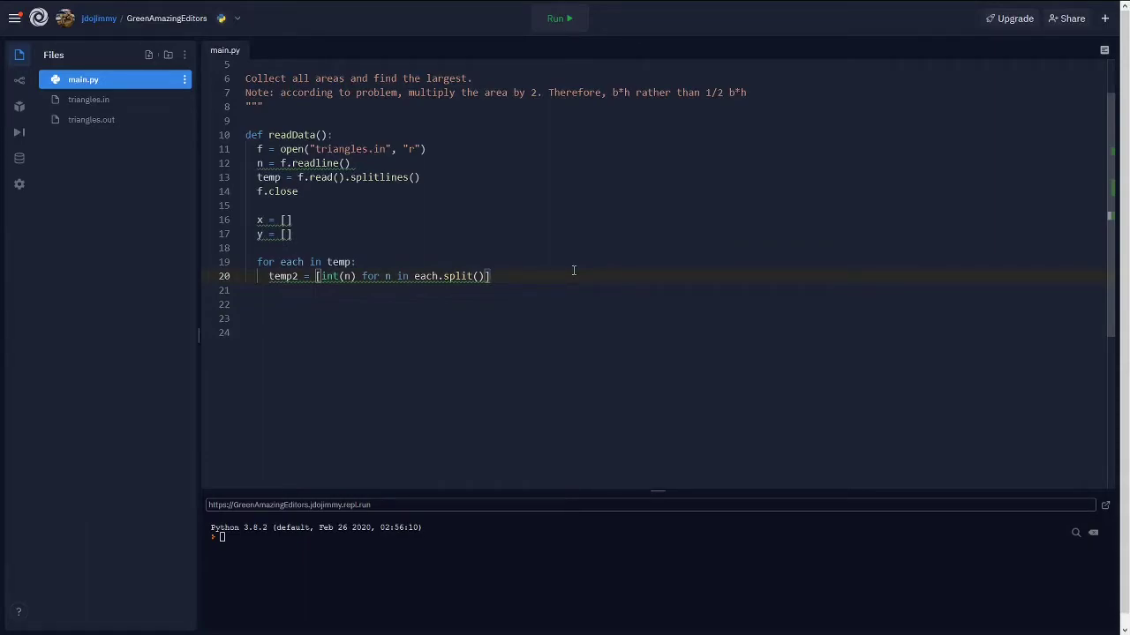
pyautogui.press('Return')
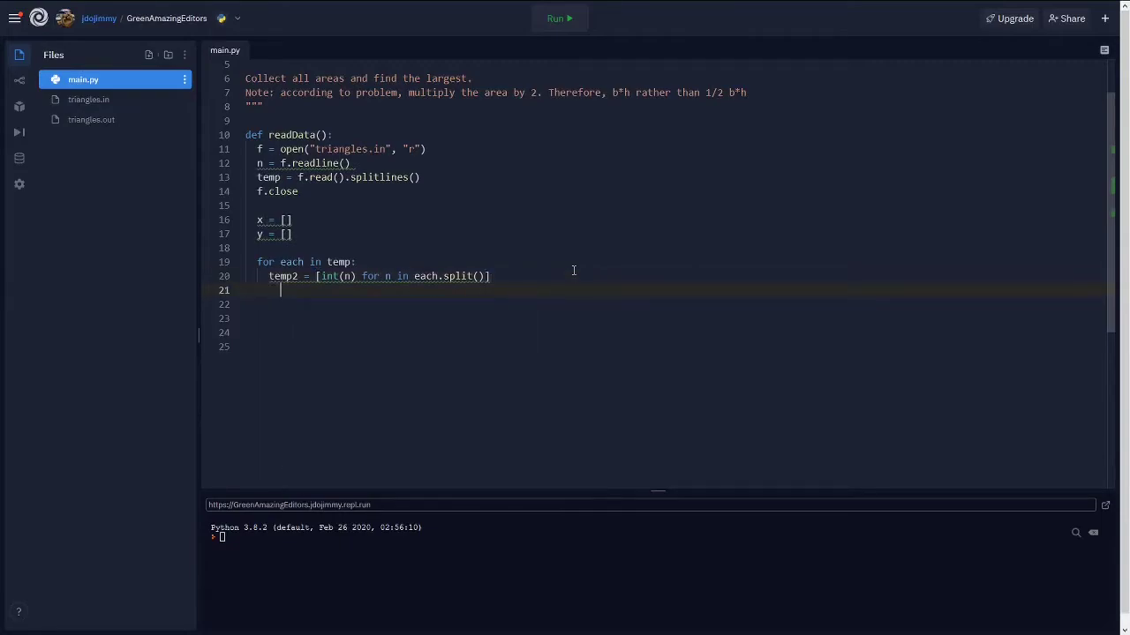
# - Append temp2[0] to x and temp2[1] to y, and return int(n), x, y from readData
pyautogui.write('x')
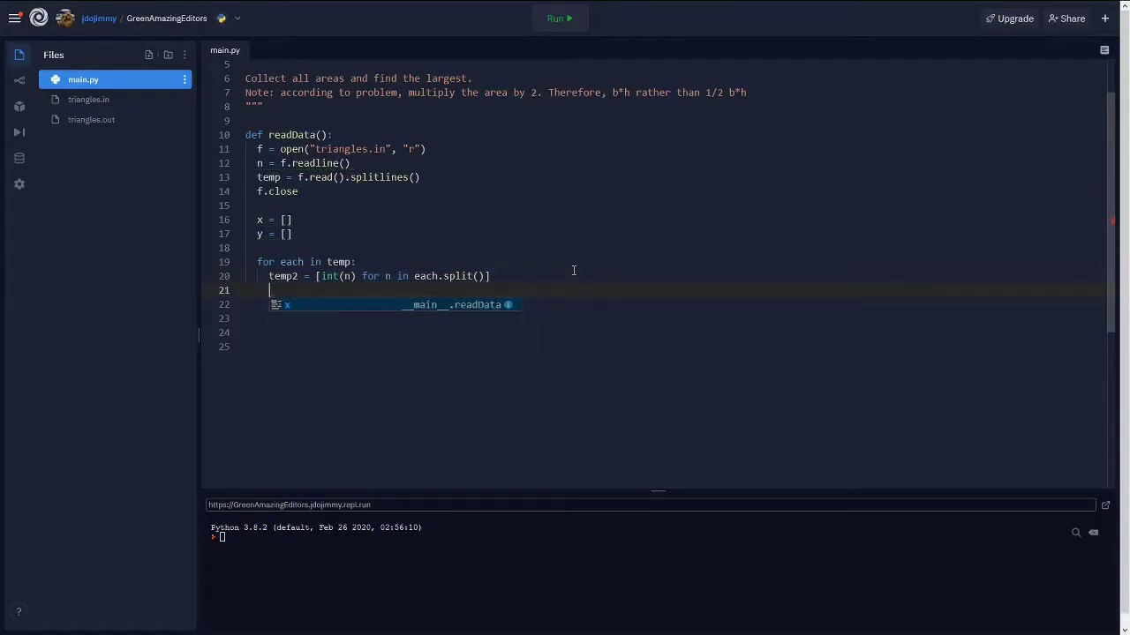
pyautogui.write('x.append')
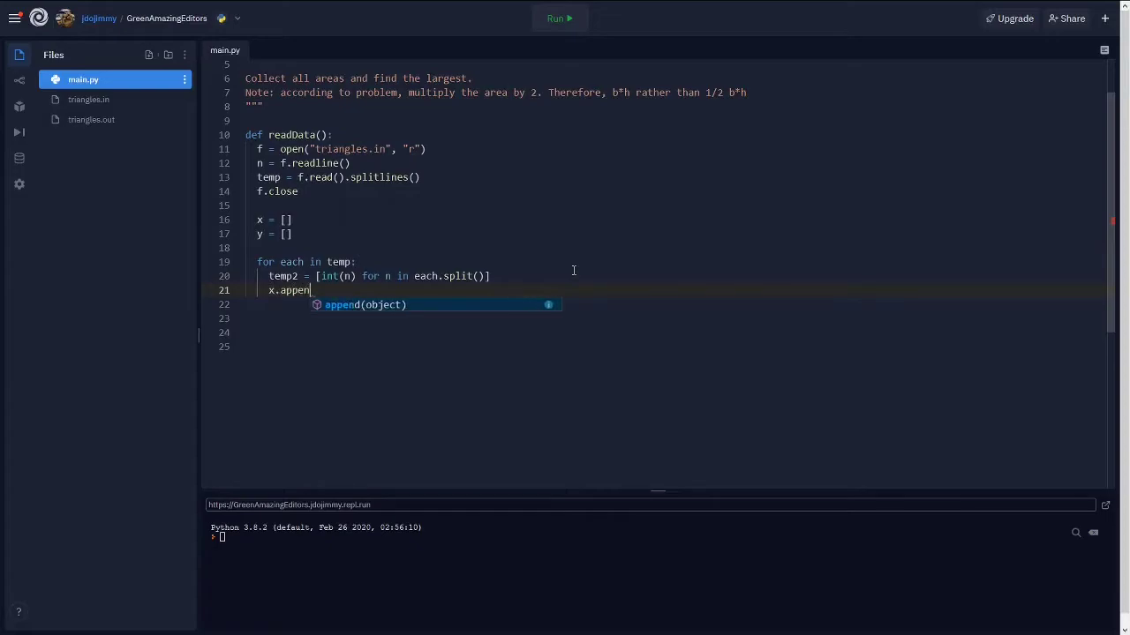
pyautogui.write('d(temp2)')
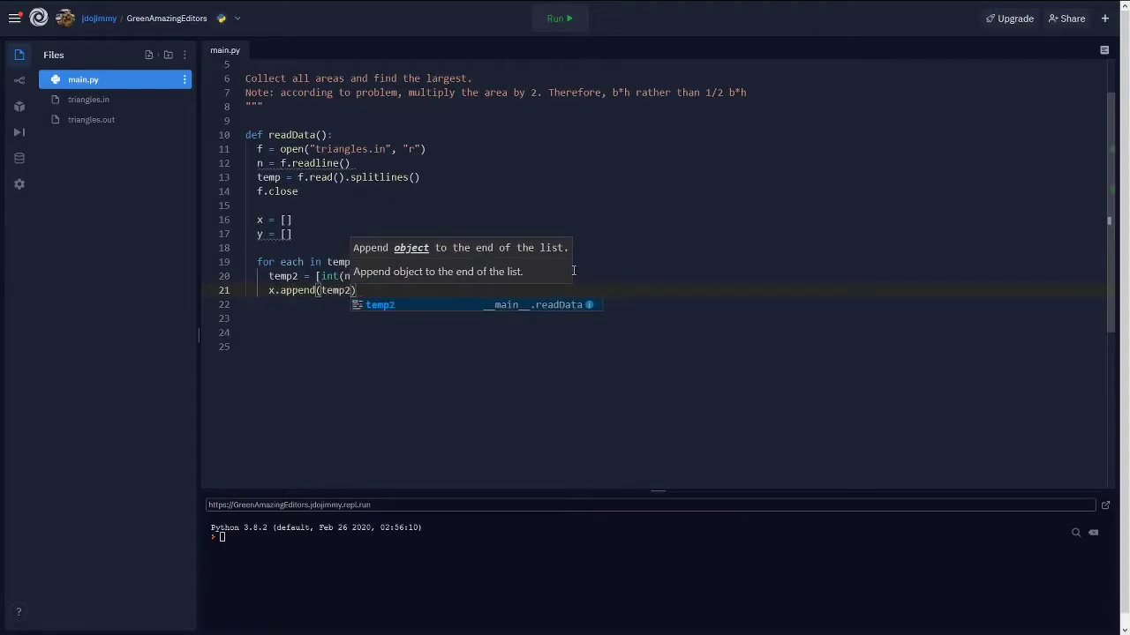
pyautogui.write('y.append(temp2[1')
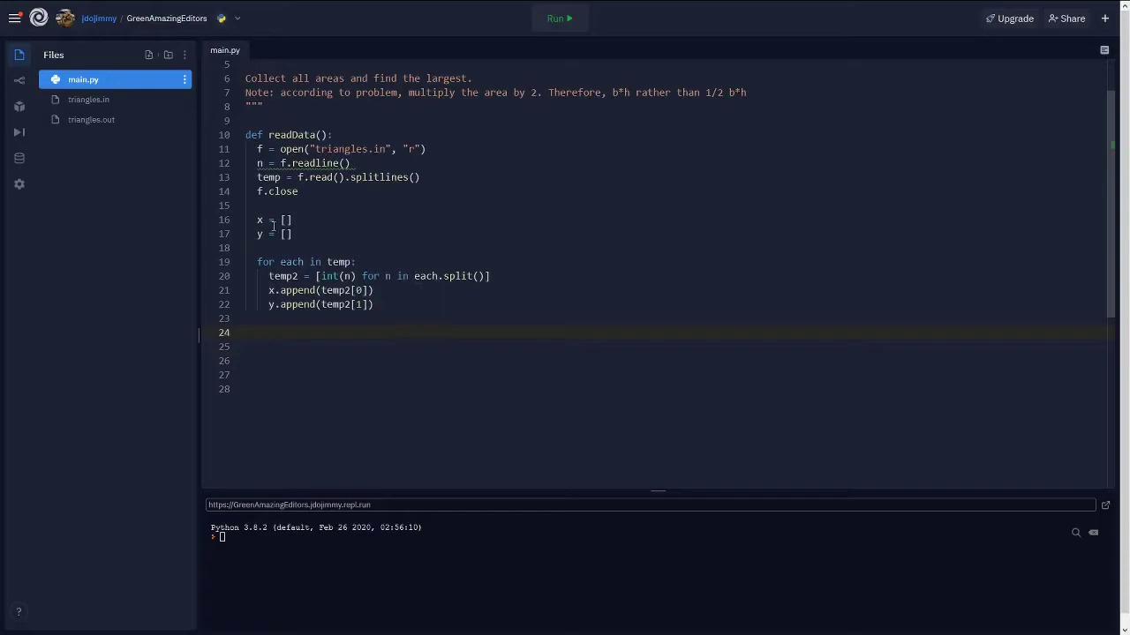
pyautogui.write('return n')
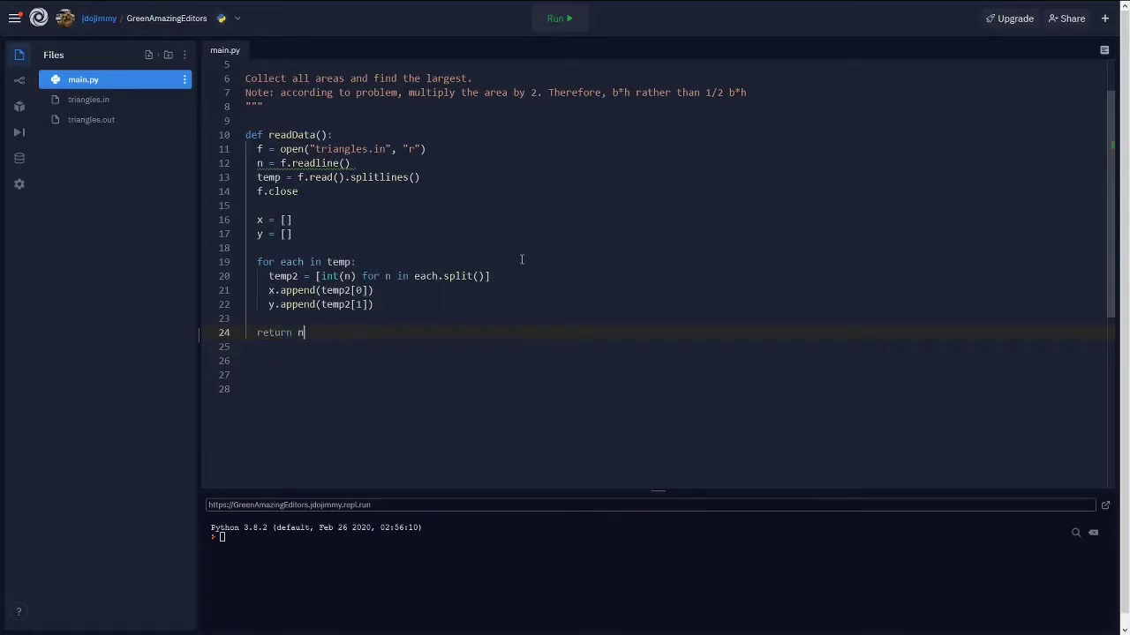
pyautogui.write(', x, y')
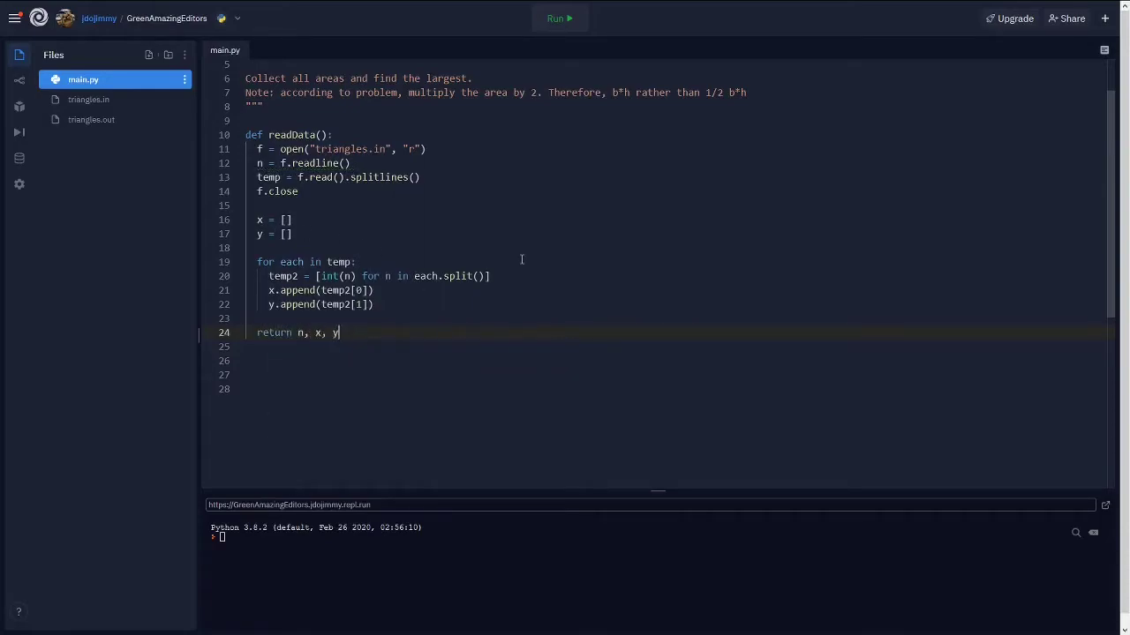
pyautogui.write('y')
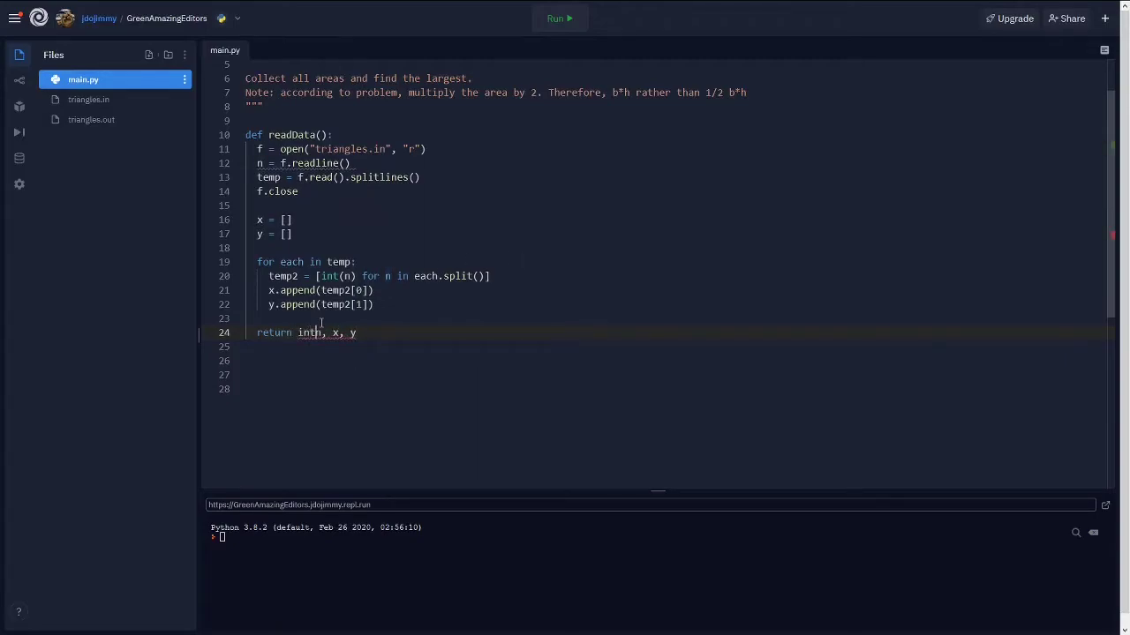
pyautogui.click(381, 390)
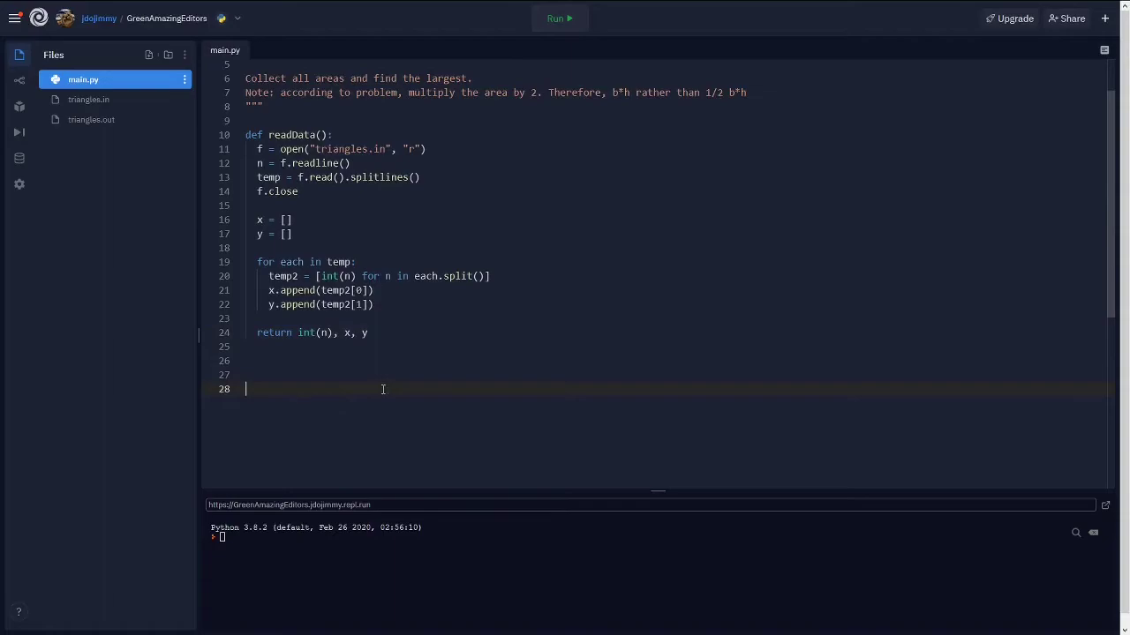
# - Call n, x, y = readData(), print them and run to see 4 [0, 0, 1, 1] [0, 1, 0, 2]
pyautogui.write('n, x, y = readData')
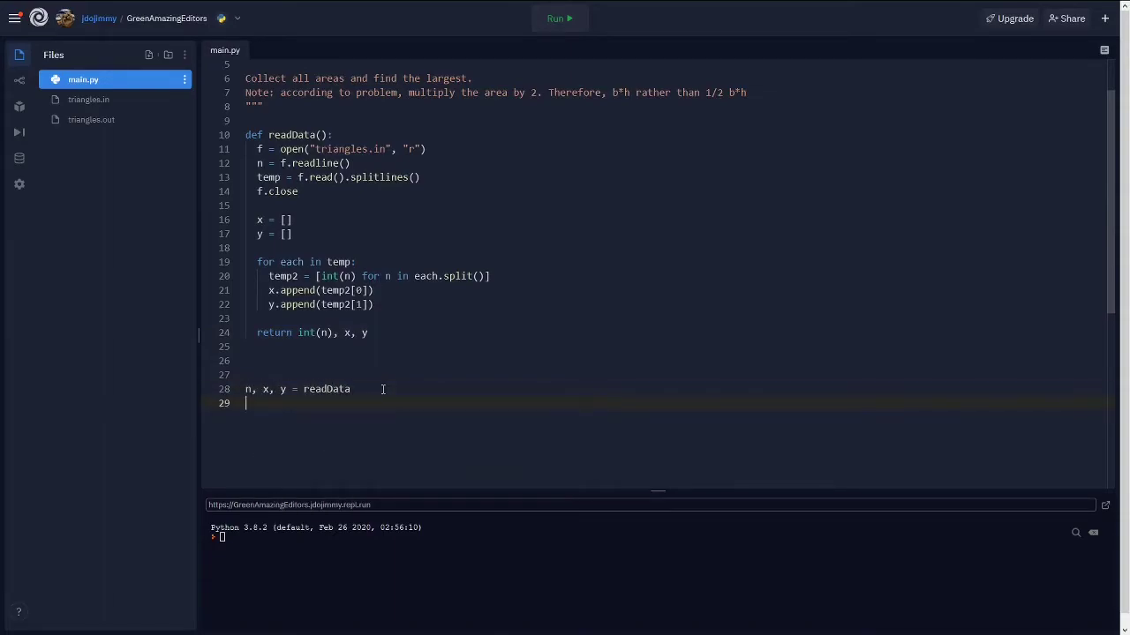
pyautogui.write('print(n, x, y')
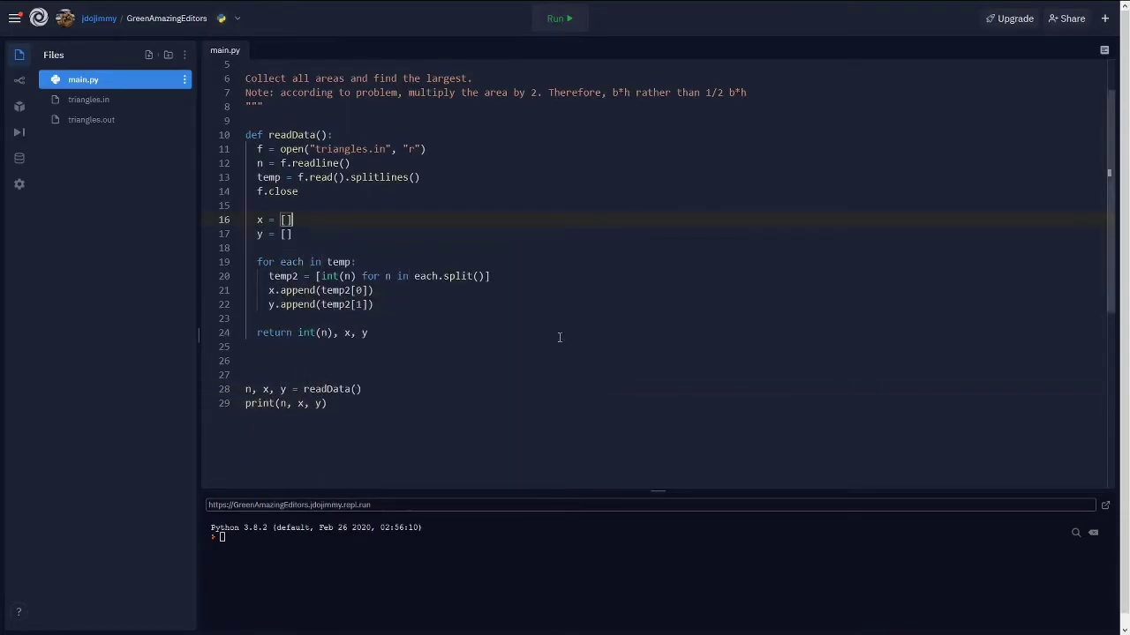
pyautogui.click(558, 17)
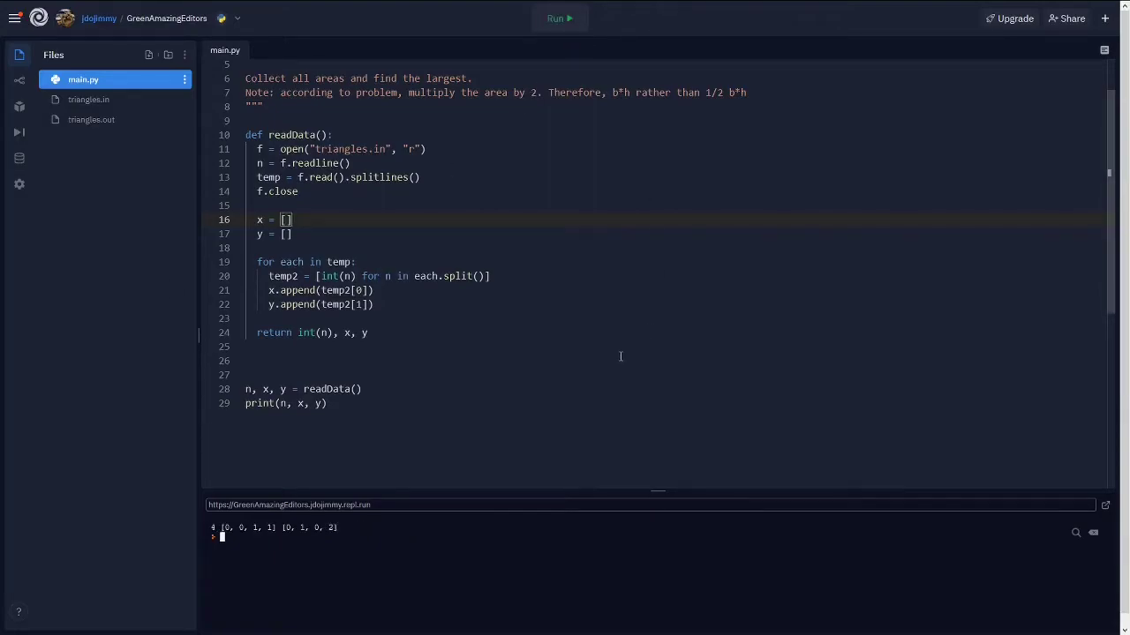
pyautogui.scroll(3)
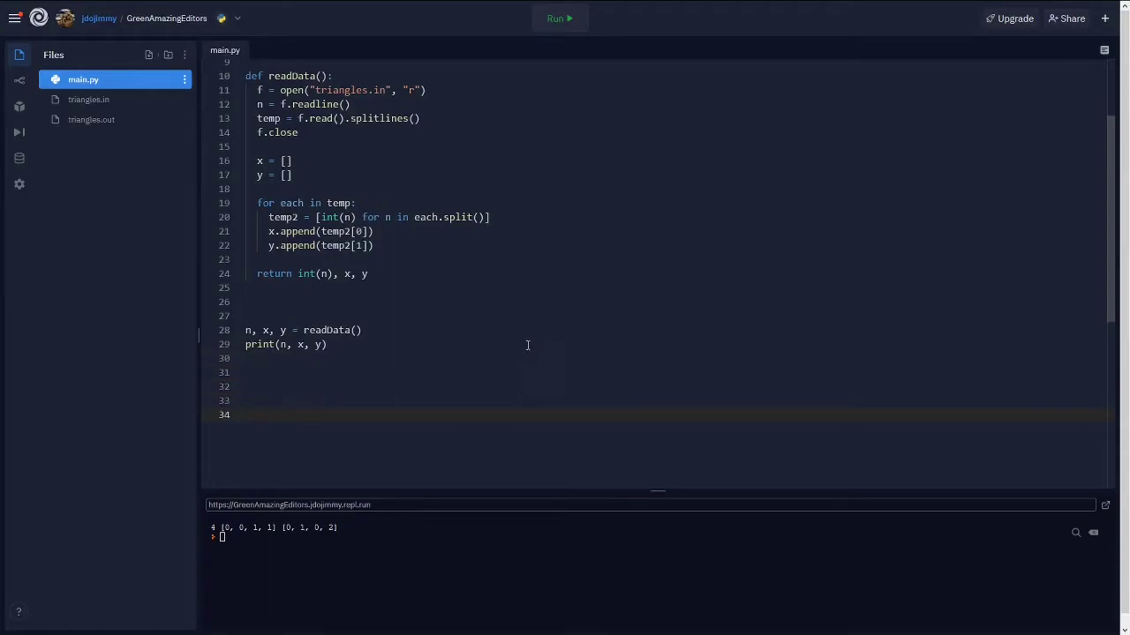
# - Add a ######## divider and initialise max_area = 0 below it
pyautogui.write('####')
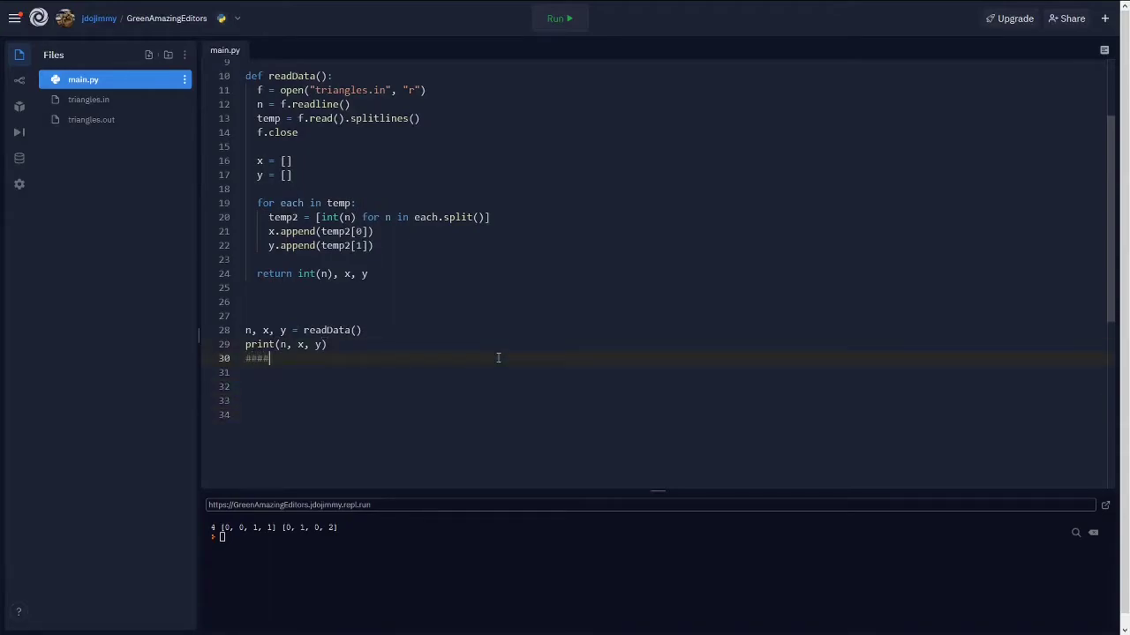
pyautogui.write('###')
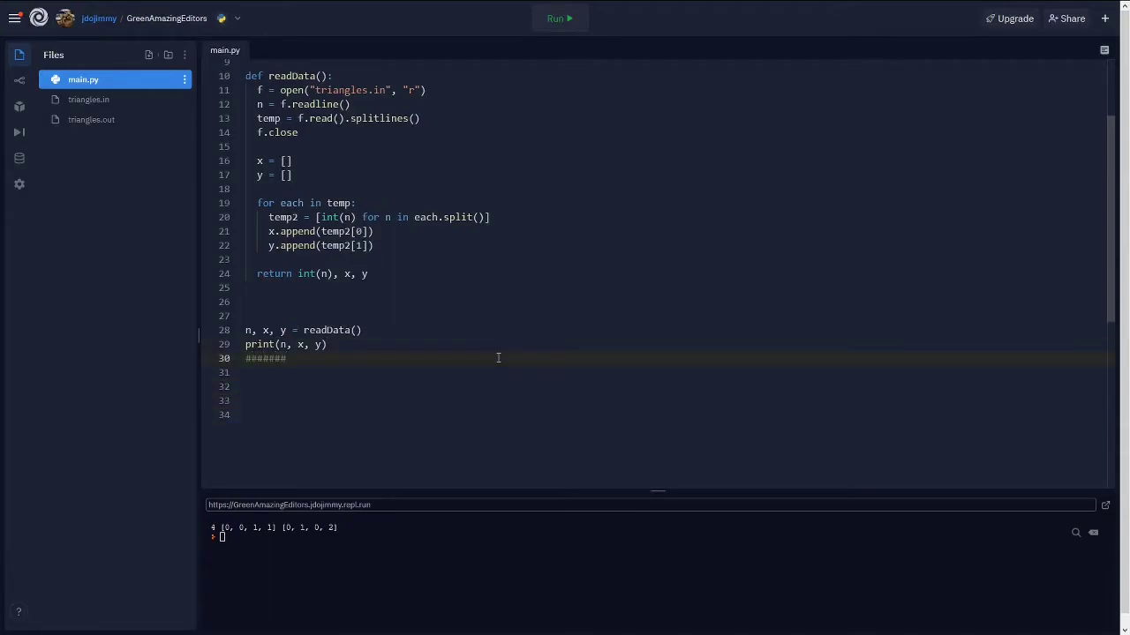
pyautogui.click(417, 344)
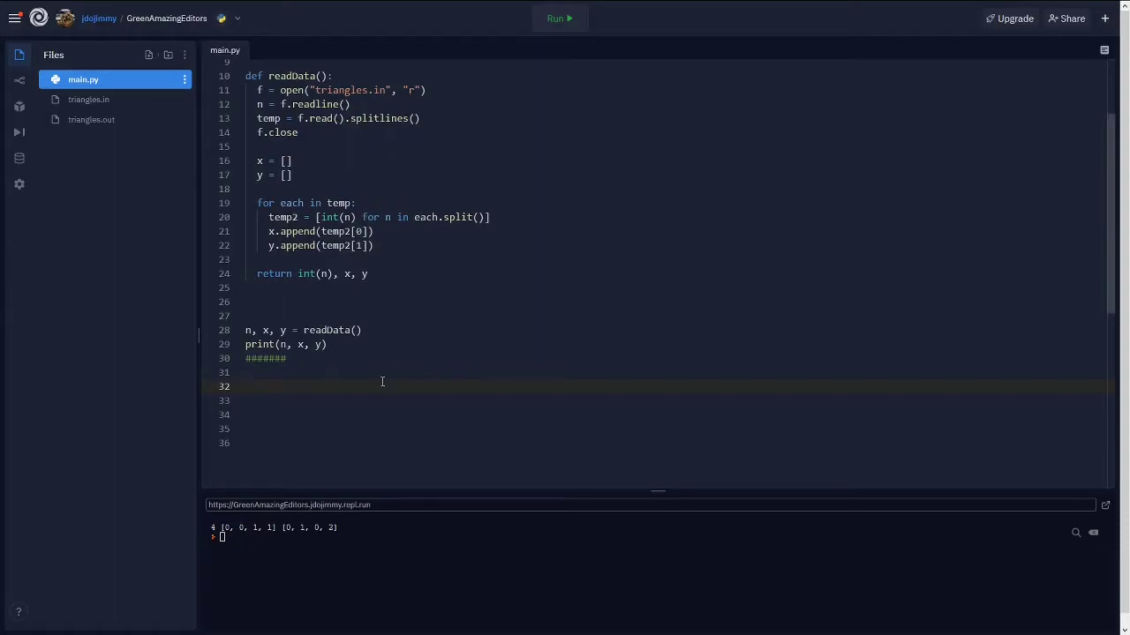
pyautogui.write('max_area =')
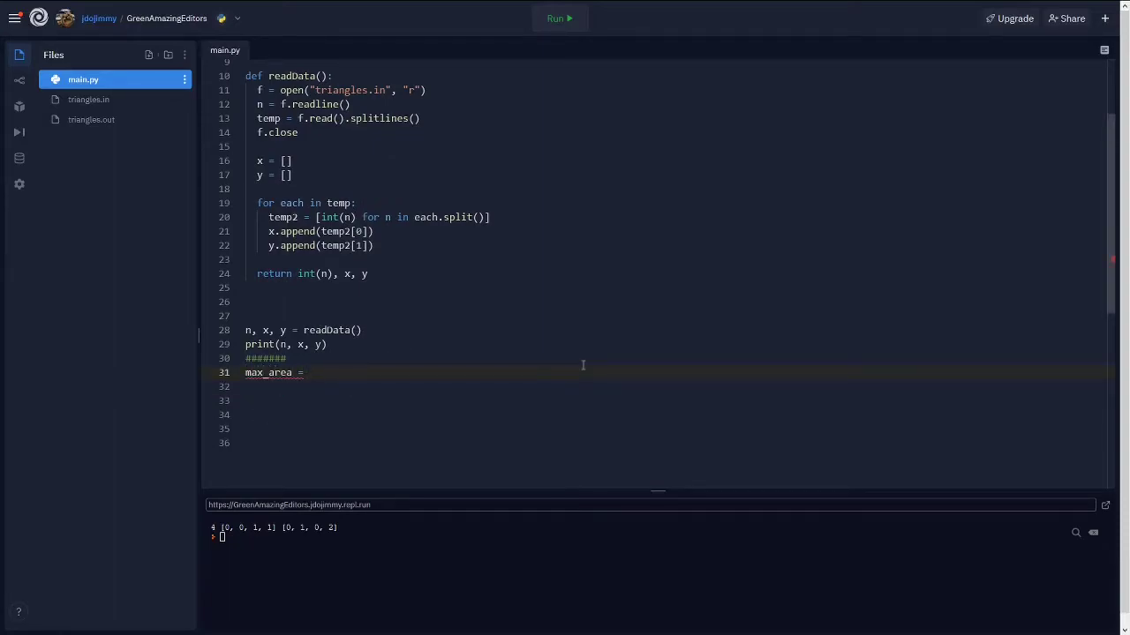
pyautogui.write('0')
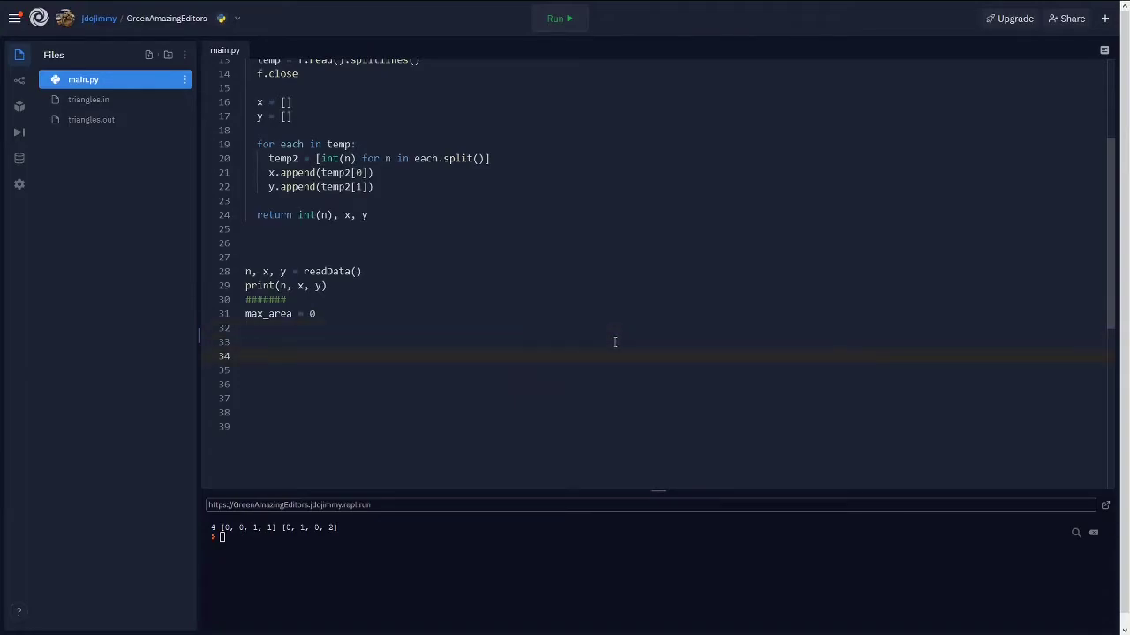
# - Write three nested loops for i, j, k in range(n), leaving blank space above them
pyautogui.write('for i in range(')
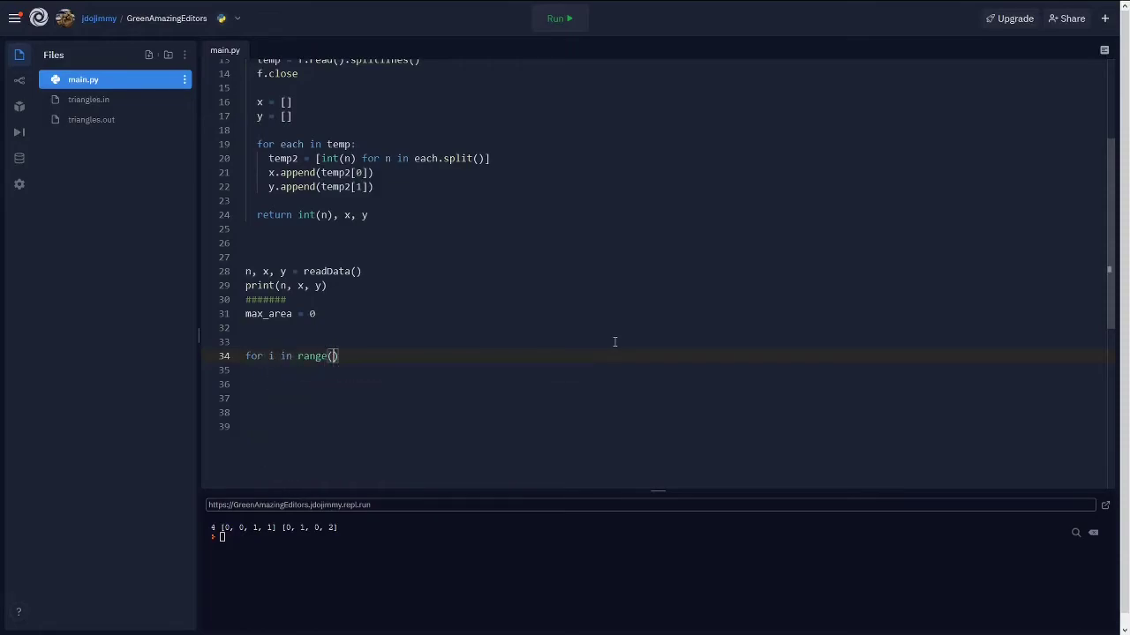
pyautogui.write('n):')
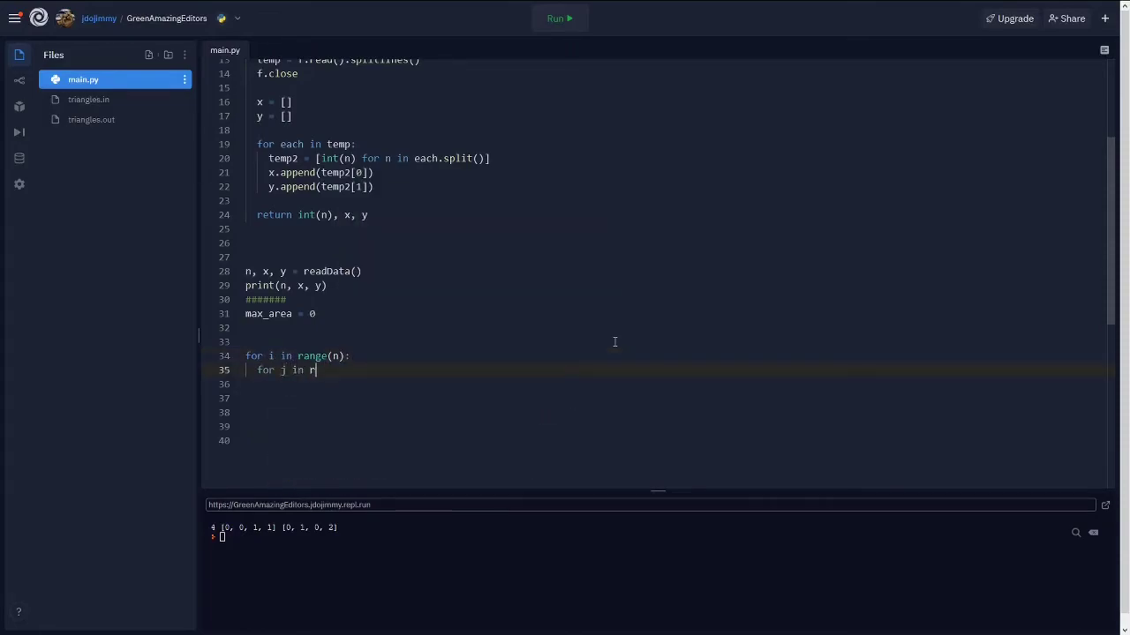
pyautogui.write('ange(n):')
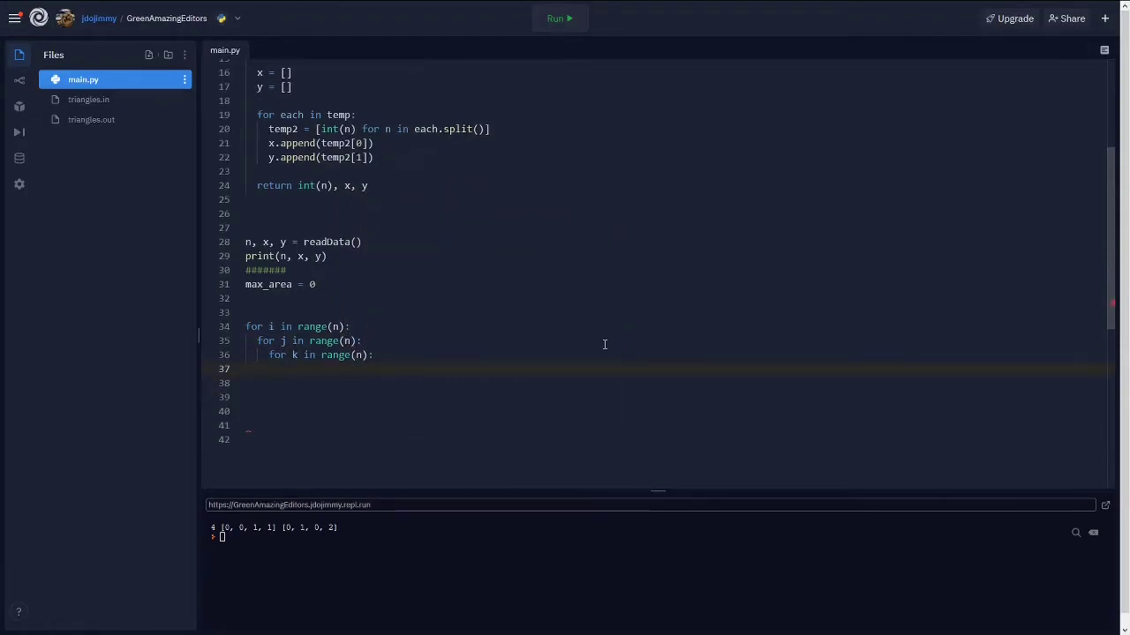
pyautogui.press('Return')
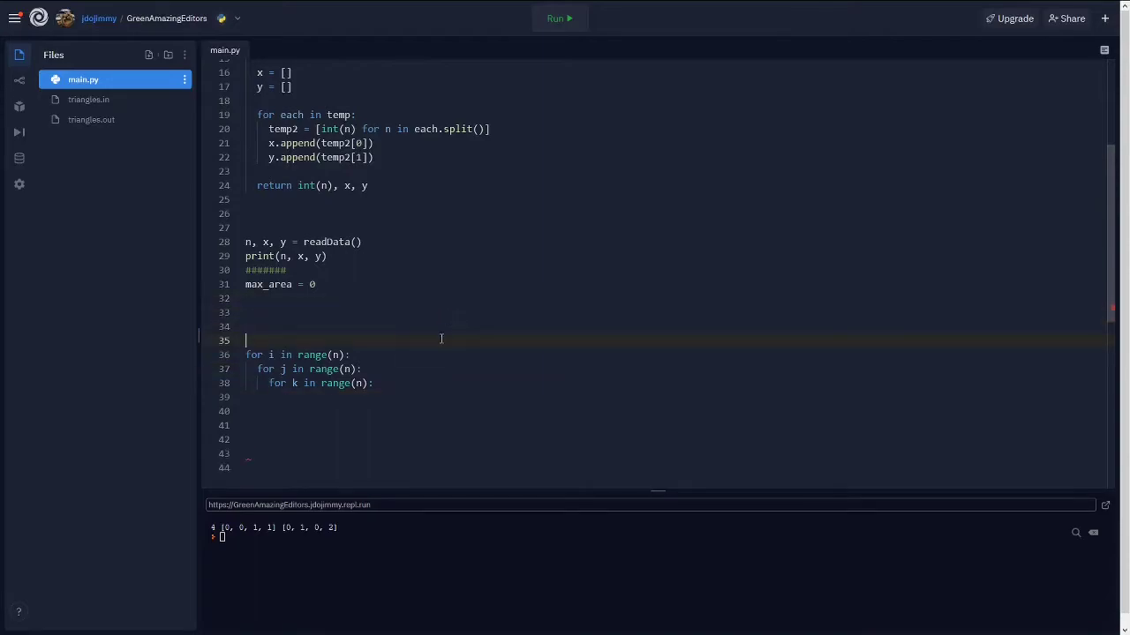
# - Comment '# brute force every possible combination' on the line above the nested loops
pyautogui.click(466, 311)
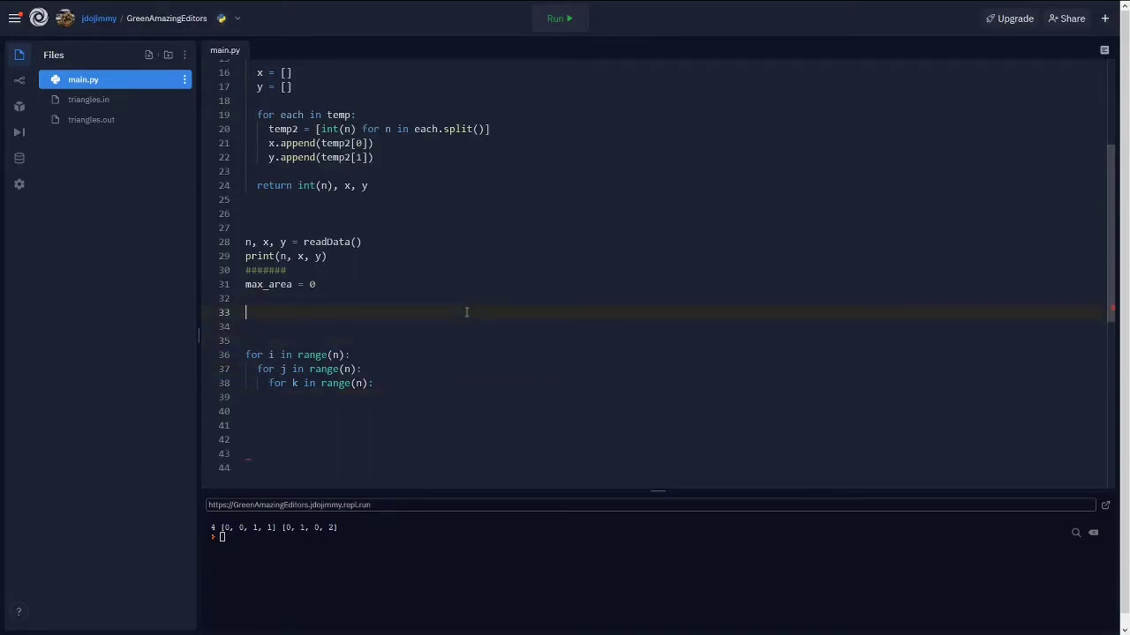
pyautogui.write('# bb')
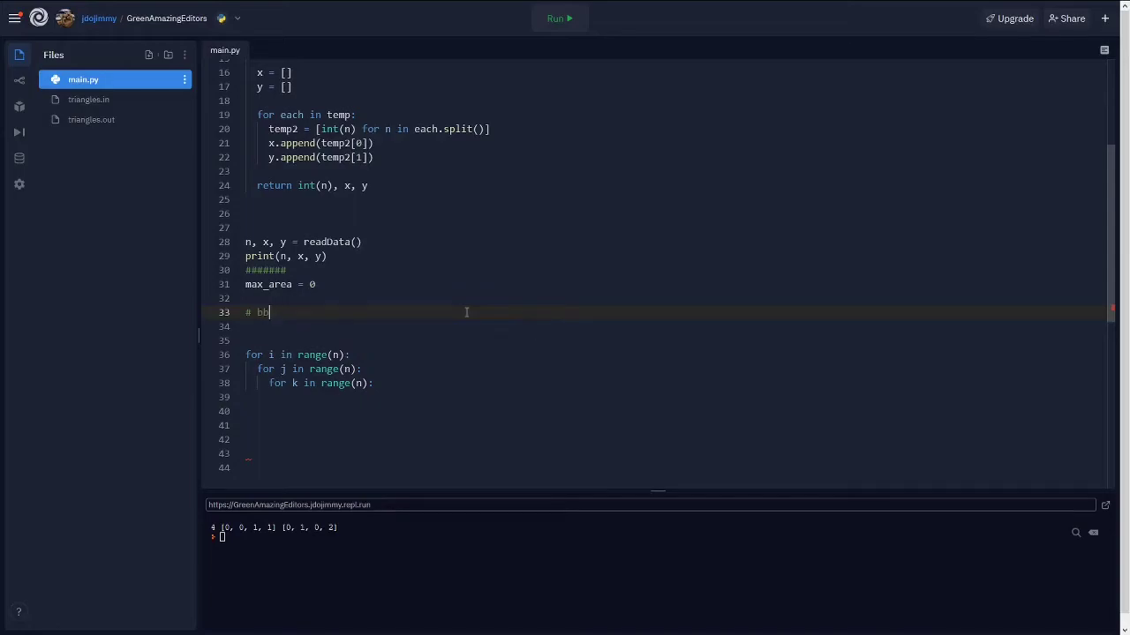
pyautogui.write('rute force every poss')
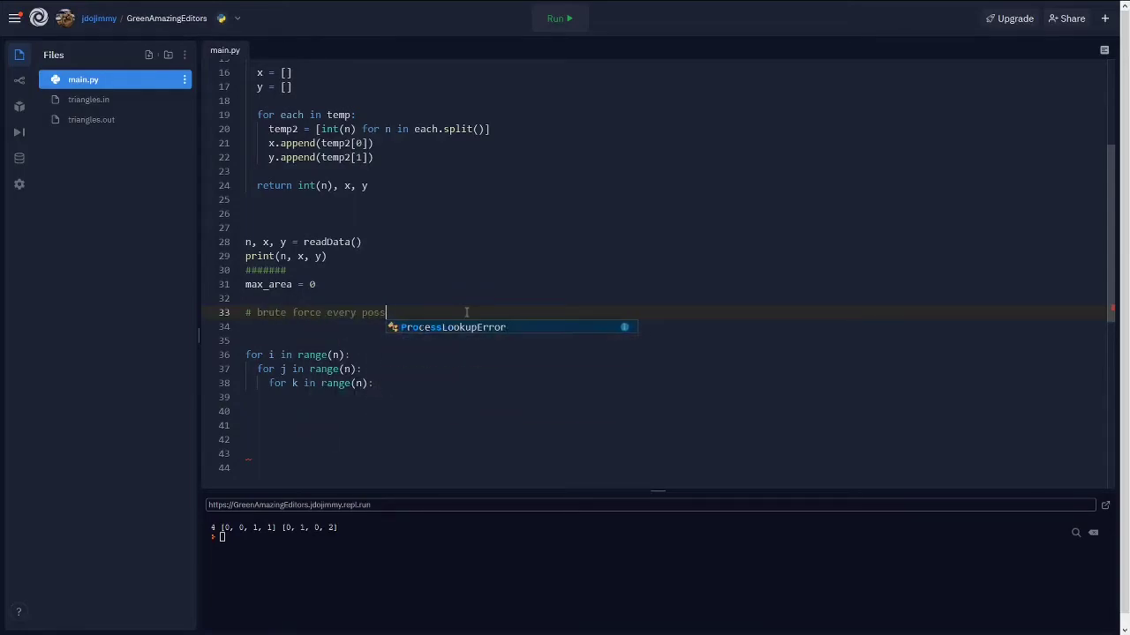
pyautogui.write('sible combination')
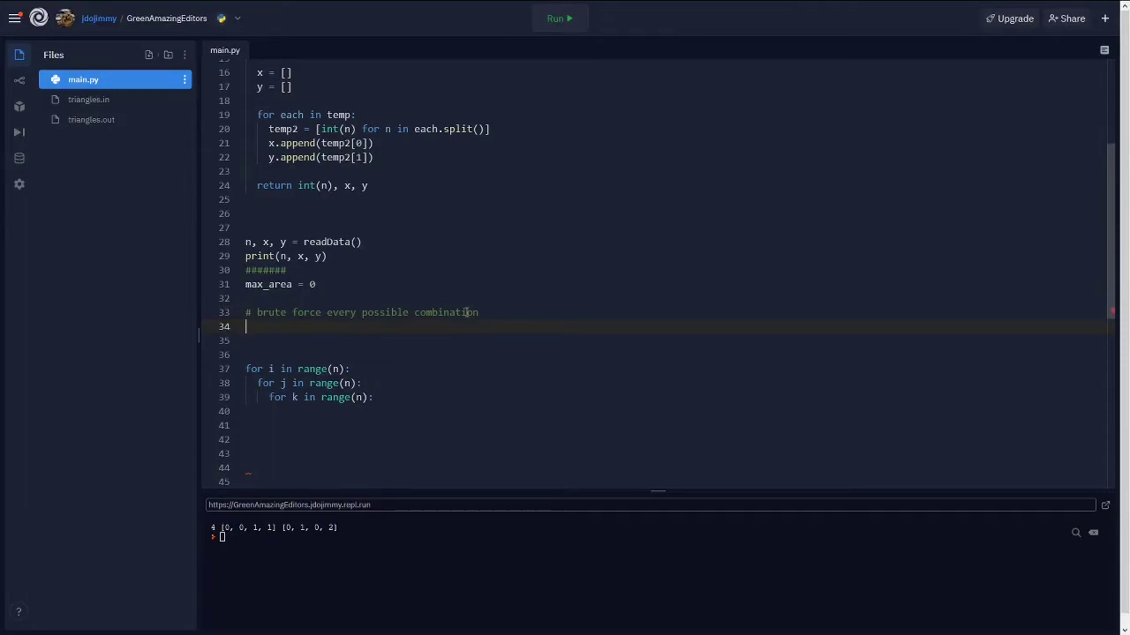
pyautogui.write('#')
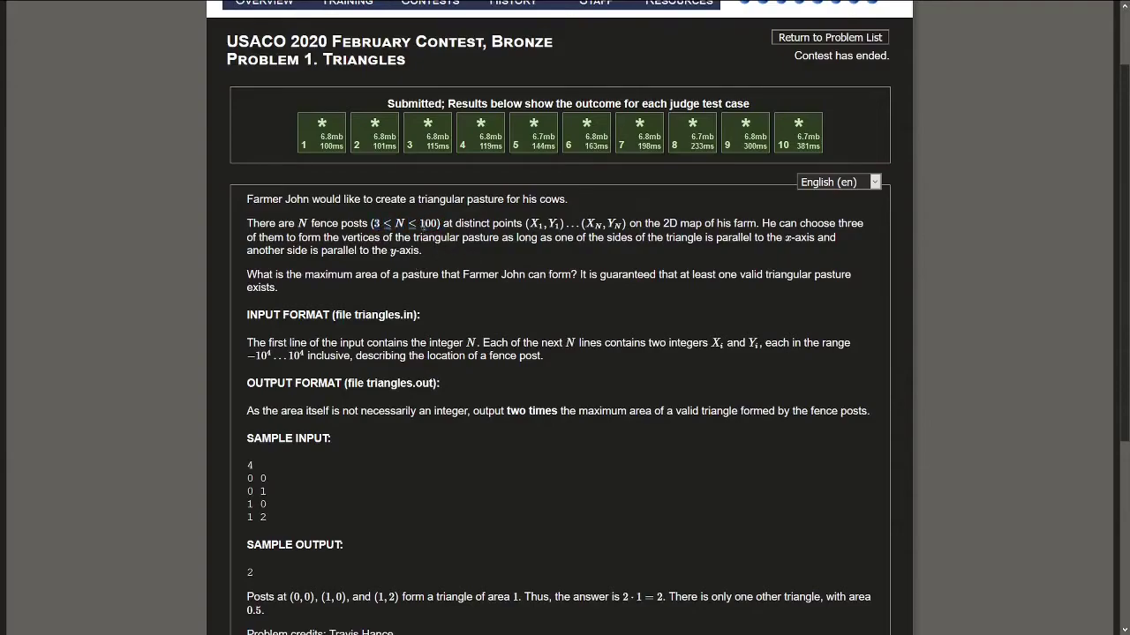
# - Check the N ≤ 100 constraint on the USACO page and return to the Replit code
pyautogui.doubleClick(428, 222)
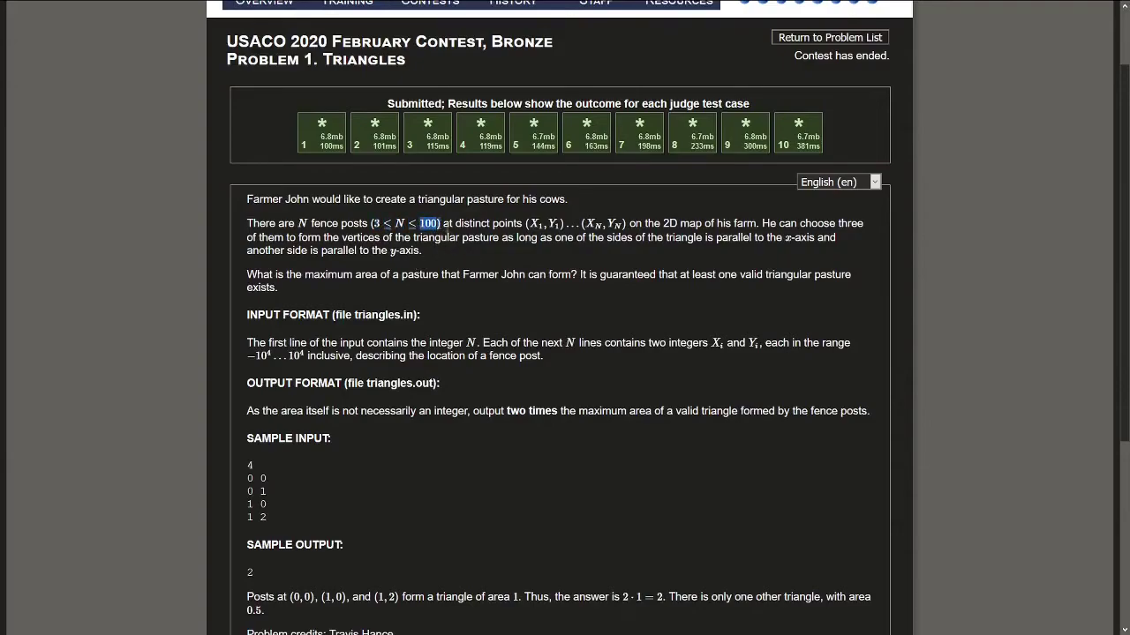
pyautogui.moveTo(460, 286)
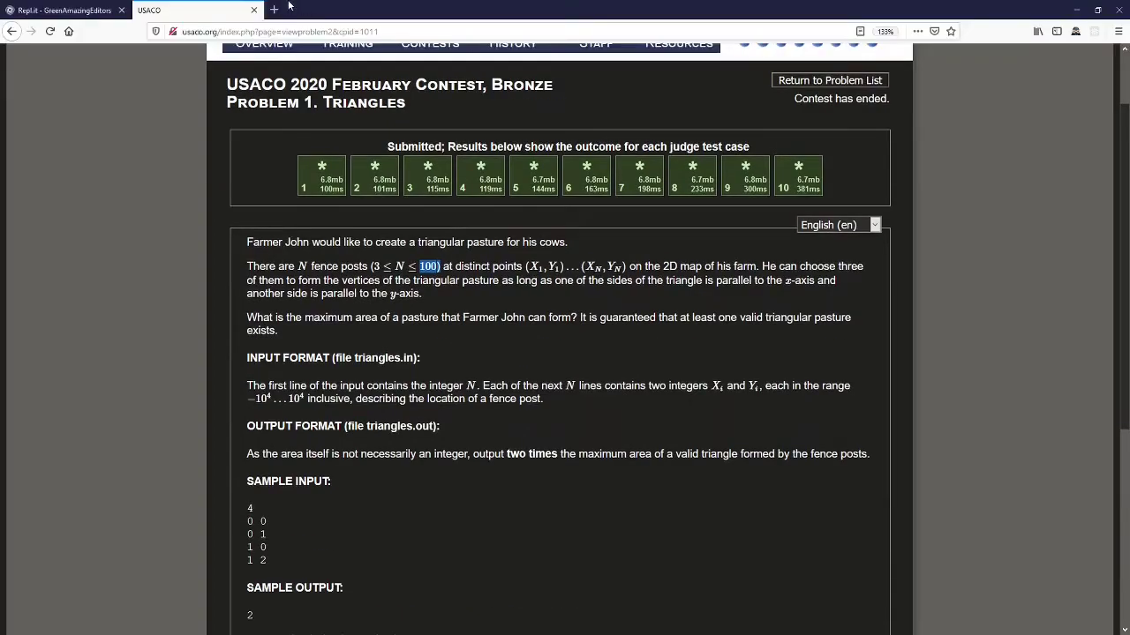
pyautogui.click(62, 10)
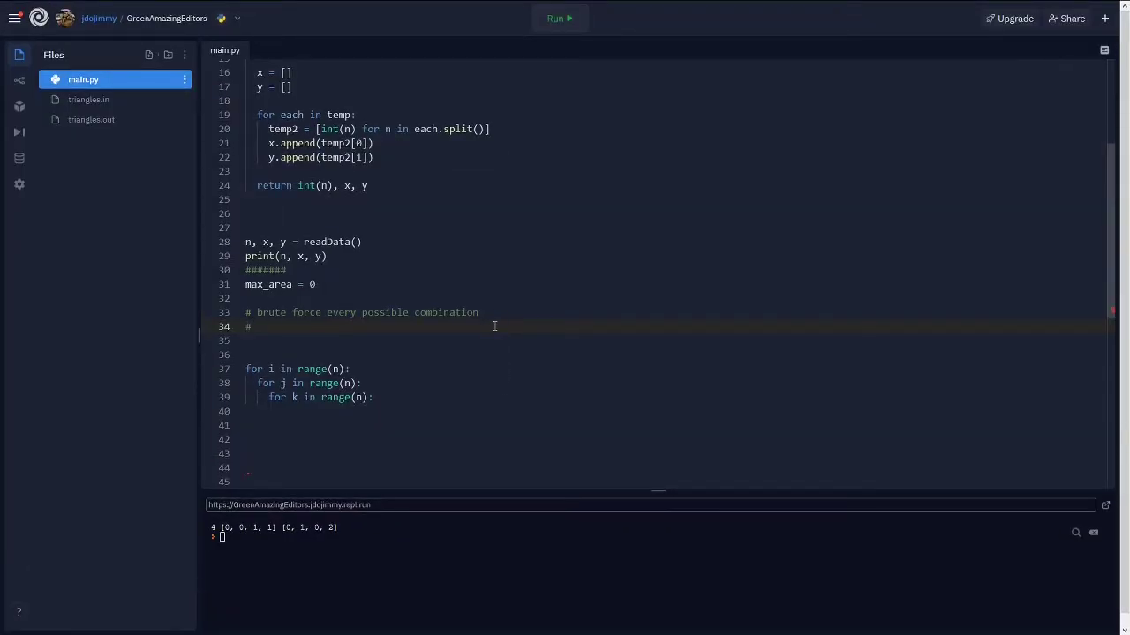
# - Finish the comment describing j as the side sharing x and k as the side sharing y with i
pyautogui.write('i = v')
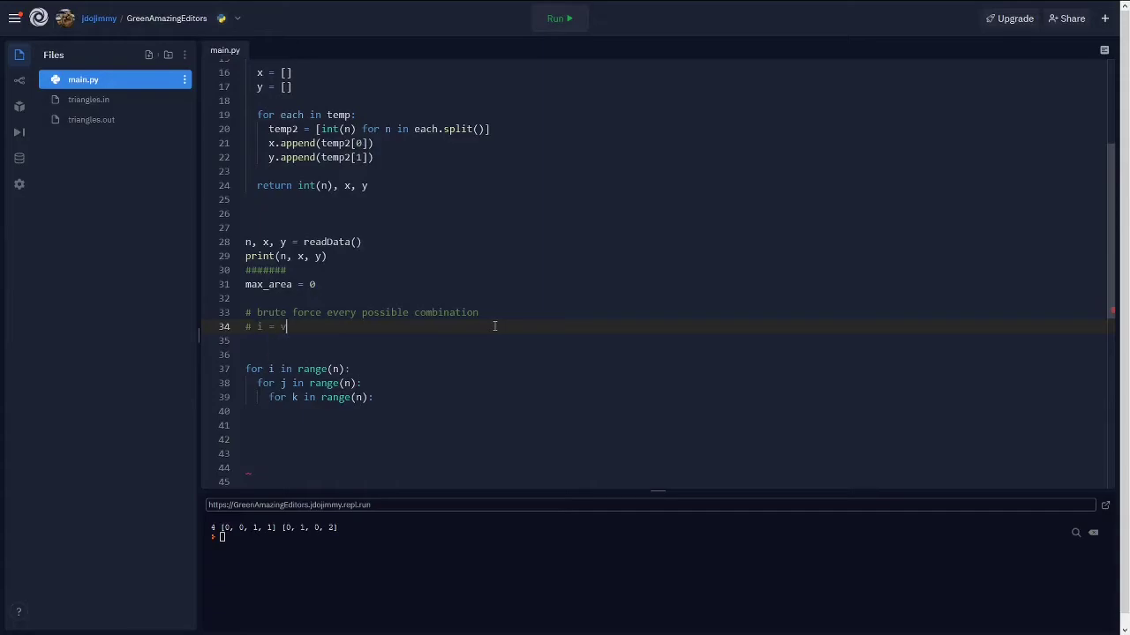
pyautogui.write('alid compile')
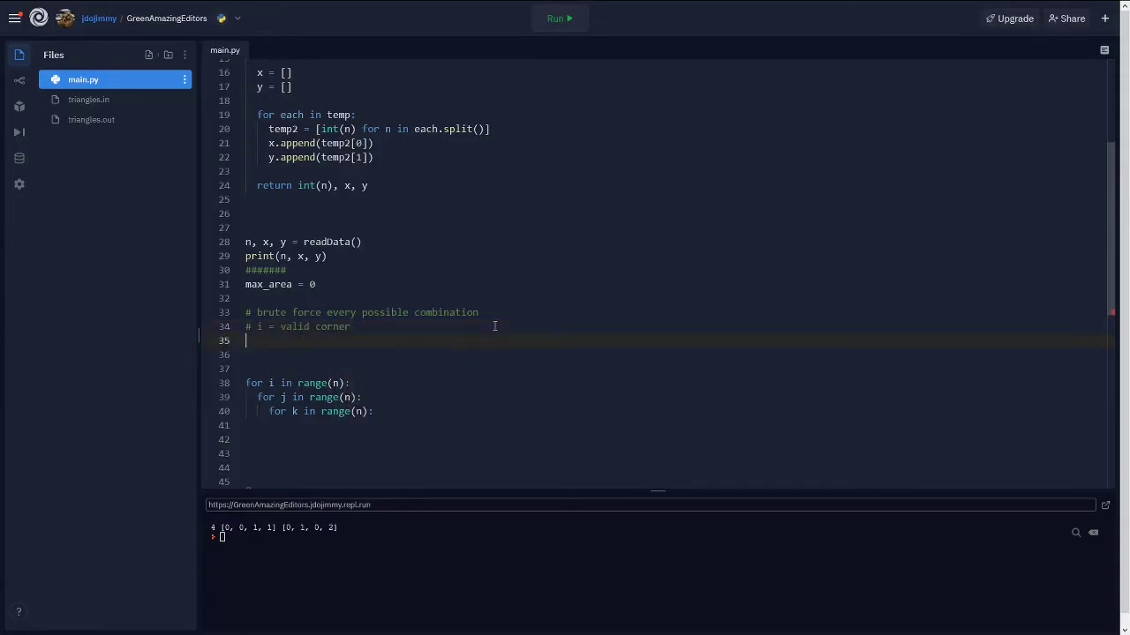
pyautogui.write('# j =')
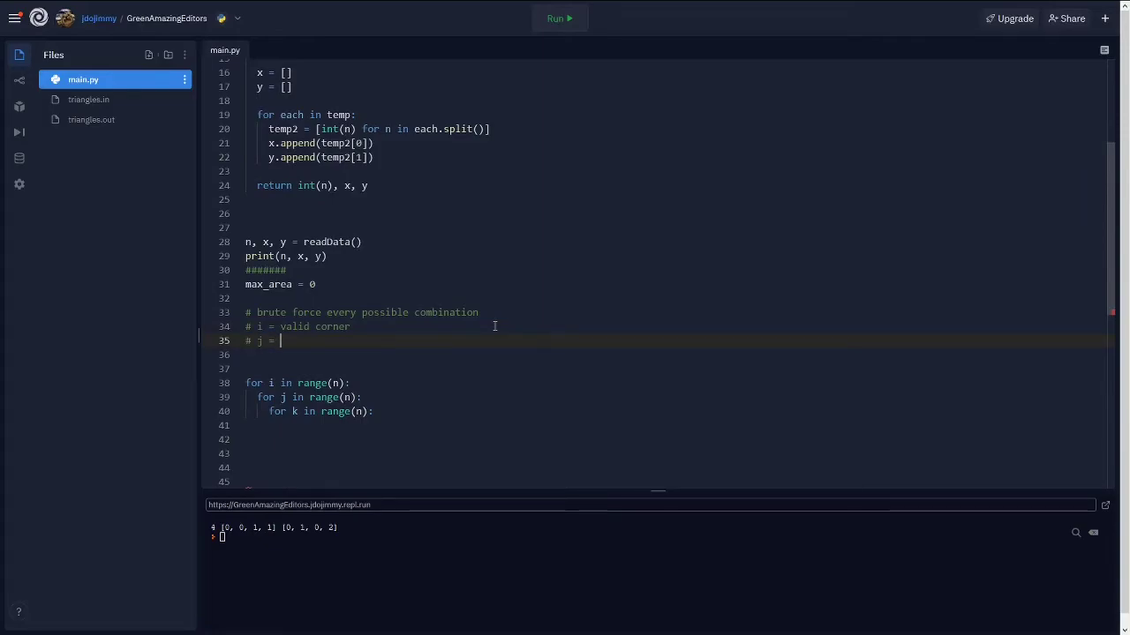
pyautogui.write('side with same x as')
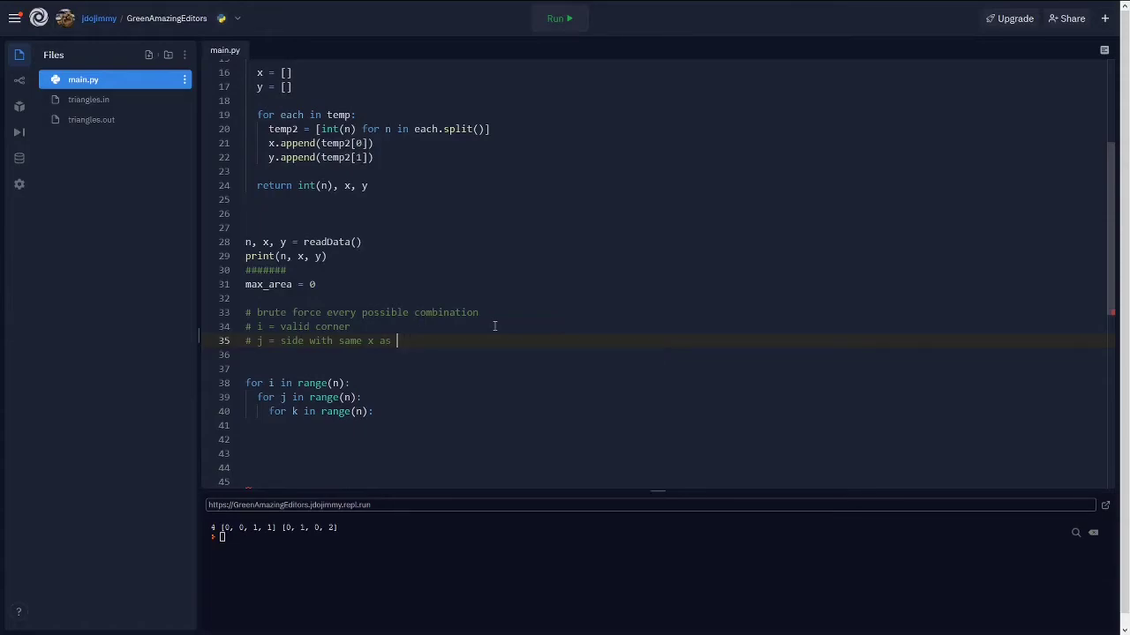
pyautogui.write('i')
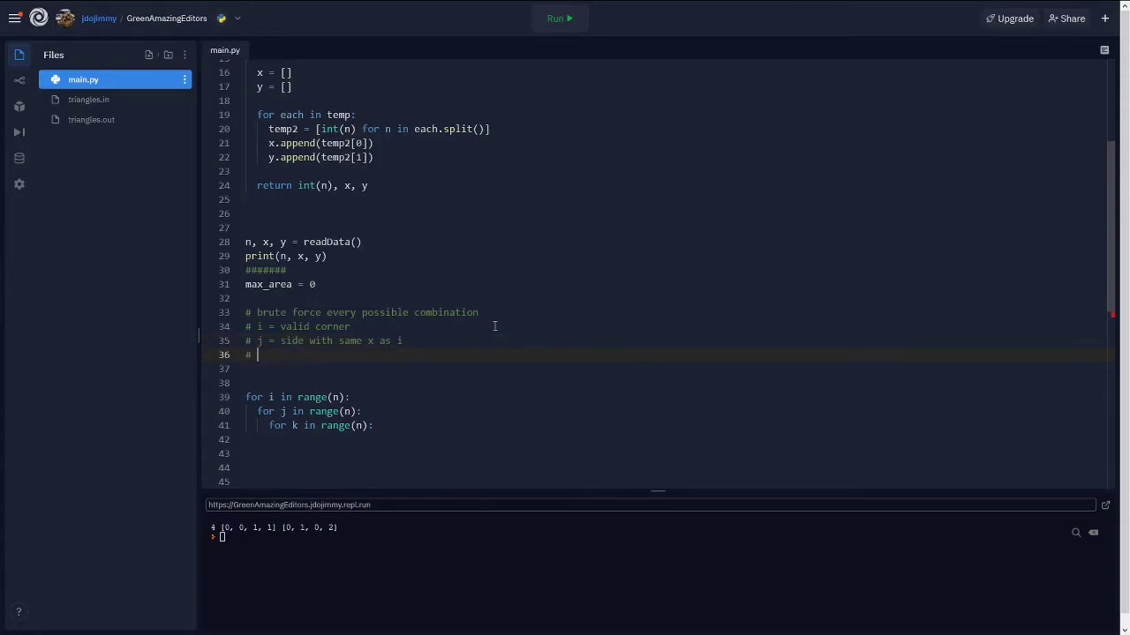
pyautogui.write('k = side with sa')
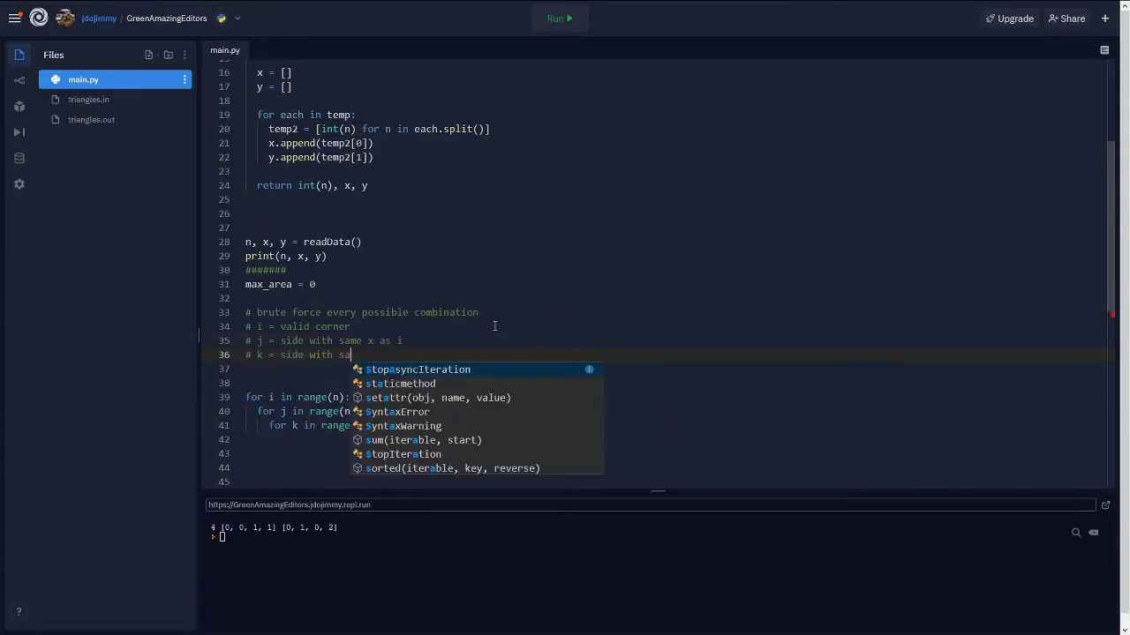
pyautogui.write('me y as i')
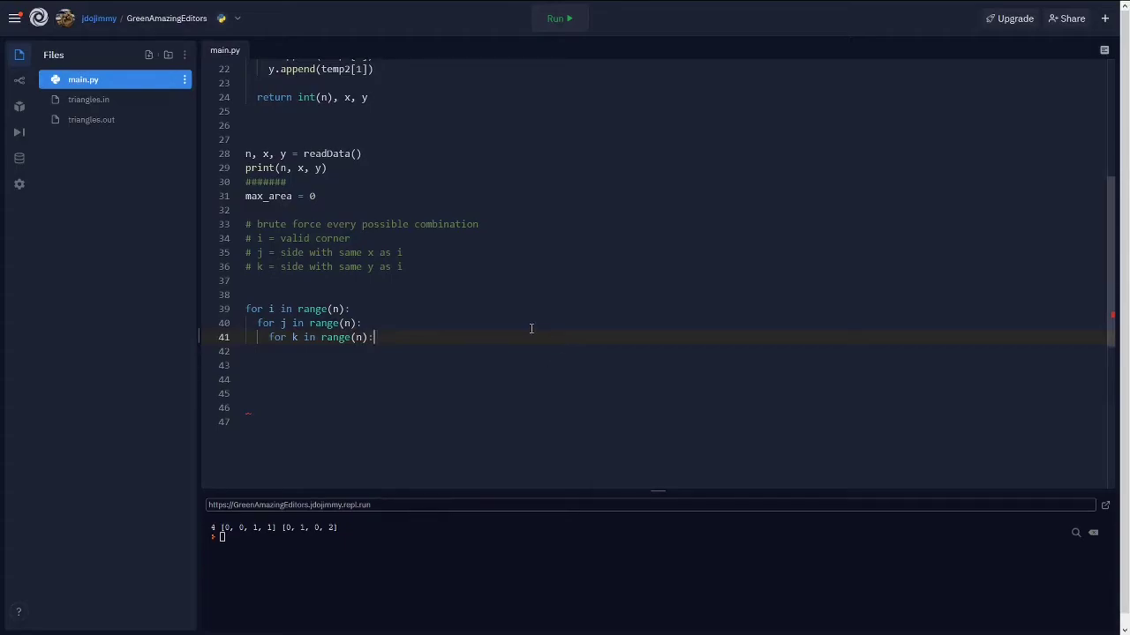
pyautogui.press('Return')
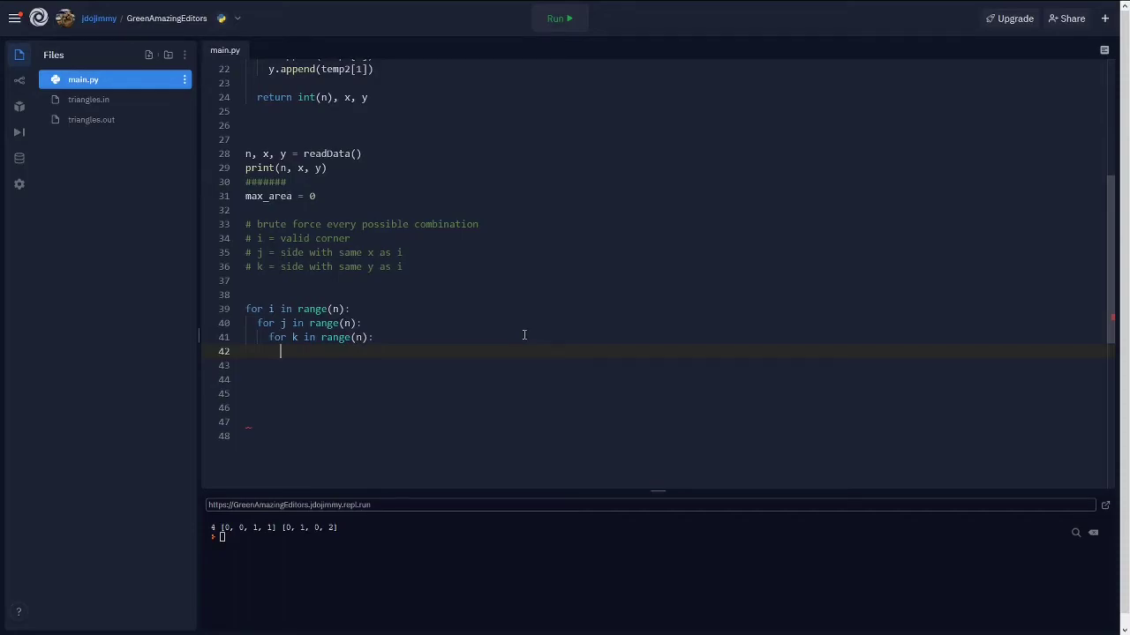
# - Add a comment: if the triple has a pair with same y and same x
pyautogui.write('# if the trip')
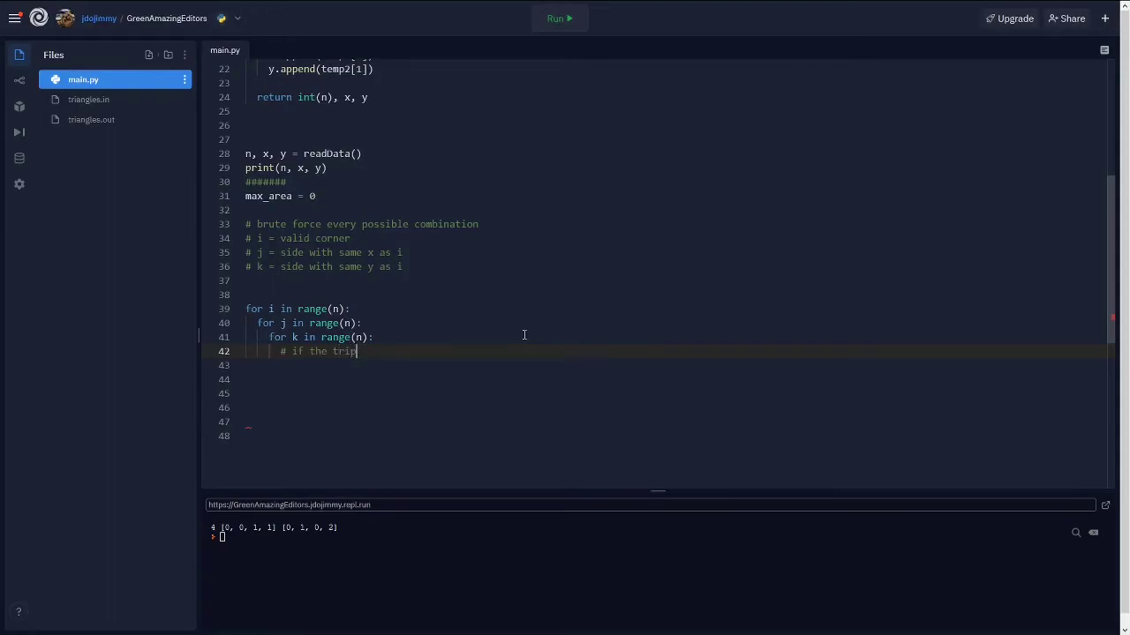
pyautogui.write("le we're looking at h")
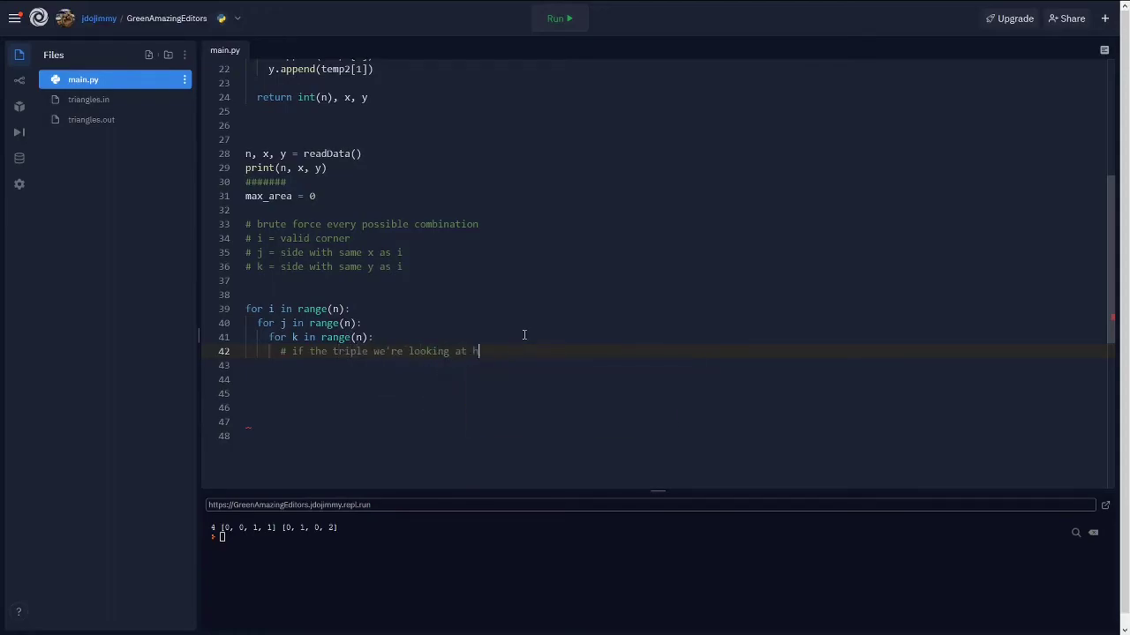
pyautogui.write('as')
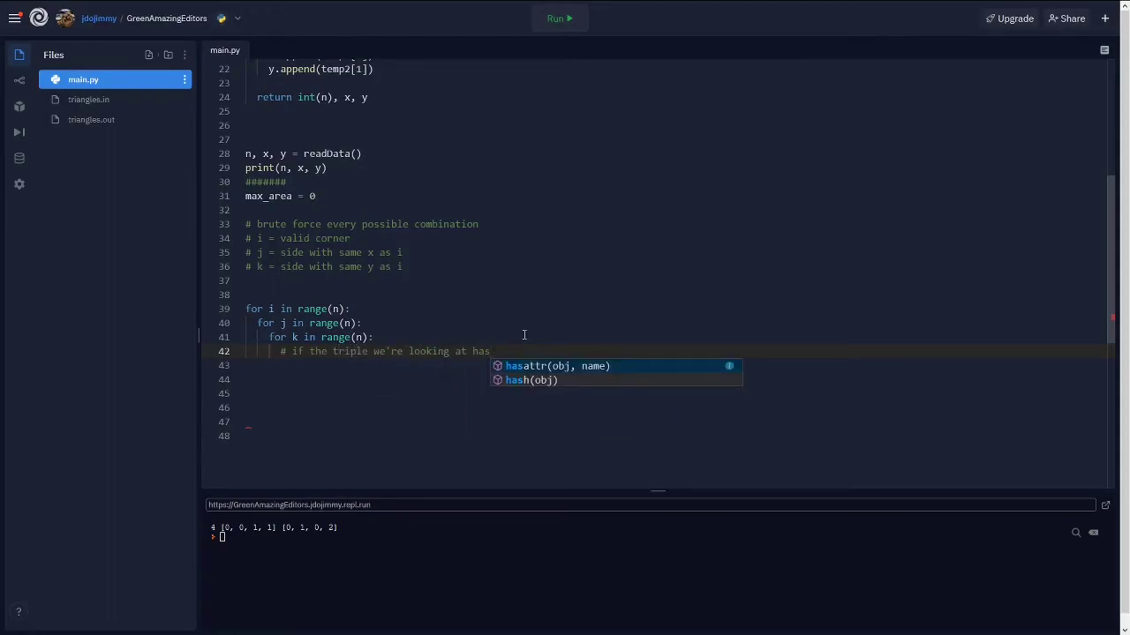
pyautogui.write('a pair with same')
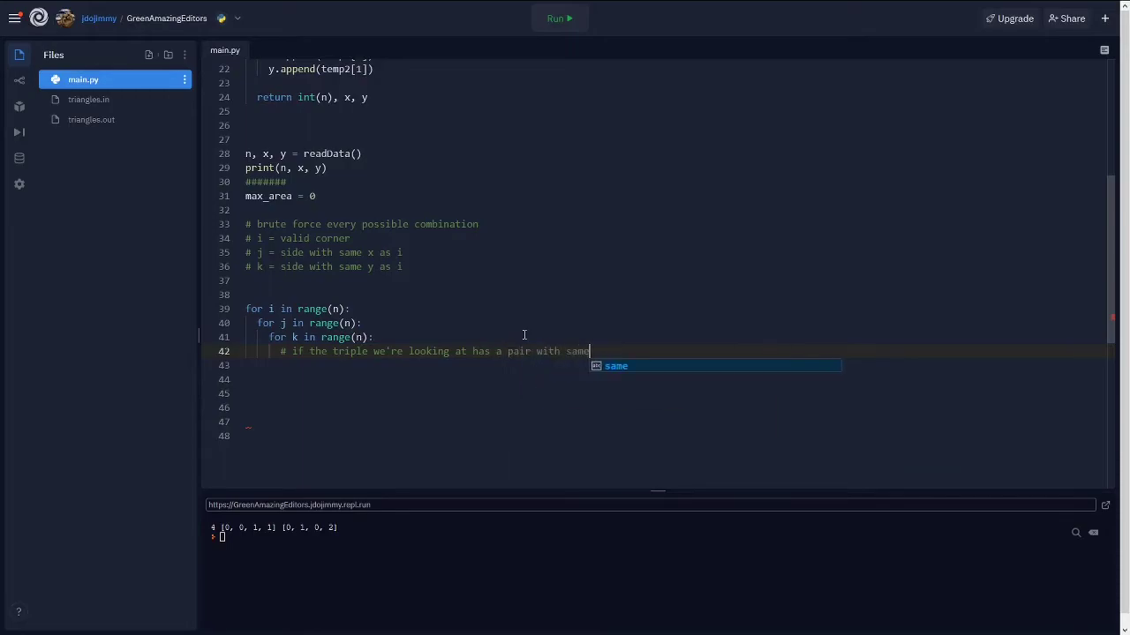
pyautogui.write('y and same x')
pyautogui.click(387, 196)
pyautogui.write('-1')
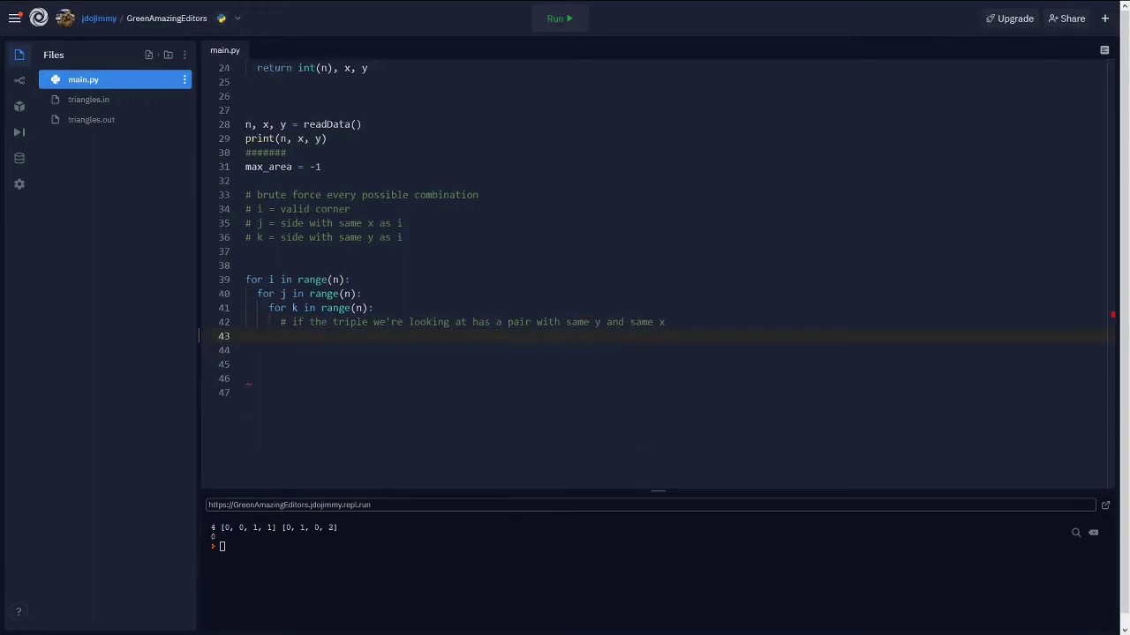
# - Write the condition 'if y[i] == y[j] and x[i] == x[k]:' inside the k loop
pyautogui.click(283, 336)
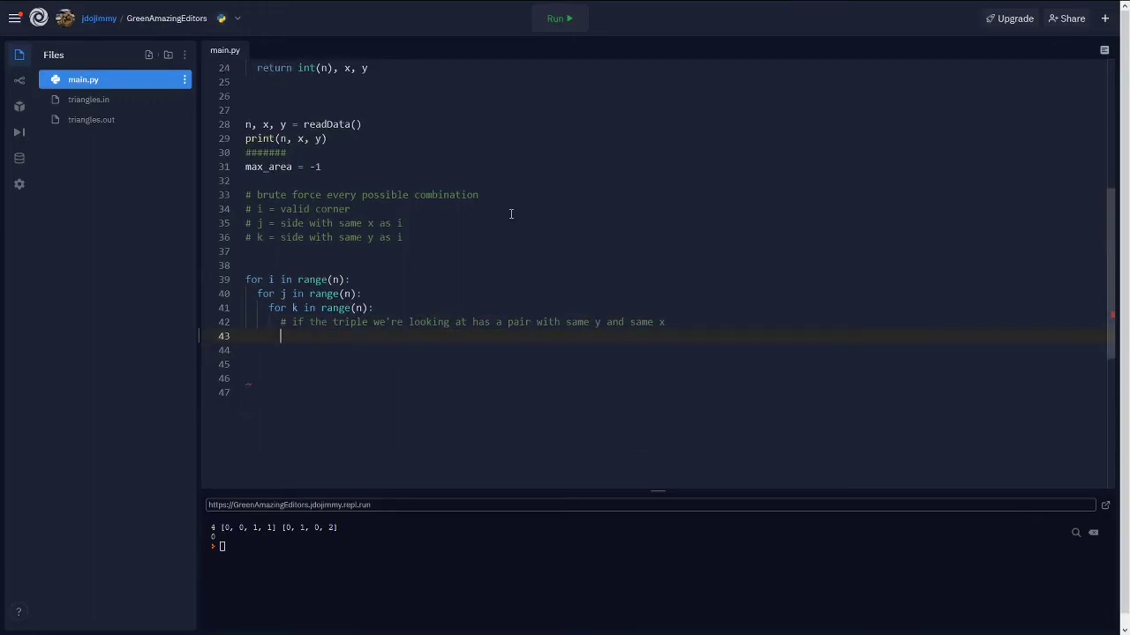
pyautogui.write('if')
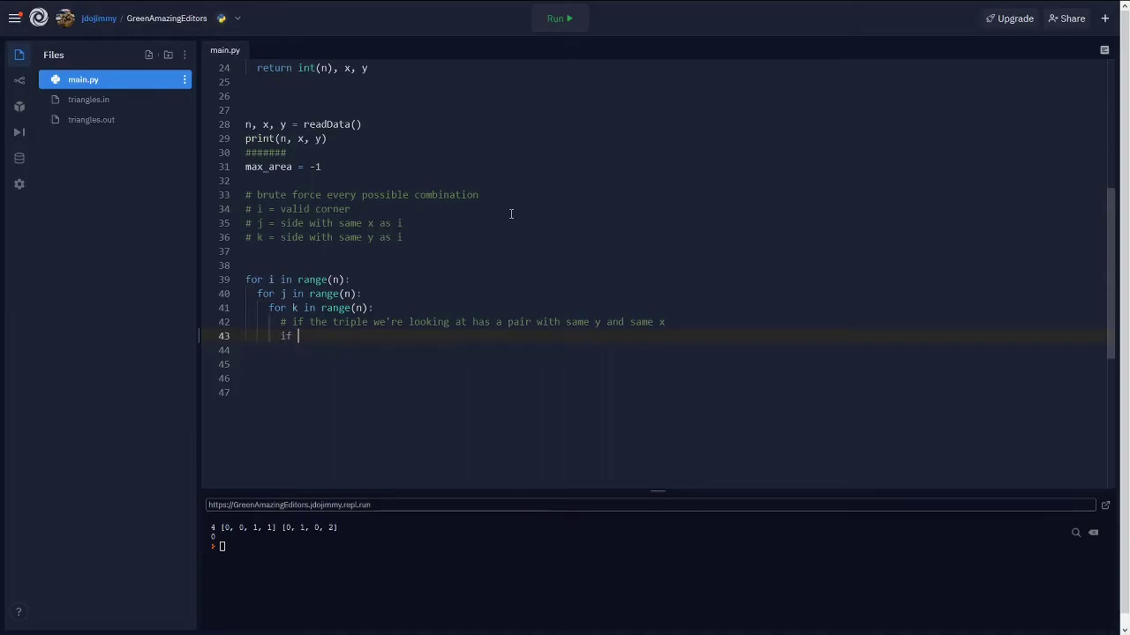
pyautogui.write('y[i] ==')
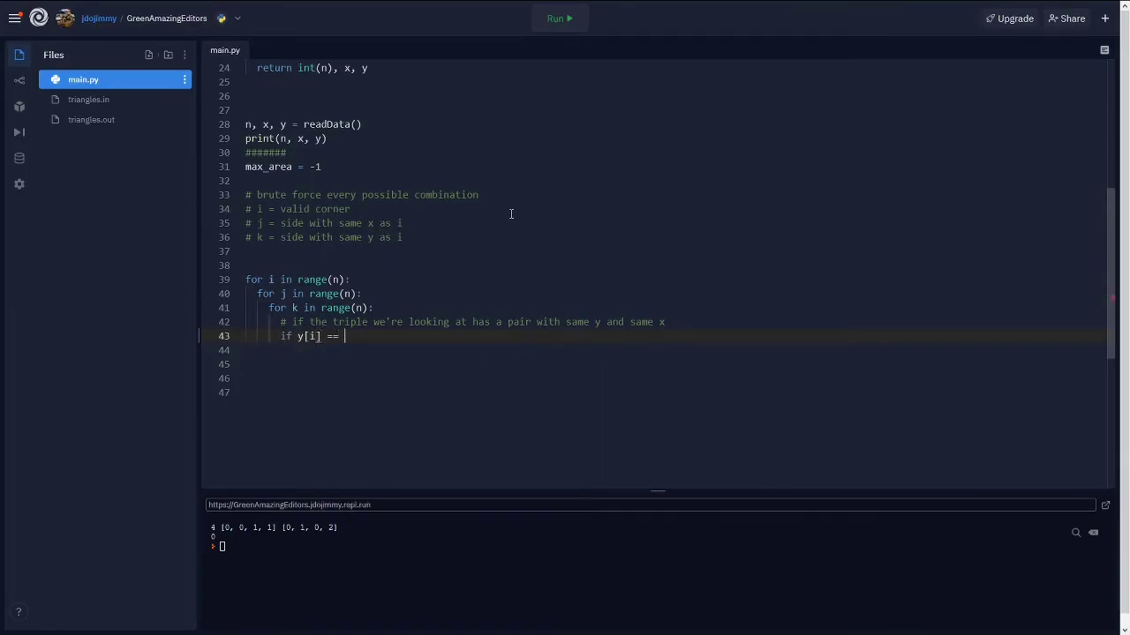
pyautogui.write('y[j]')
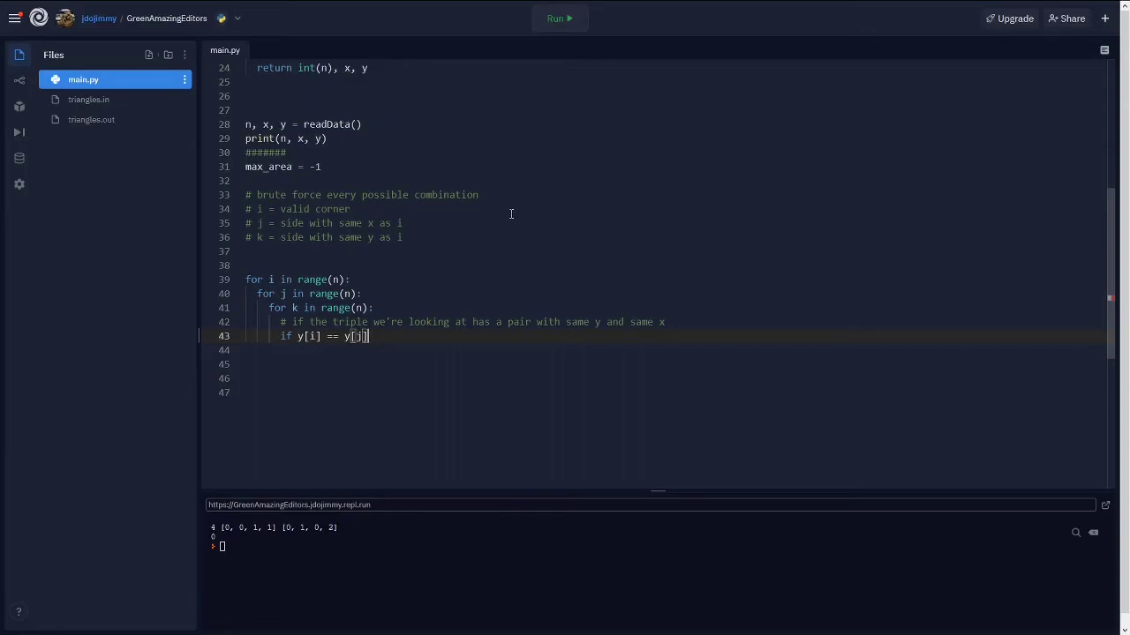
pyautogui.write('and x[i] ==')
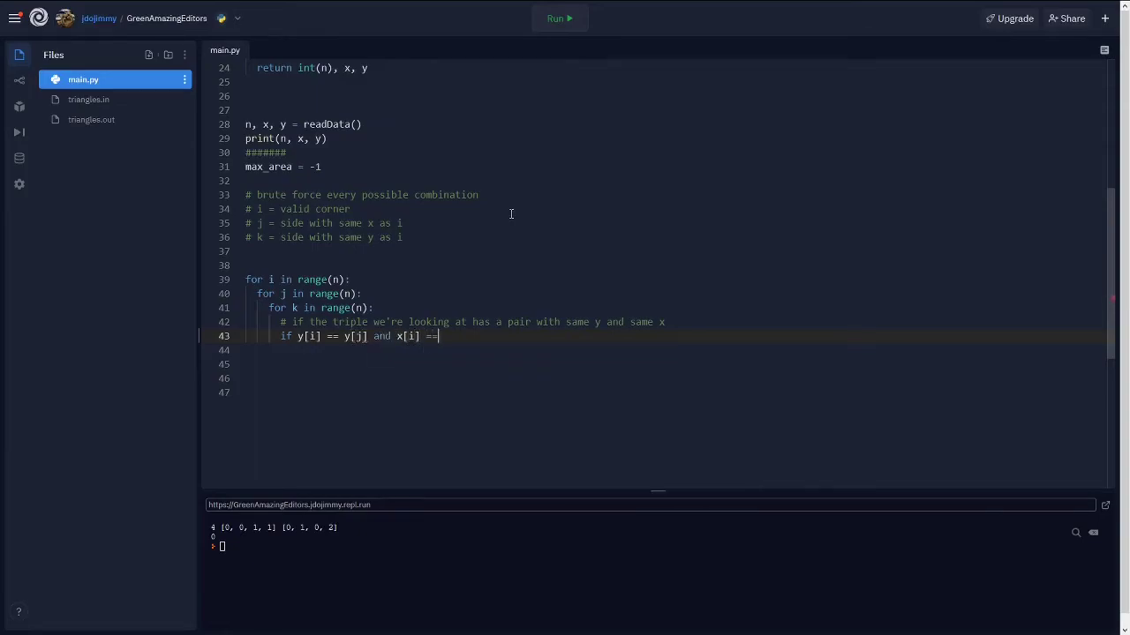
pyautogui.write('x[k]')
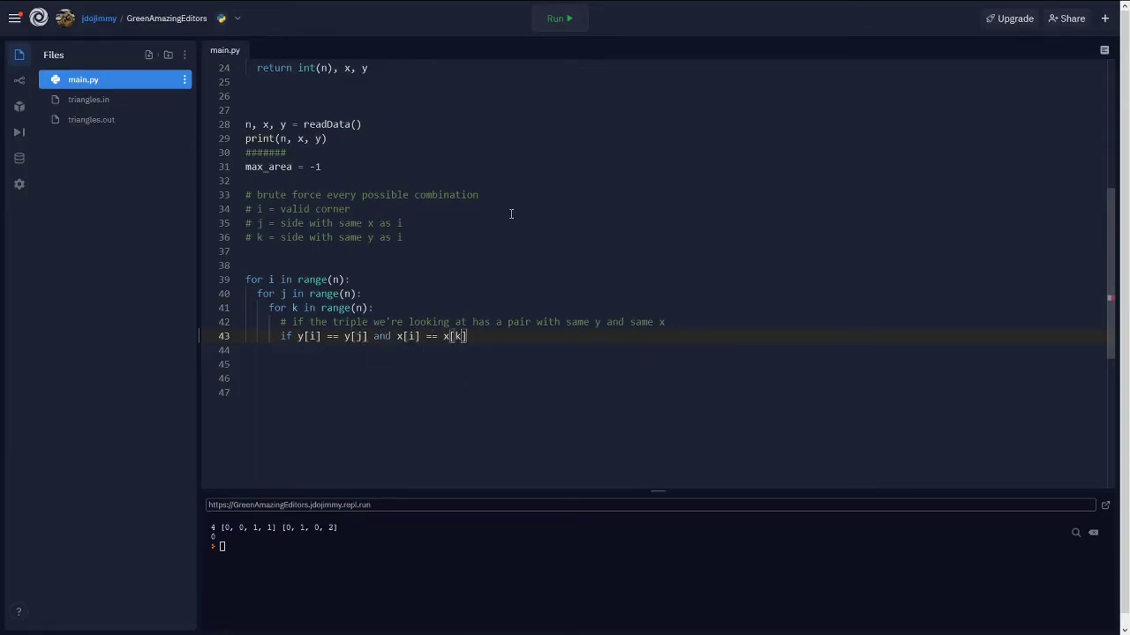
pyautogui.write(':')
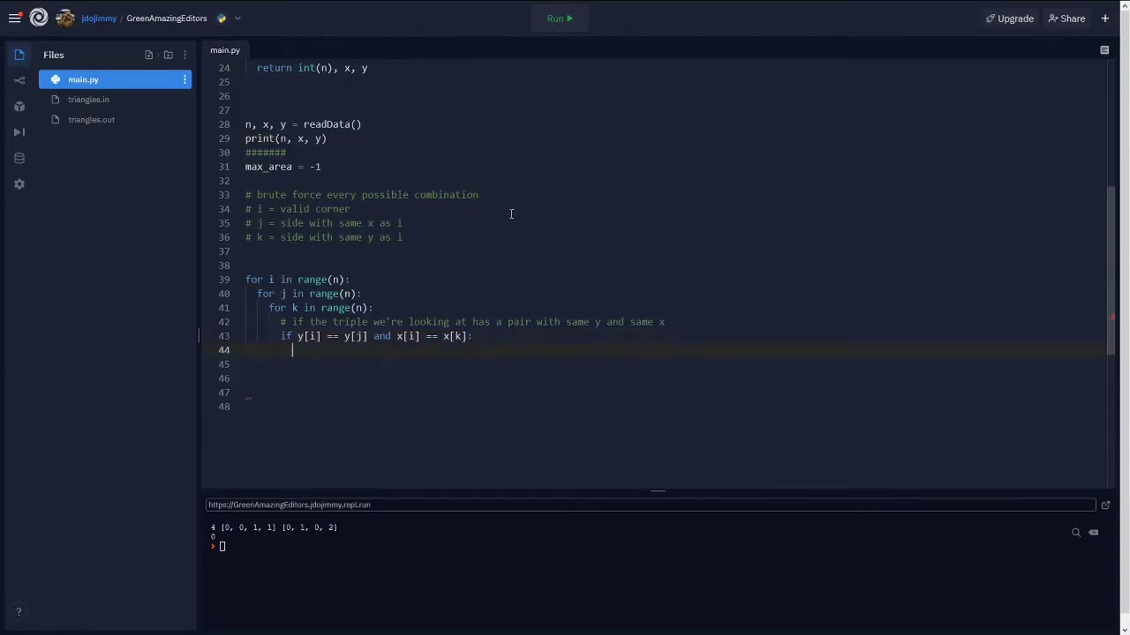
# - Add the comment '#find the area, b*h, not 1/2*b*h' under the condition
pyautogui.write('#find the area,')
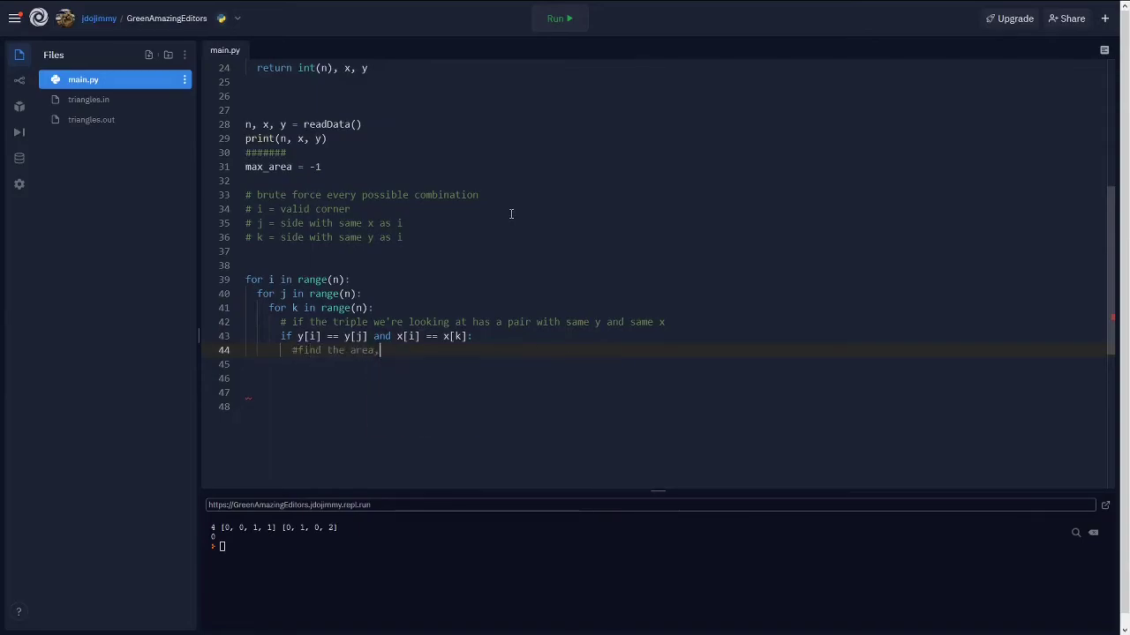
pyautogui.write('b*h, h')
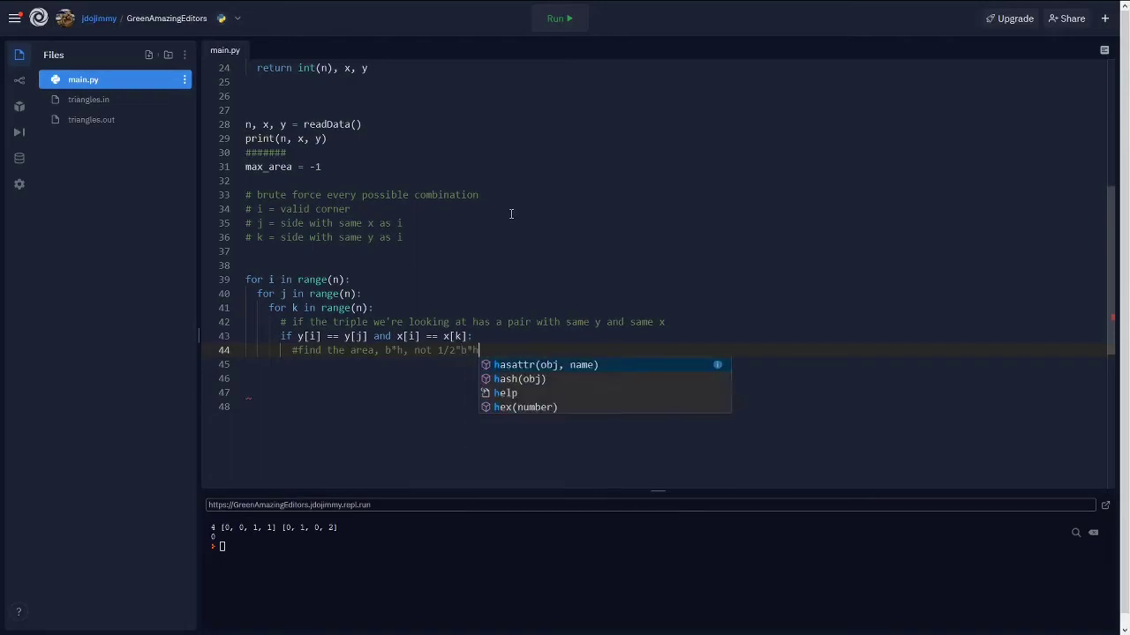
pyautogui.press('Escape')
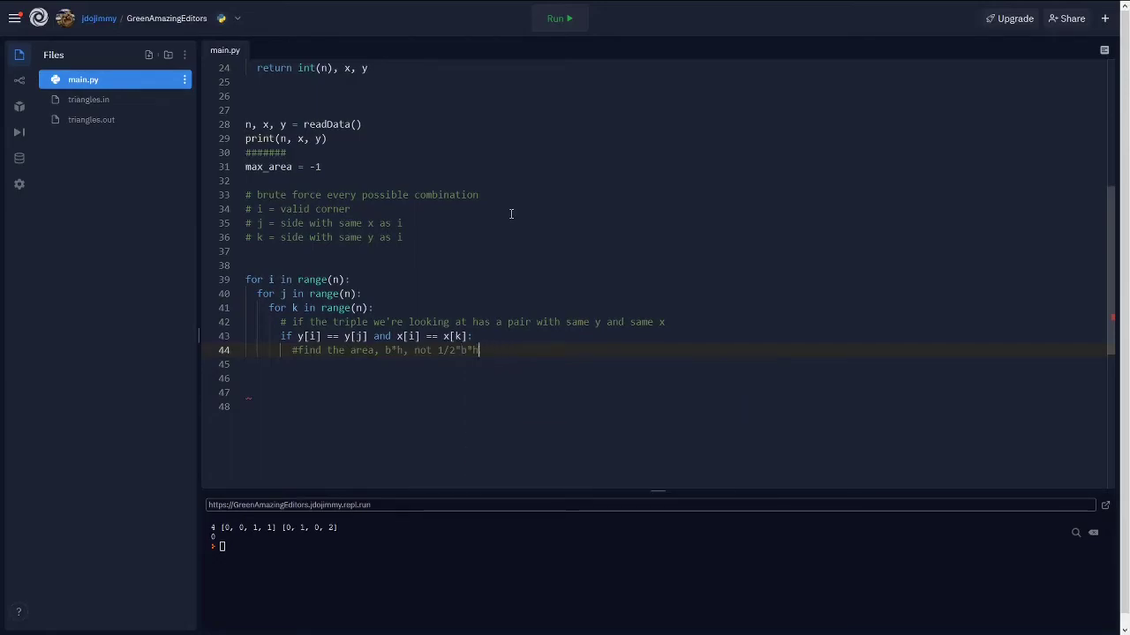
pyautogui.press('Return')
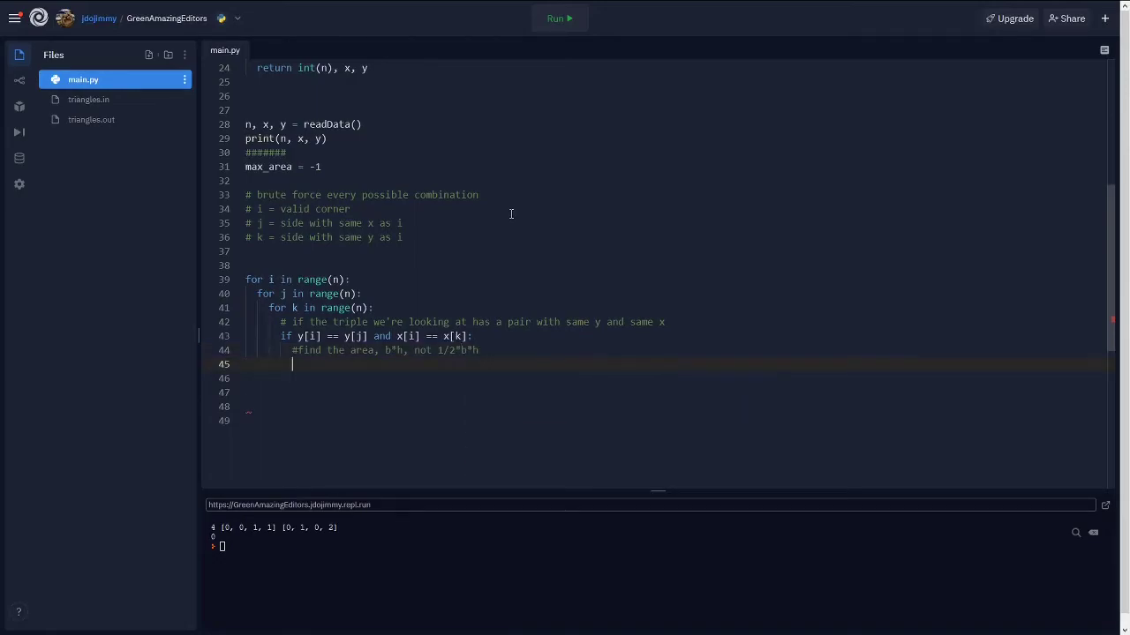
# - Compute temp = abs(x[j] - x[i]) * abs(y[k] - y[i])
pyautogui.write('temp = abs(x')
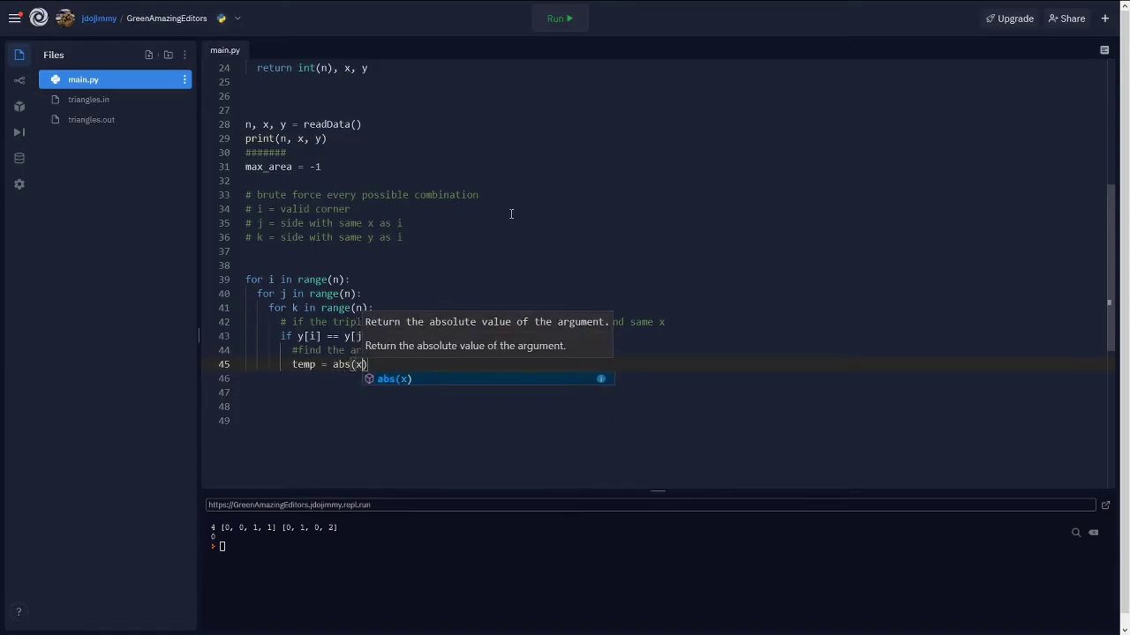
pyautogui.write('[j] -x[i')
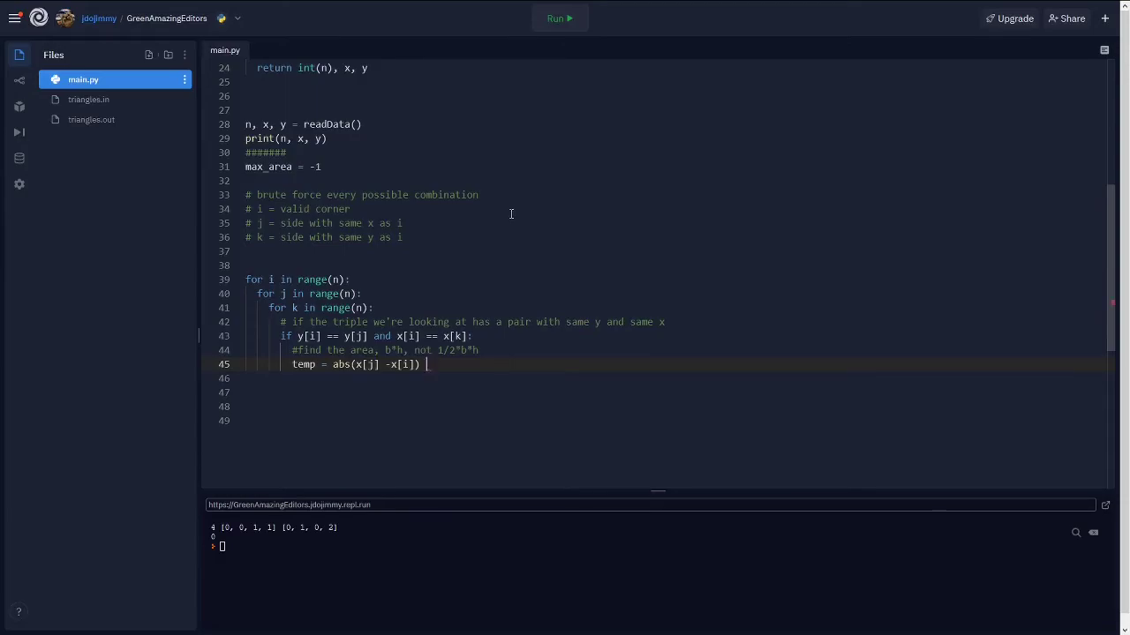
pyautogui.write('* abs(y[k] - y[')
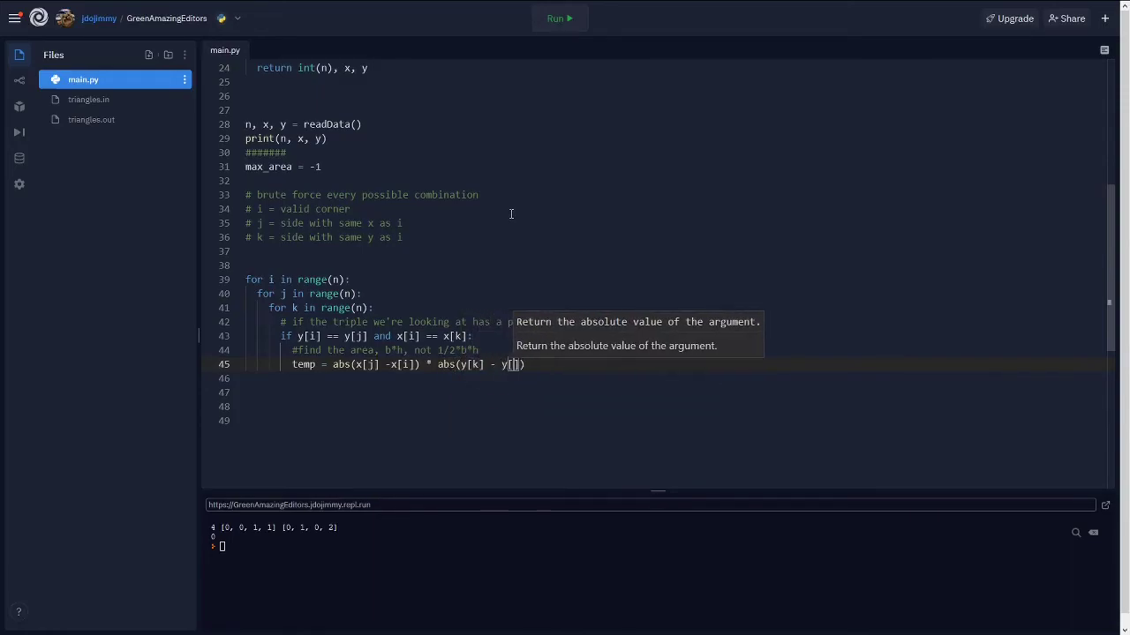
pyautogui.write('i])')
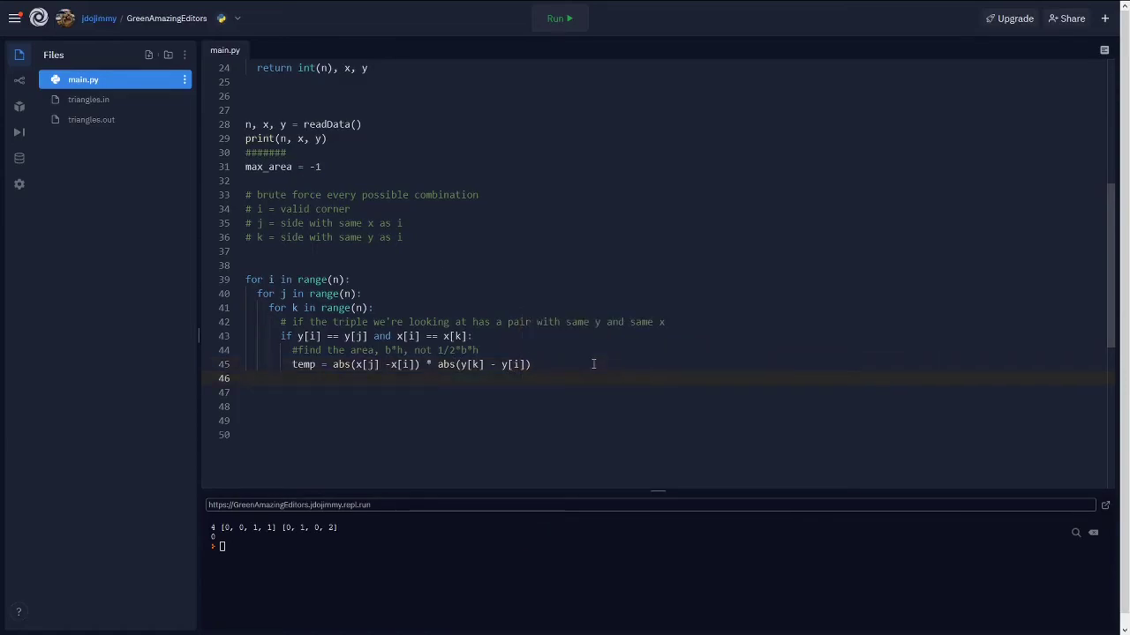
pyautogui.press('enter')
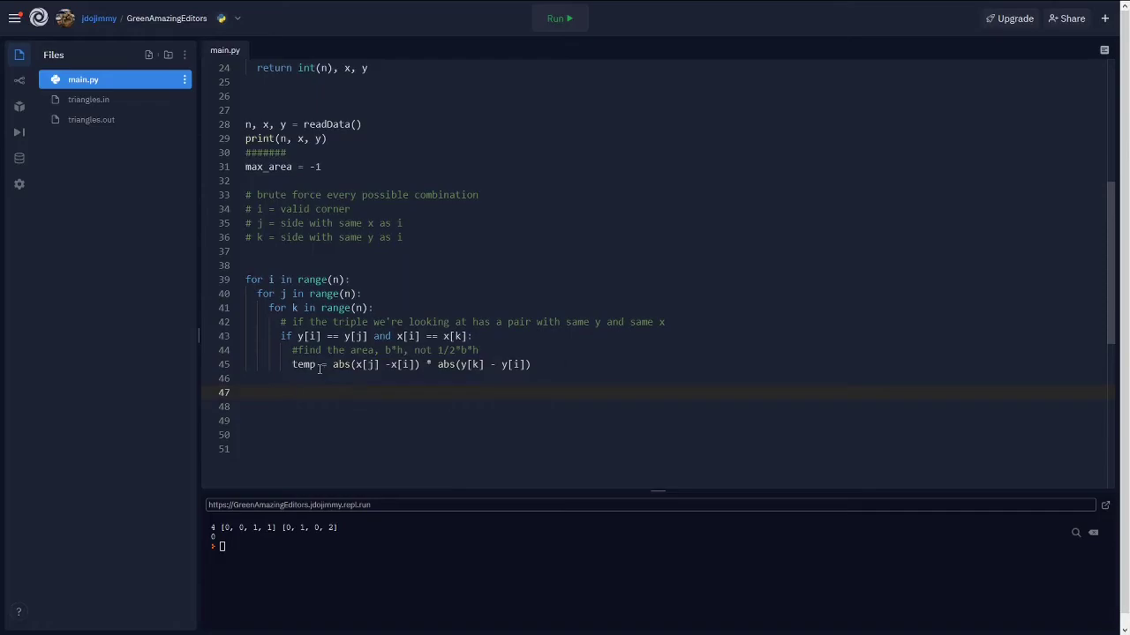
# - Update max_area to temp whenever temp exceeds it
pyautogui.doubleClick(304, 364)
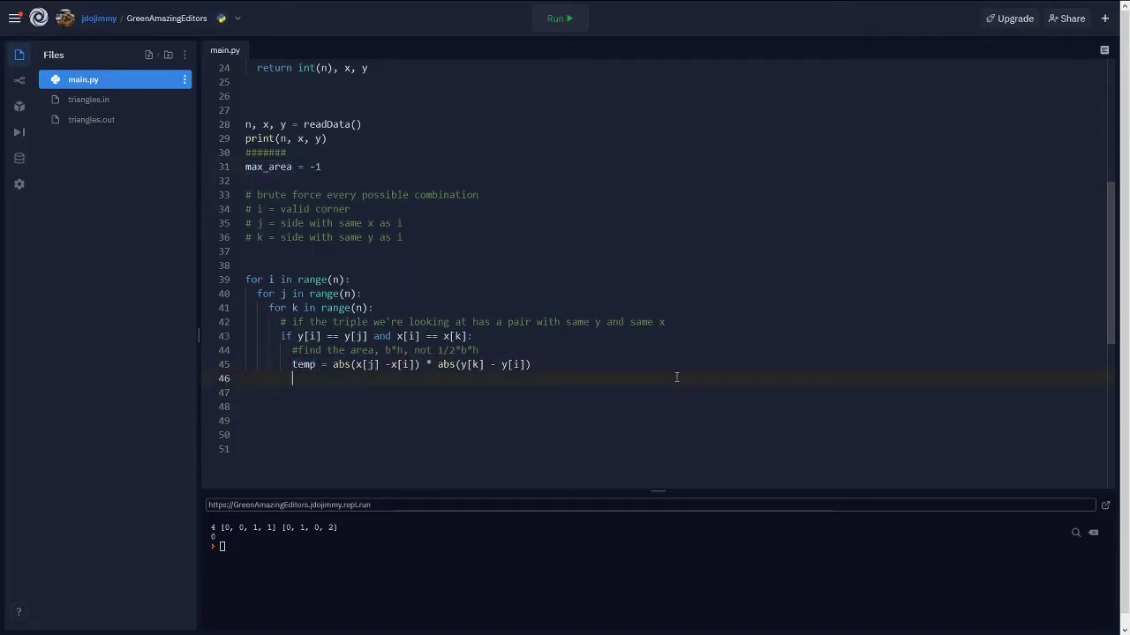
pyautogui.write('if temp > max_area:')
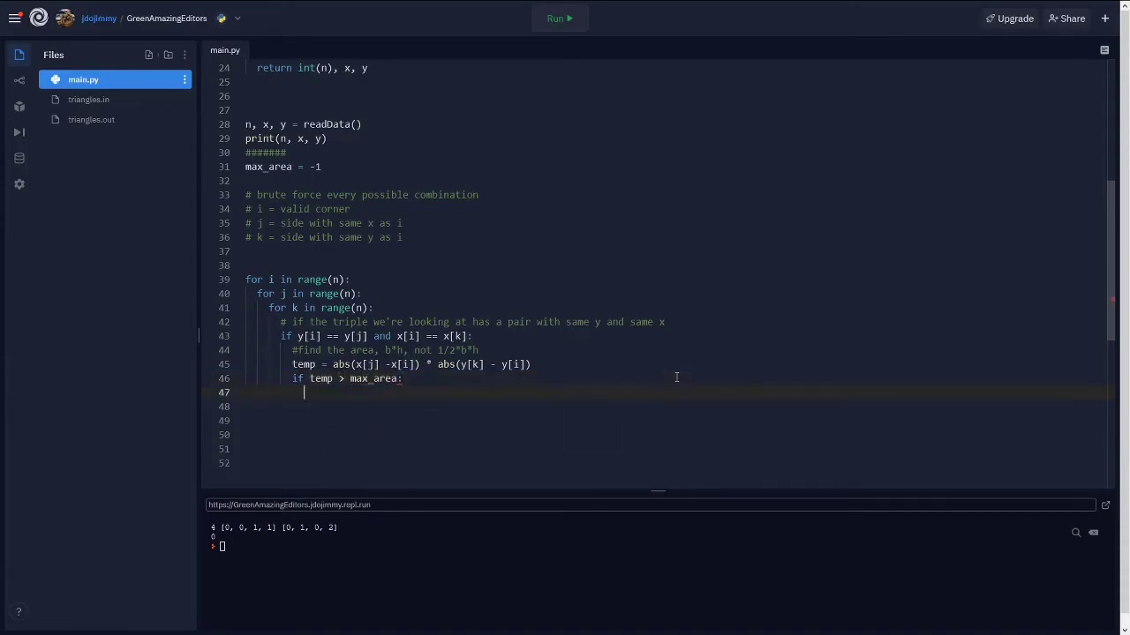
pyautogui.write('max_area')
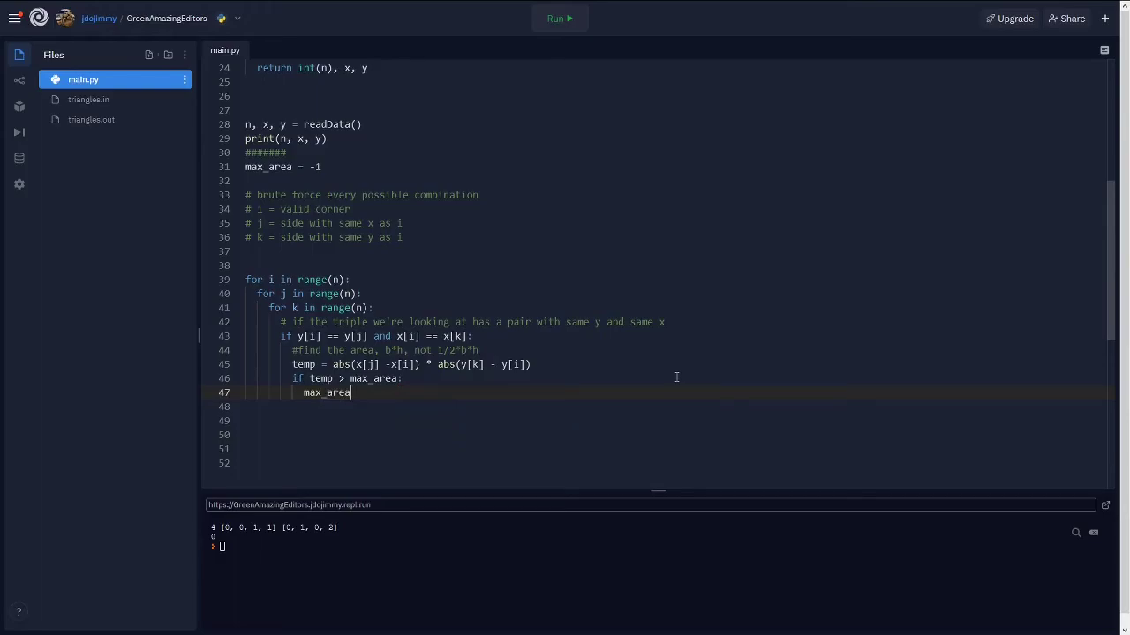
pyautogui.write('= temp')
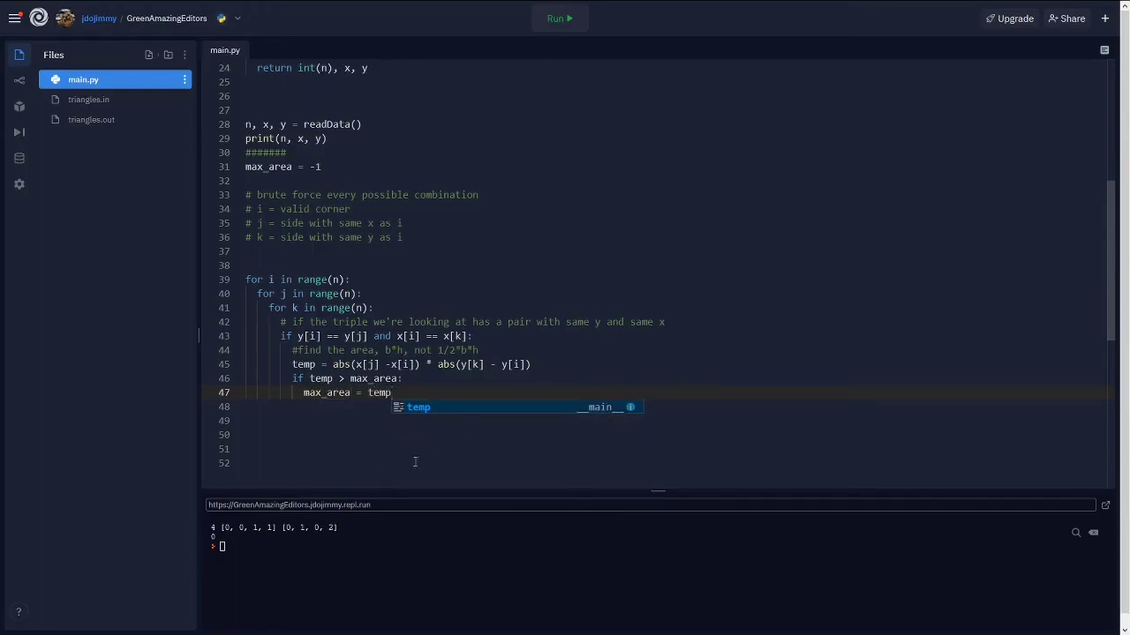
# - Print max_area after the loops and bring up the USACO Triangles problem page
pyautogui.write('print(')
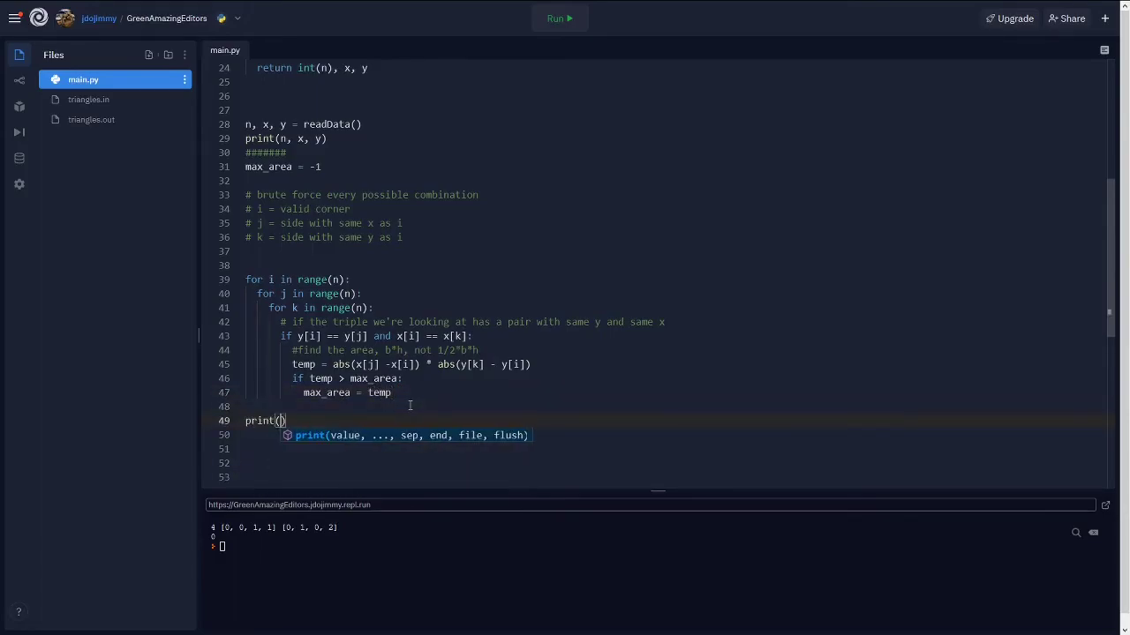
pyautogui.write('max_area')
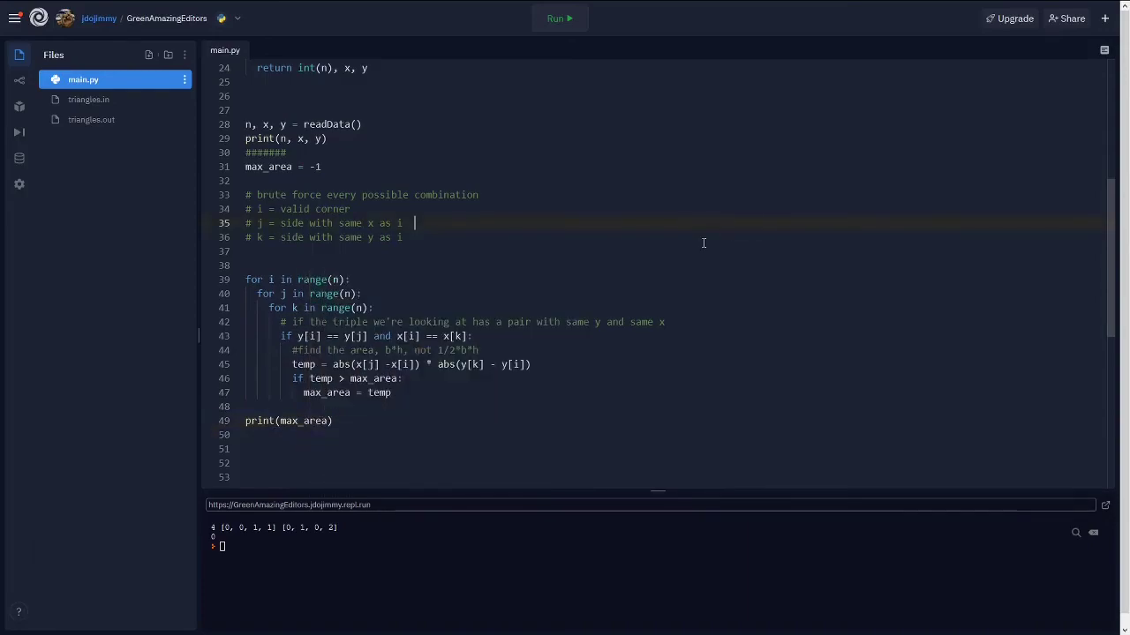
pyautogui.click(560, 18)
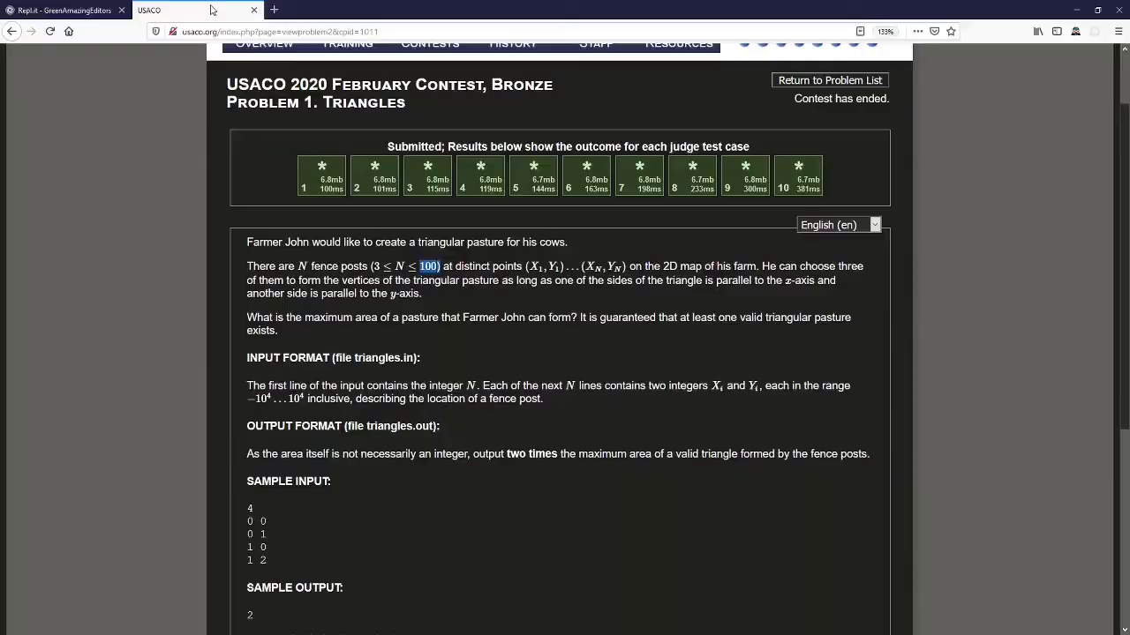
# - Scroll the Triangles problem page down to its output format section
pyautogui.scroll(-3)
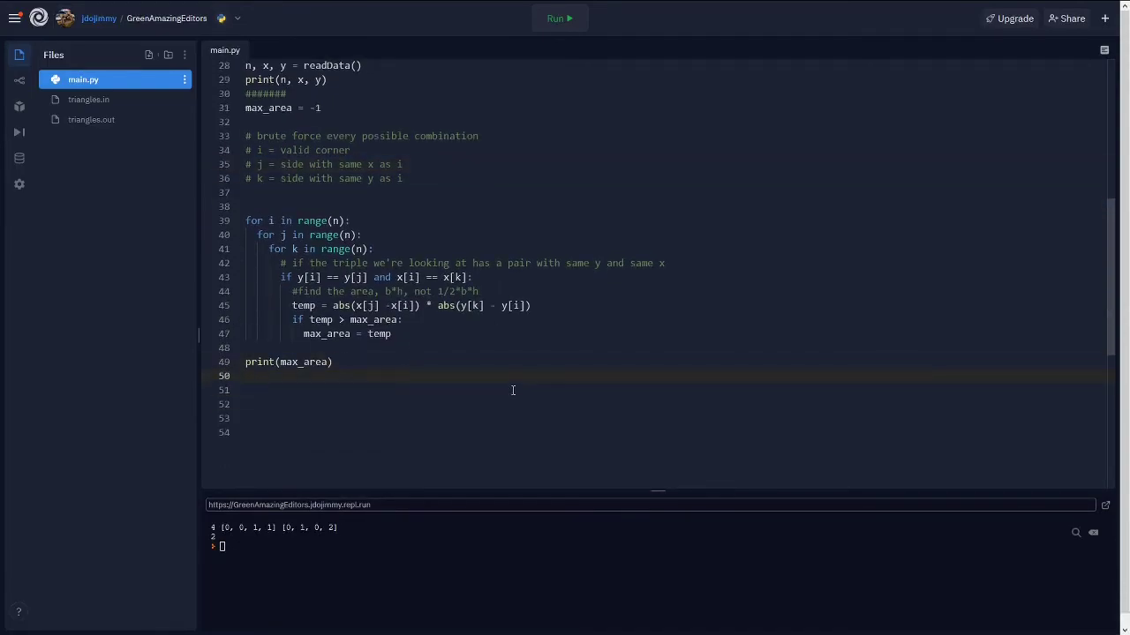
# - Open triangles.out for writing, write max_area and close the file
pyautogui.write('f = open()')
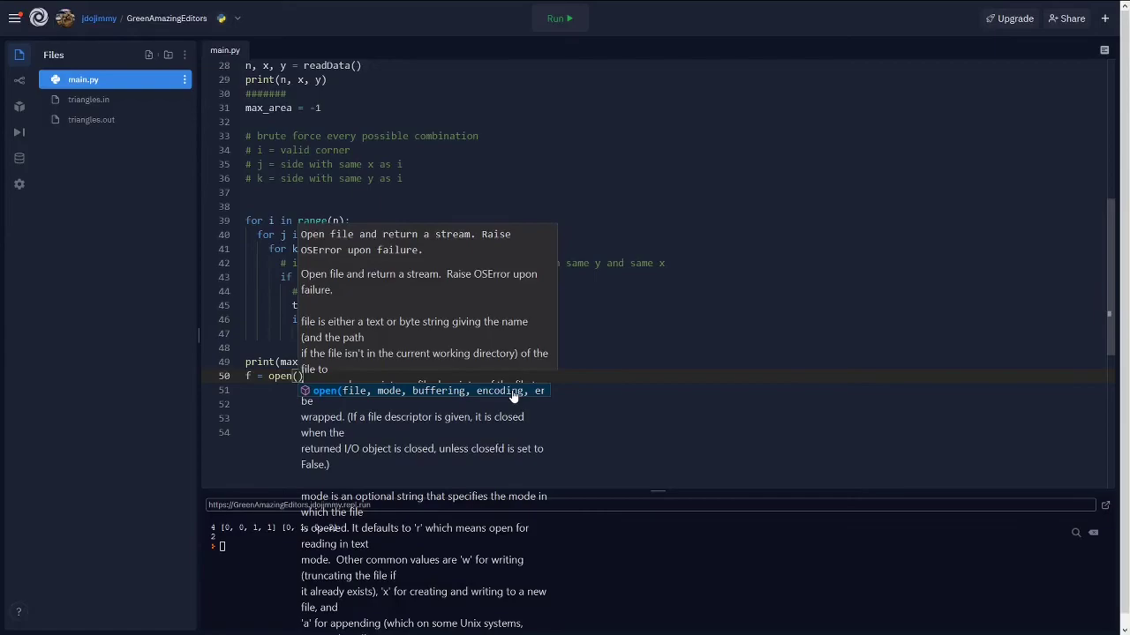
pyautogui.write('"triangles.out", "w')
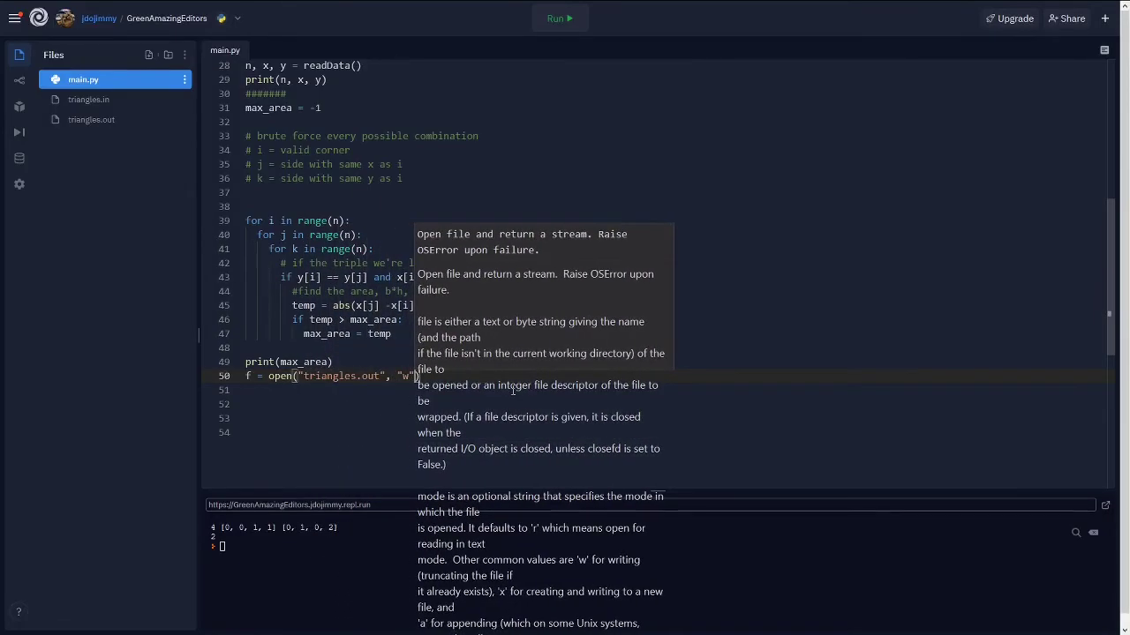
pyautogui.write('f.write(int(max_')
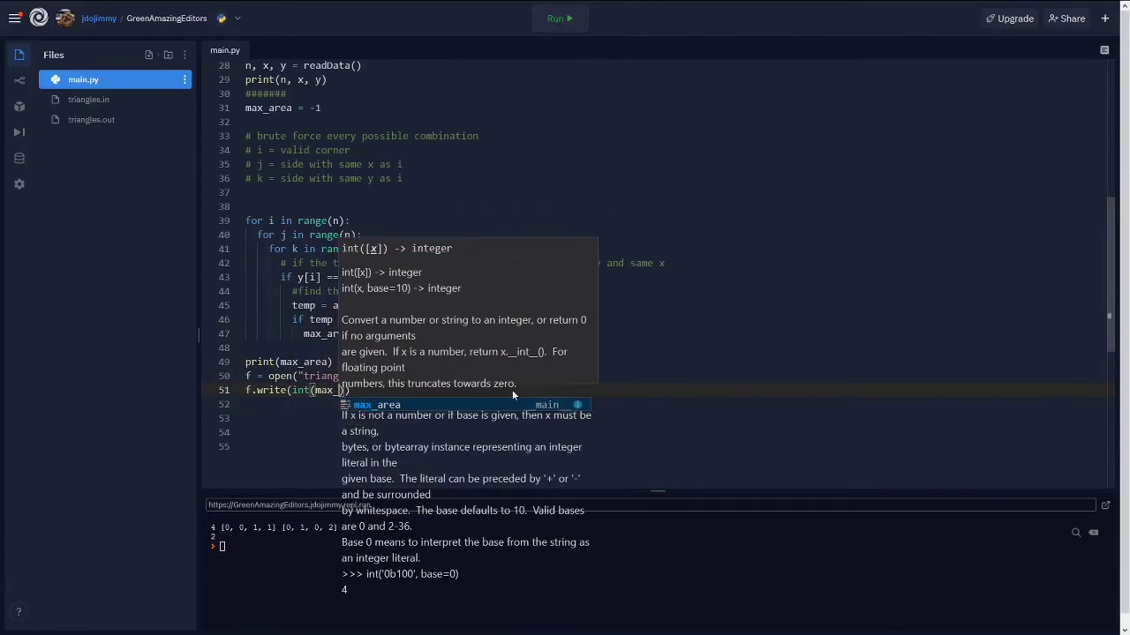
pyautogui.write('f.close(')
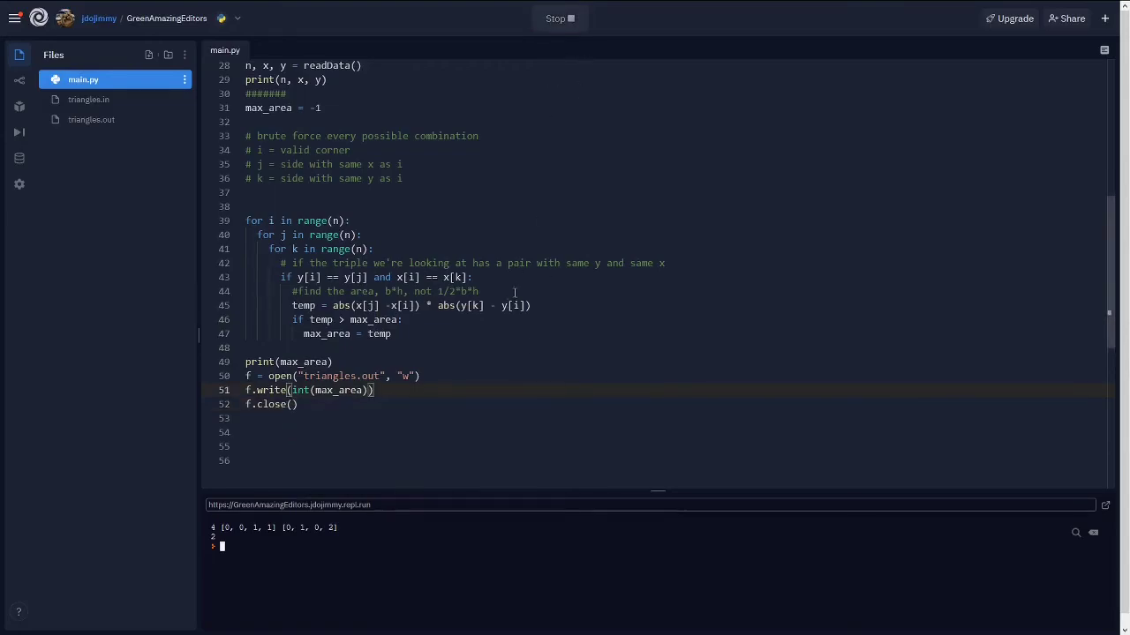
# - Change the write to str(max_area), rerun, and confirm triangles.out contains 2
pyautogui.click(557, 18)
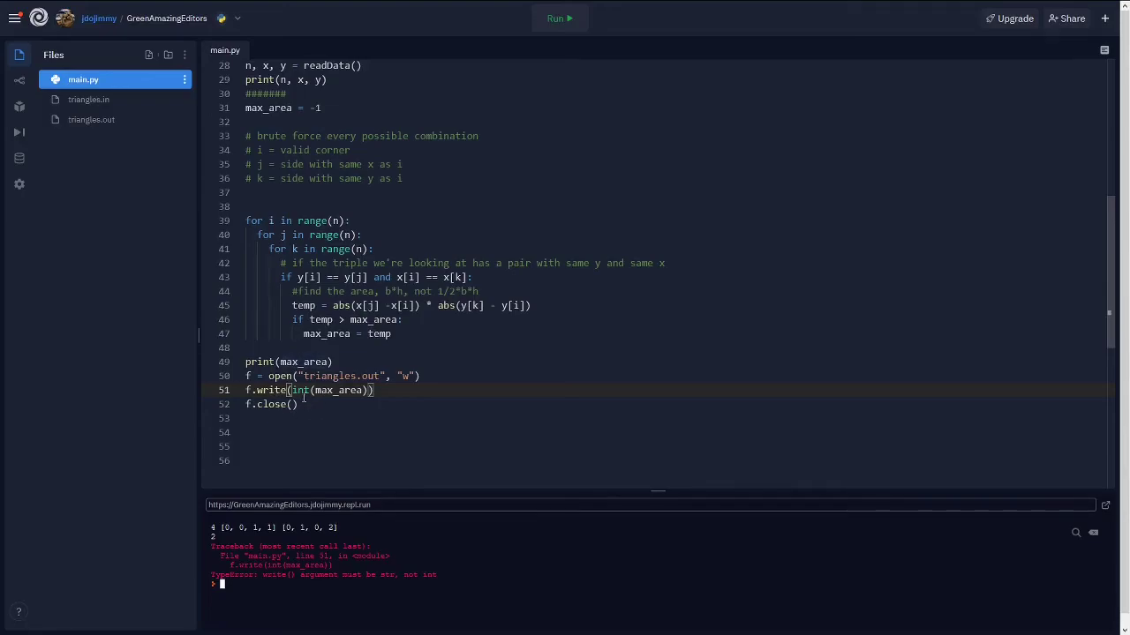
pyautogui.click(559, 18)
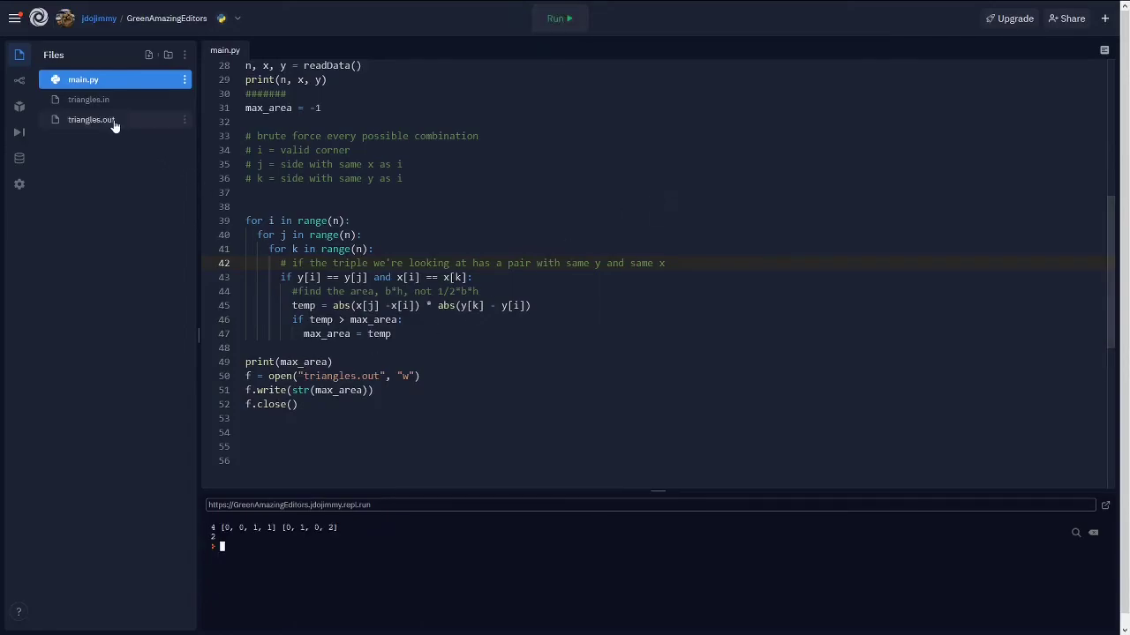
pyautogui.click(92, 120)
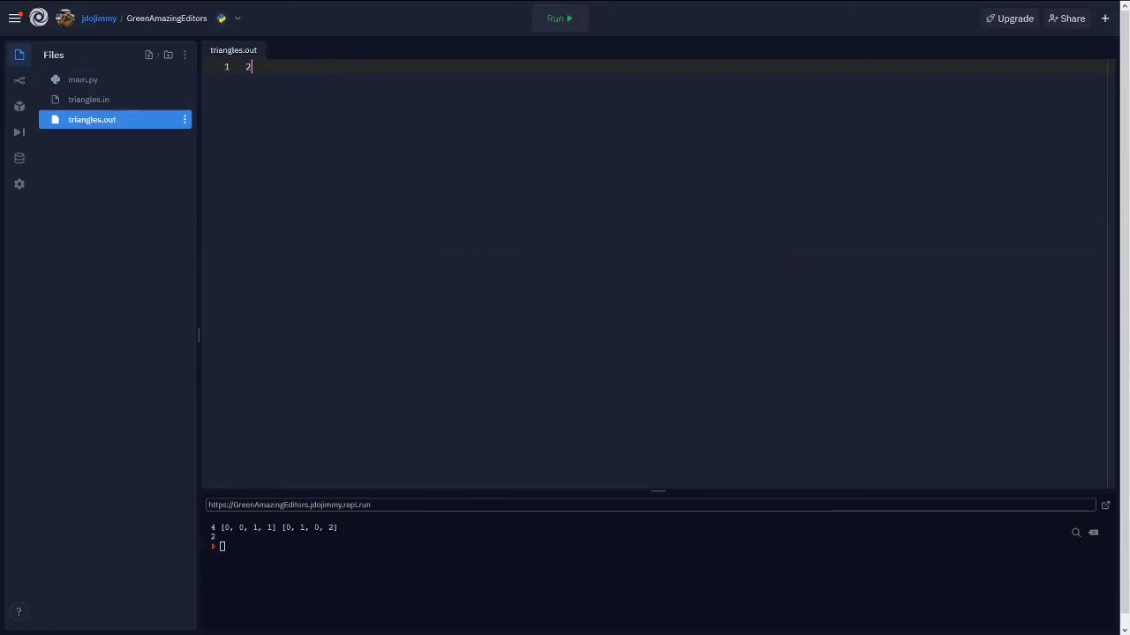